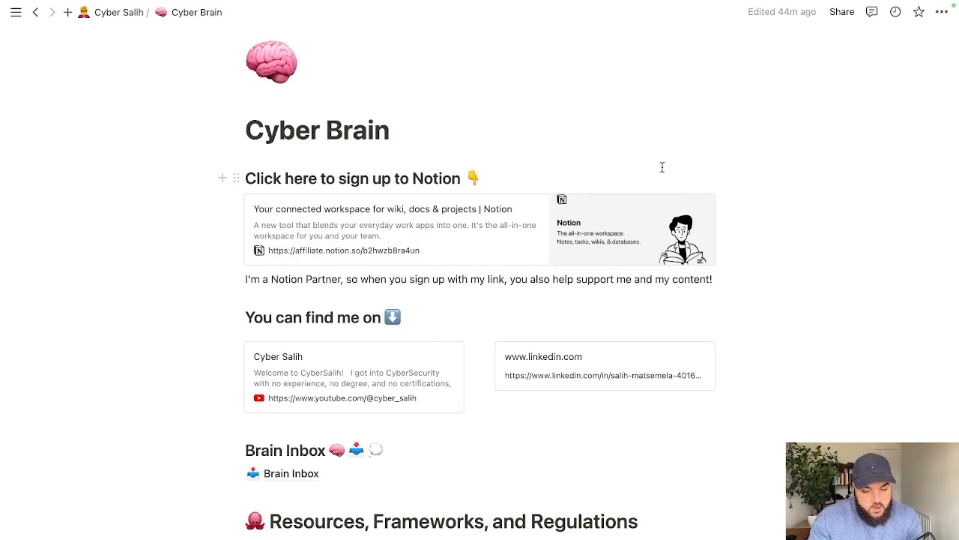
Scroll through the Cyber Brain page to find the Brain Inbox section
scroll("down", 3)
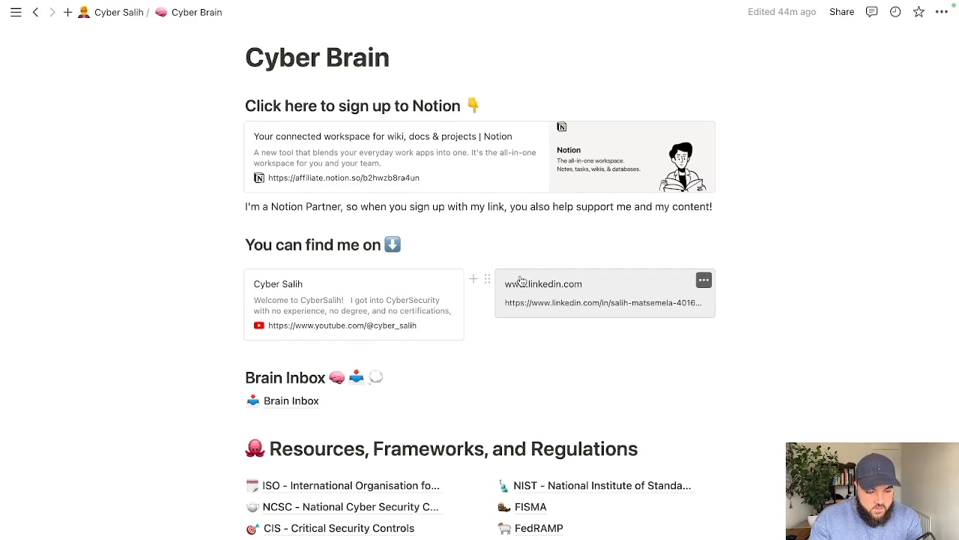
mouse_move(506, 390)
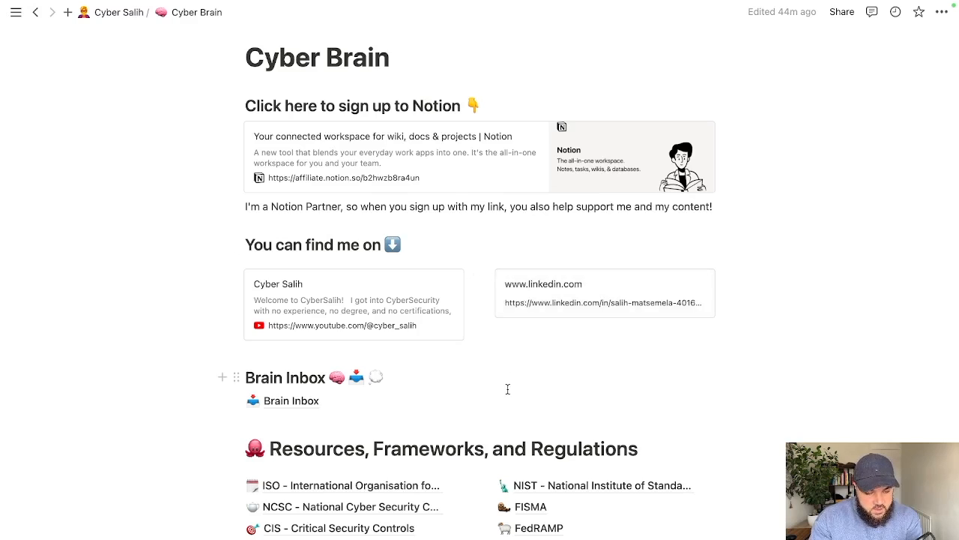
scroll("up", 3)
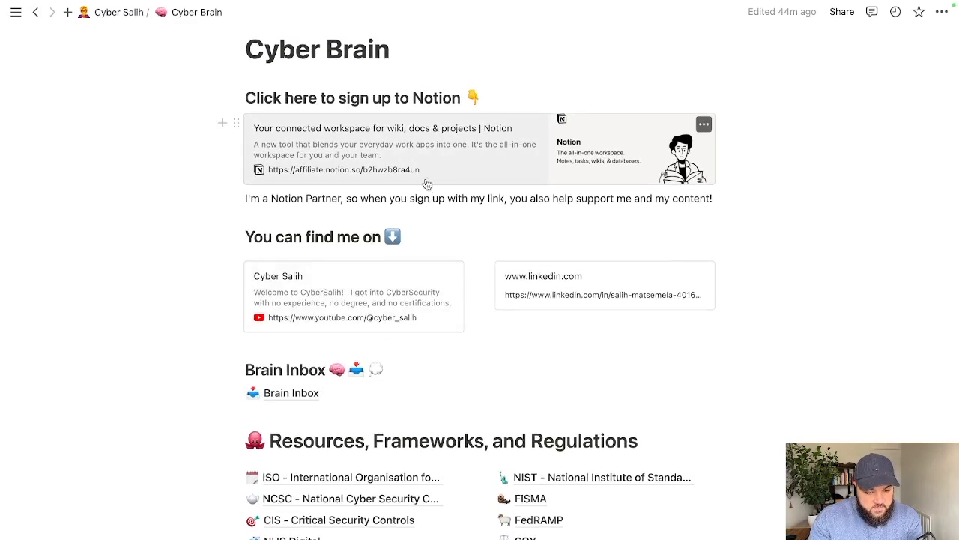
scroll("down", 3)
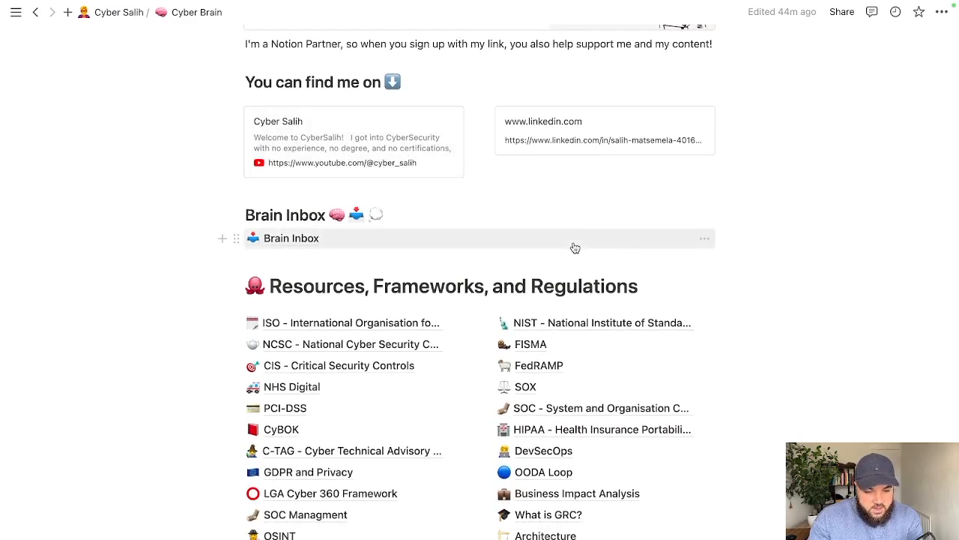
scroll("down", 3)
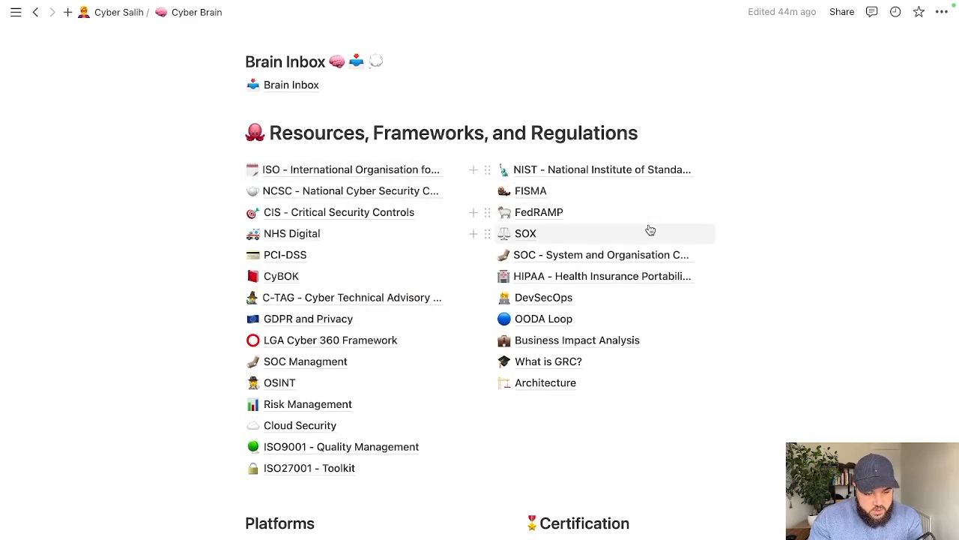
scroll("down", 3)
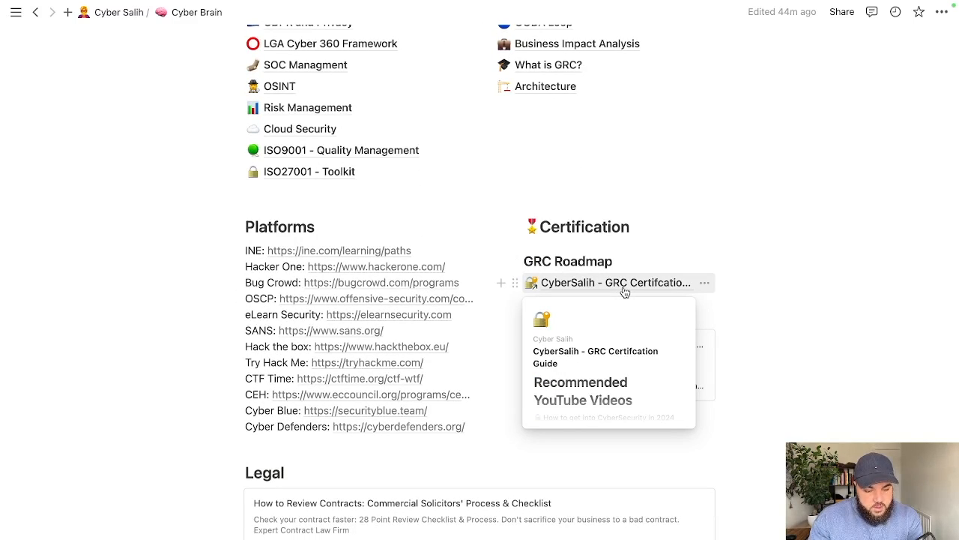
scroll("up", 3)
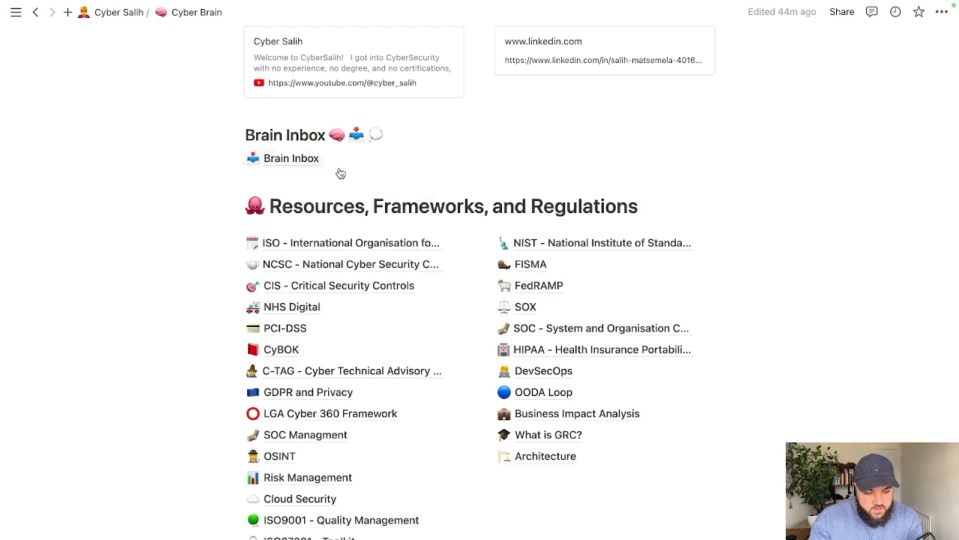
mouse_move(366, 164)
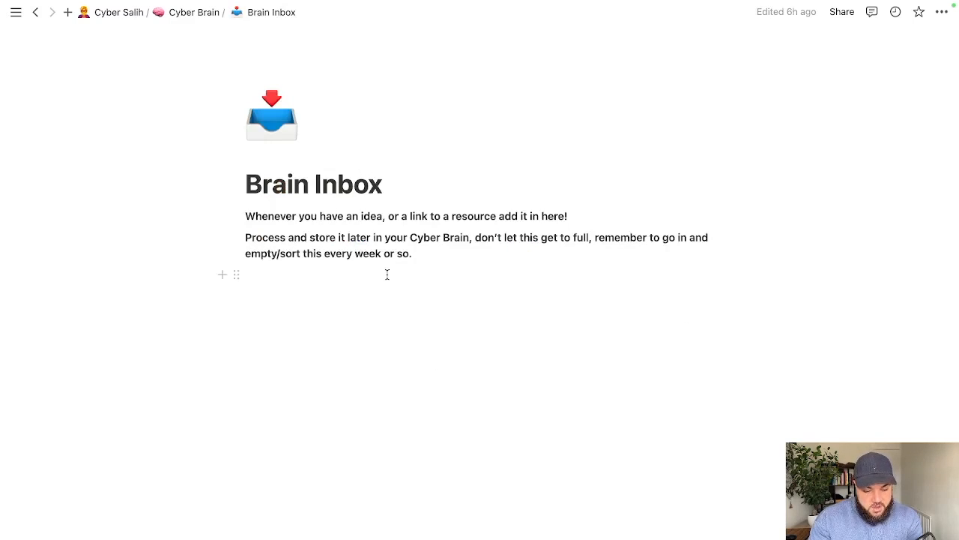
mouse_move(417, 292)
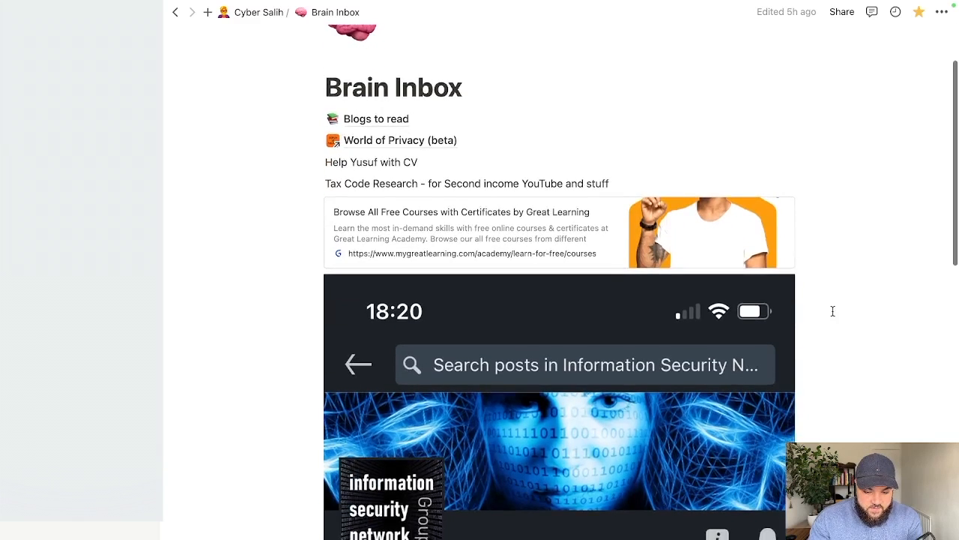
scroll("down", 3)
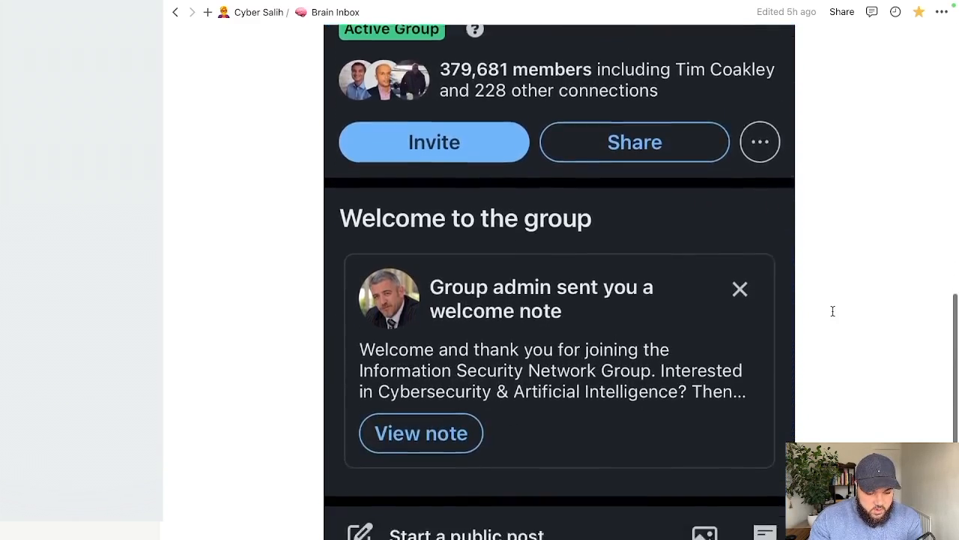
scroll("up", 3)
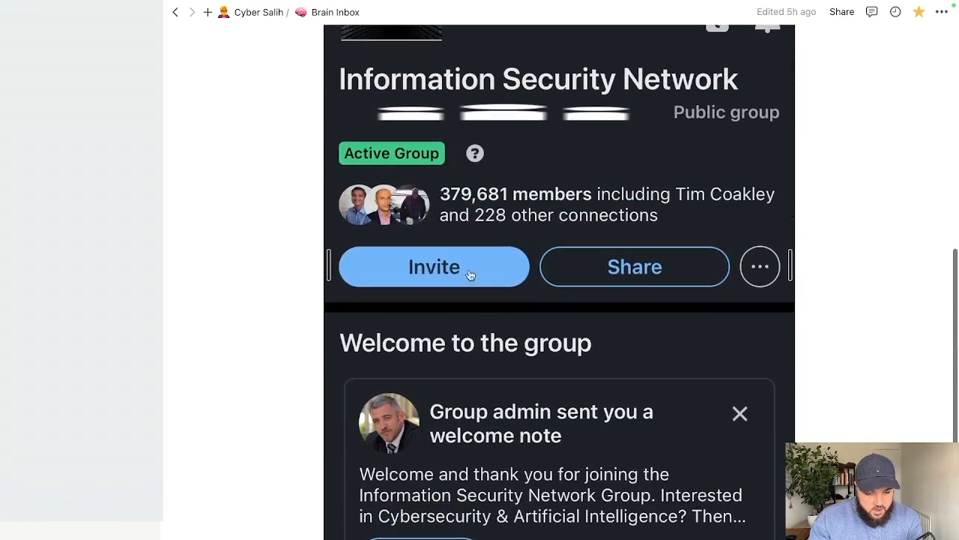
scroll("up", 3)
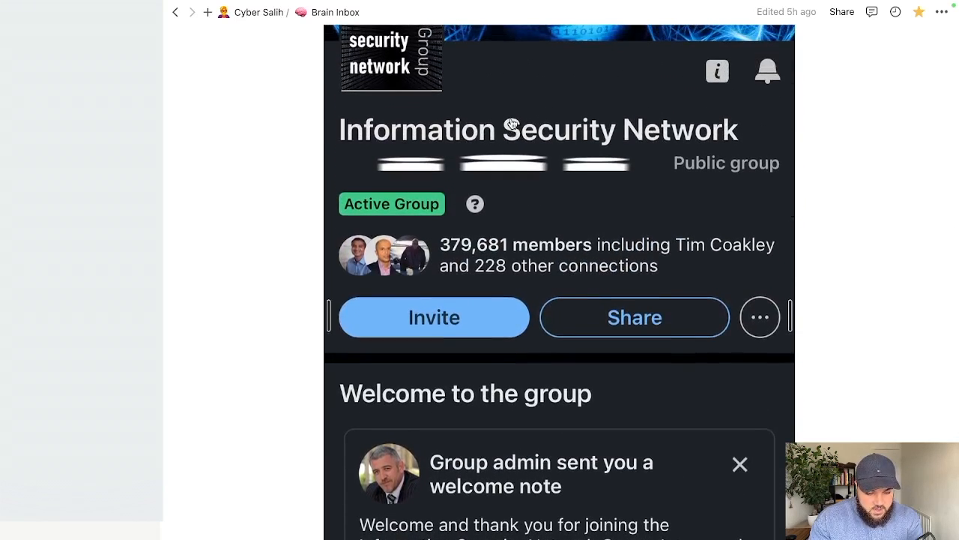
scroll("down", 3)
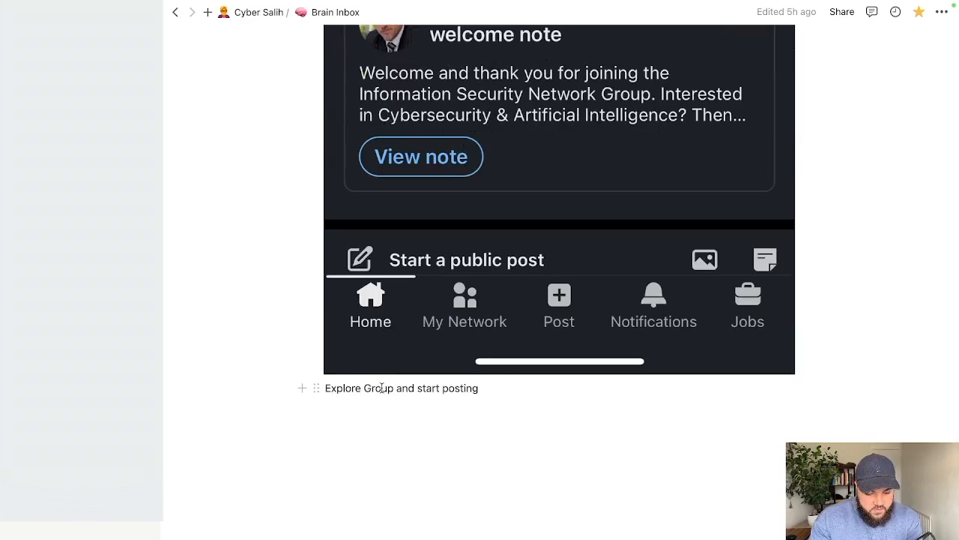
scroll("up", 3)
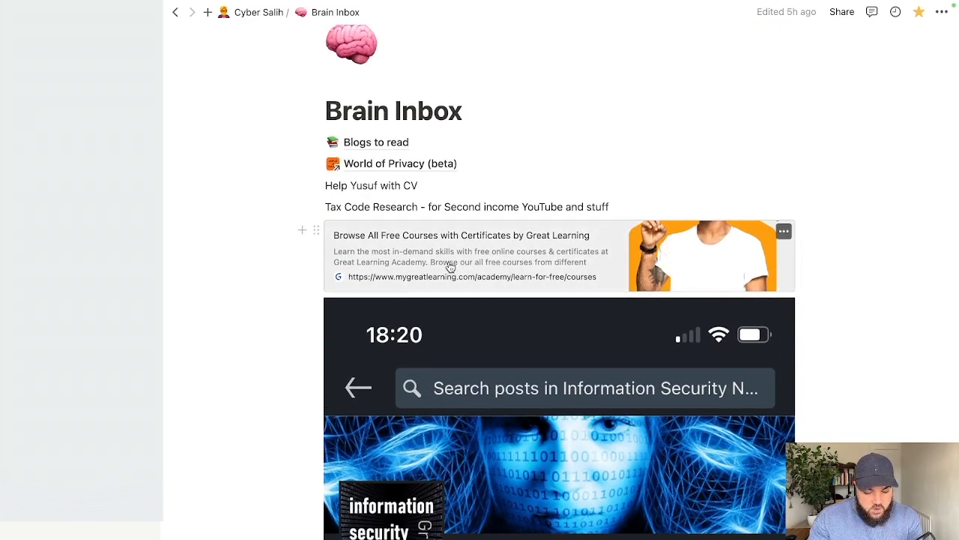
mouse_move(504, 219)
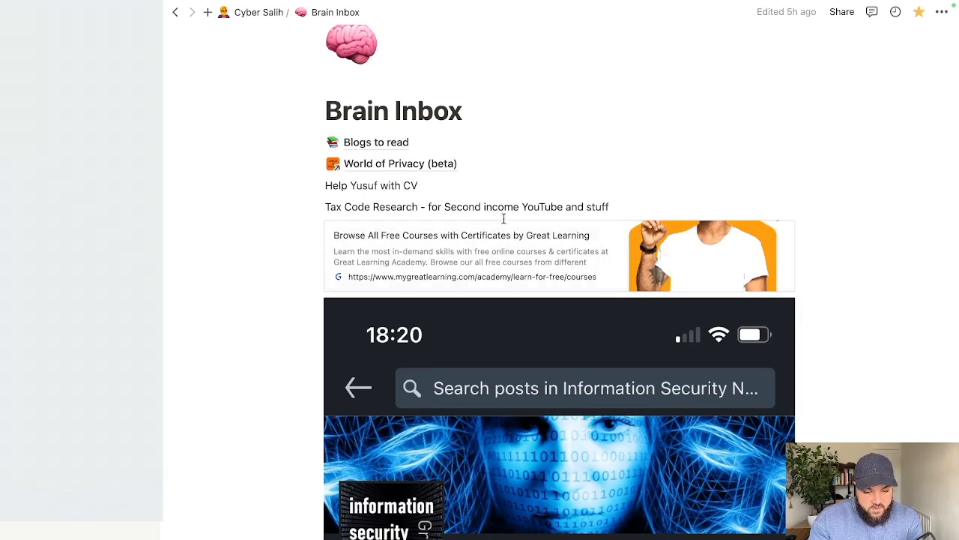
mouse_move(344, 207)
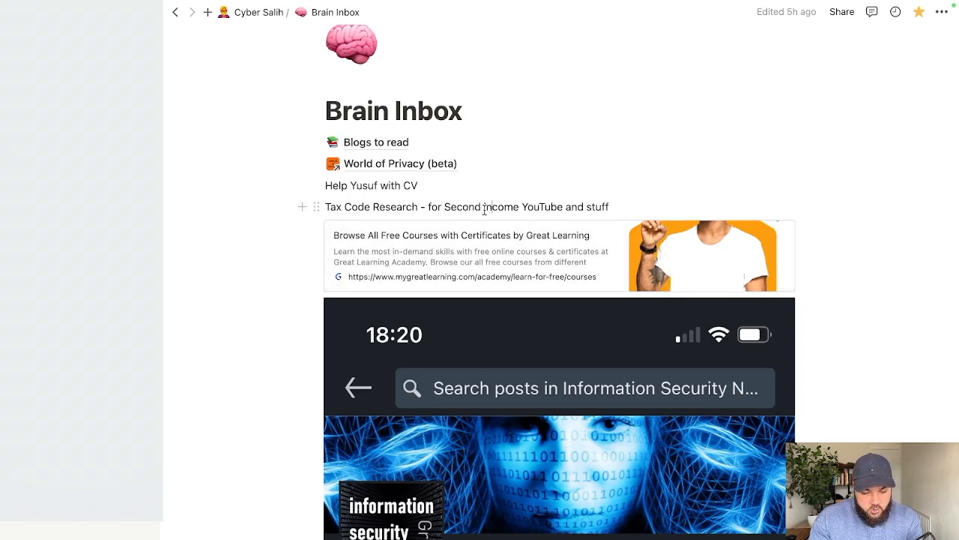
mouse_move(438, 192)
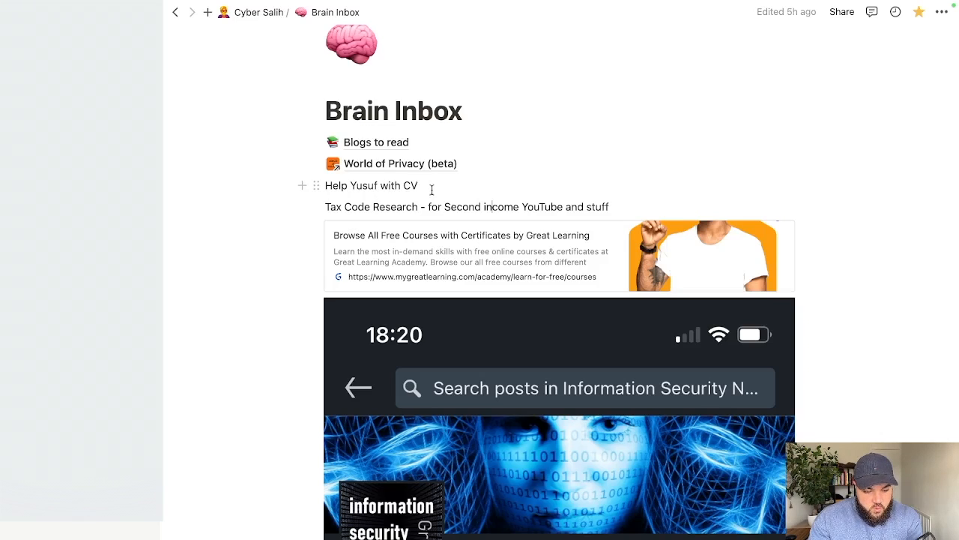
left_click(378, 141)
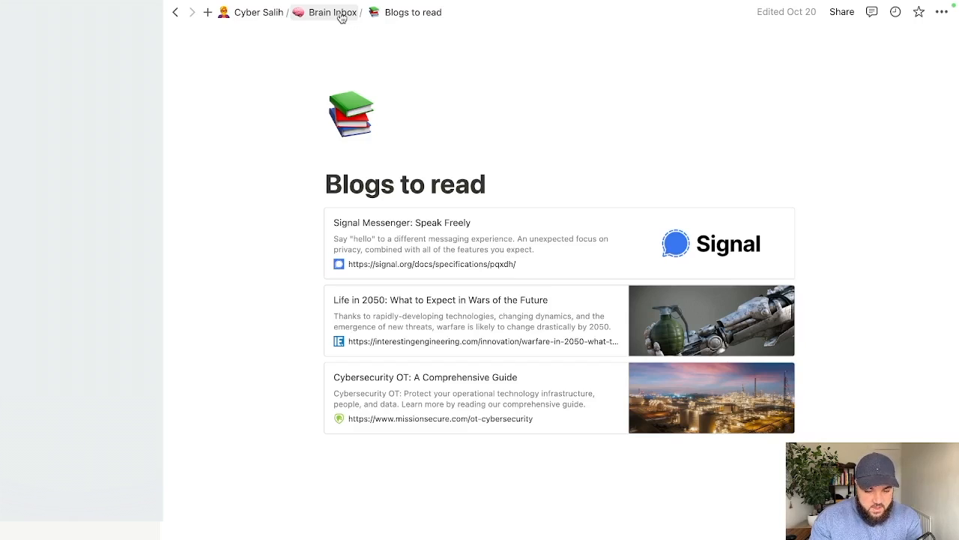
left_click(333, 12)
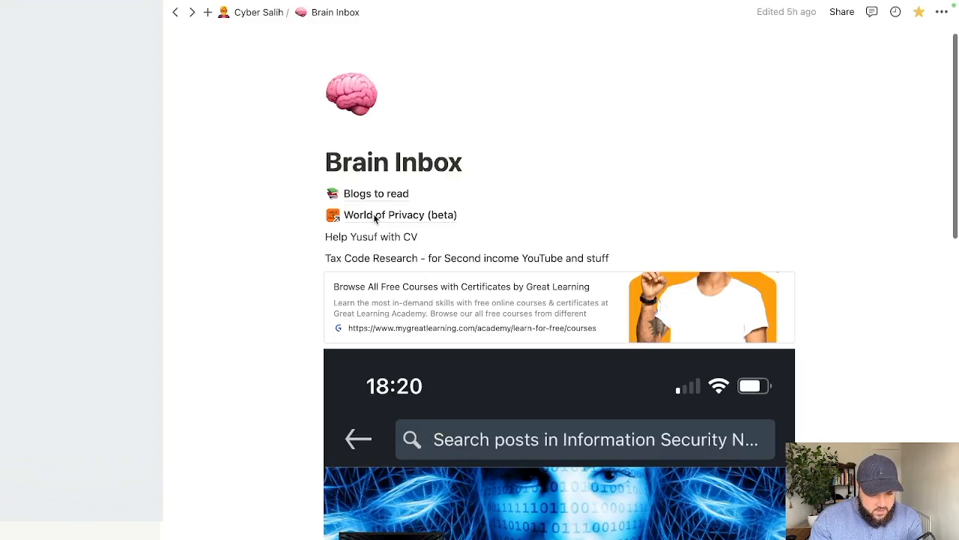
left_click(401, 216)
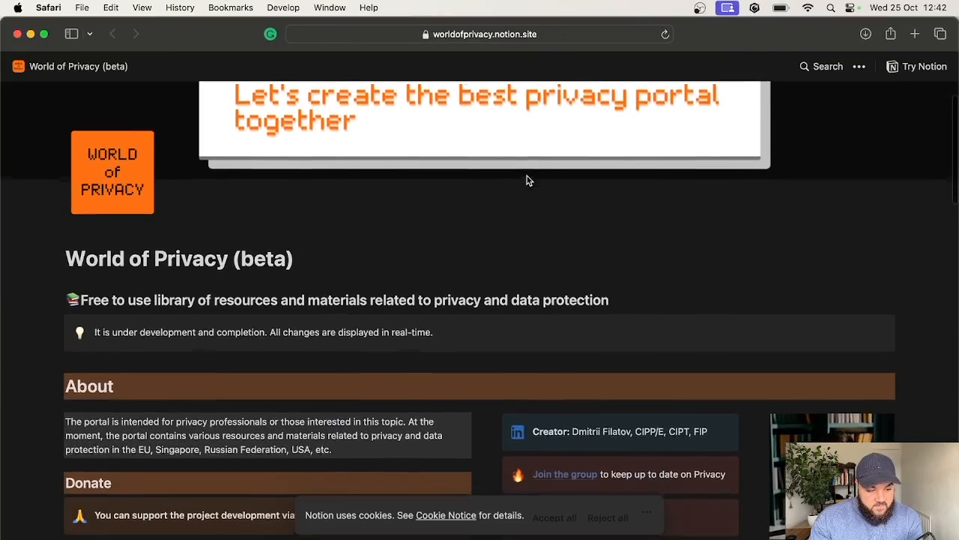
scroll("down", 3)
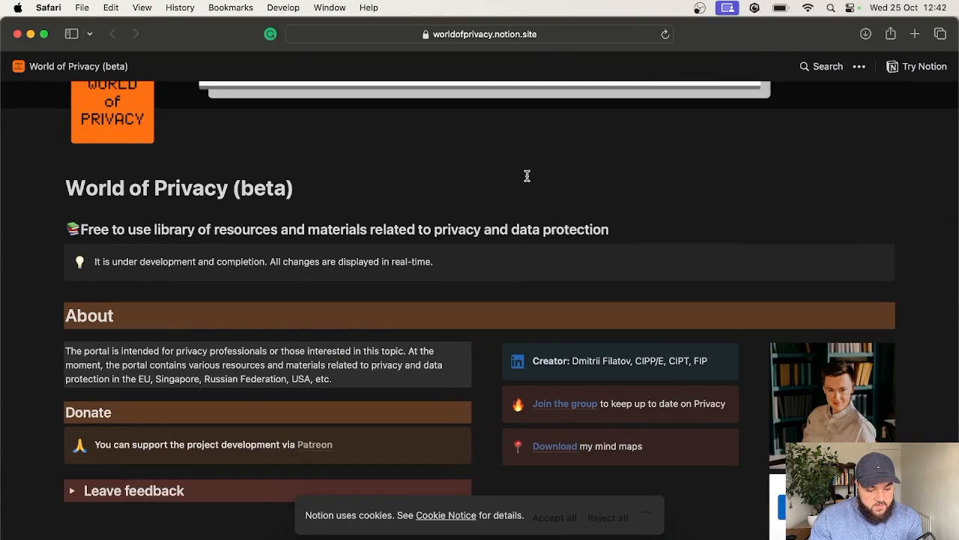
scroll("down", 3)
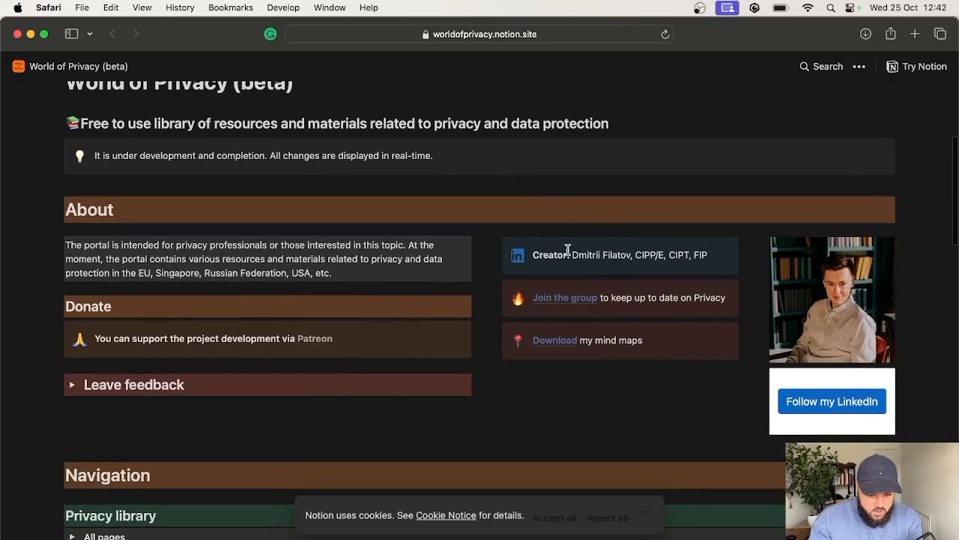
mouse_move(576, 273)
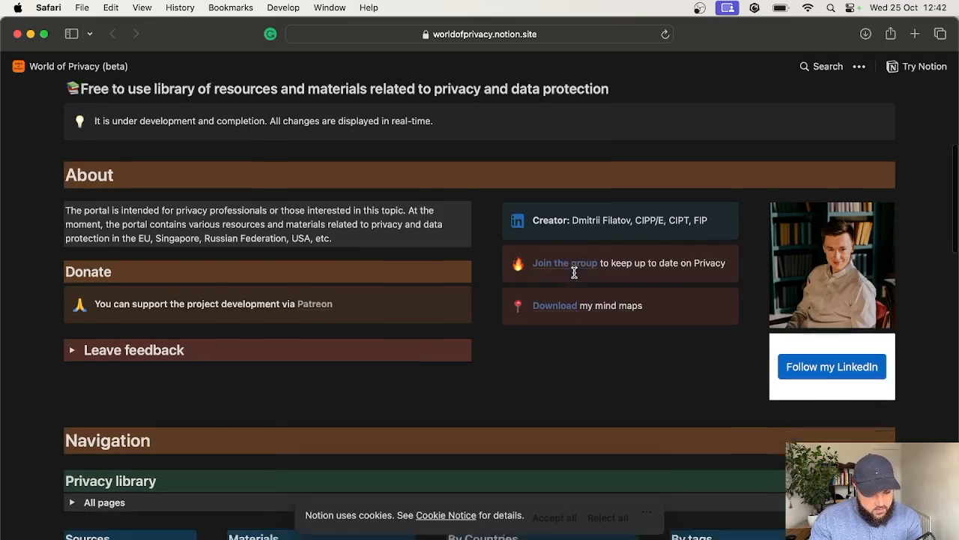
scroll("down", 3)
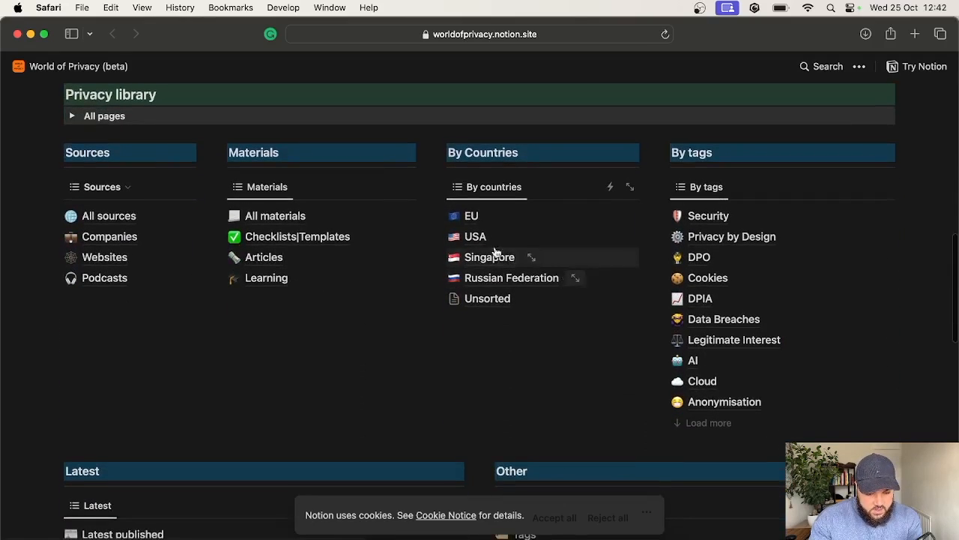
scroll("down", 3)
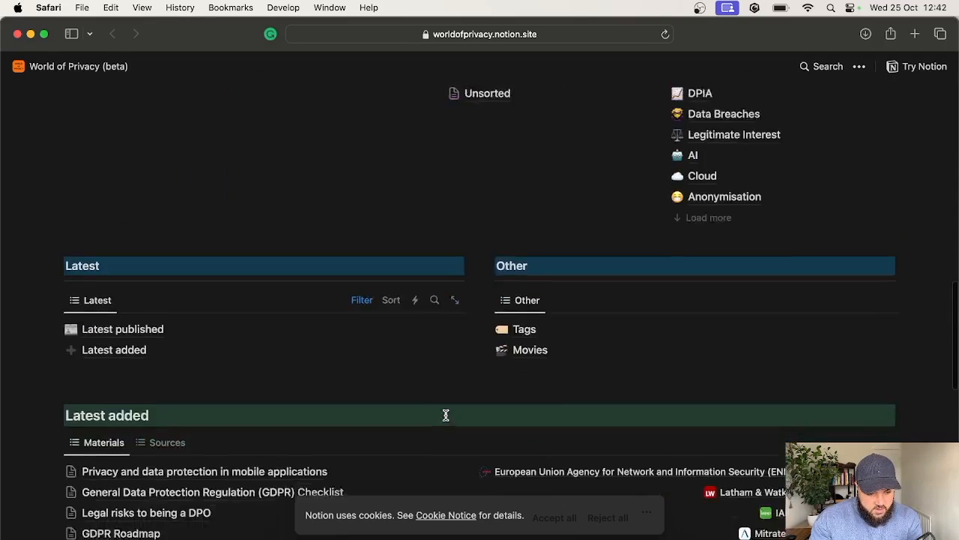
scroll("up", 3)
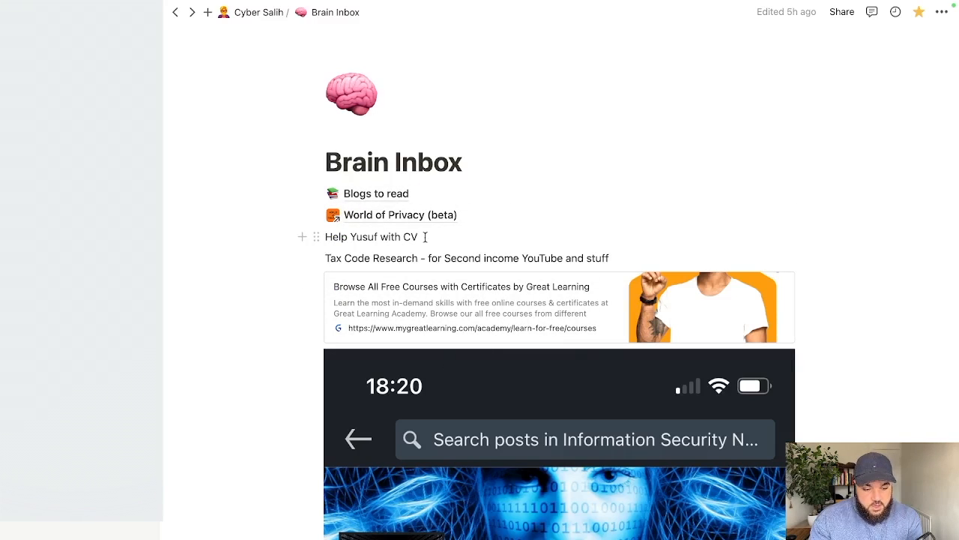
mouse_move(377, 193)
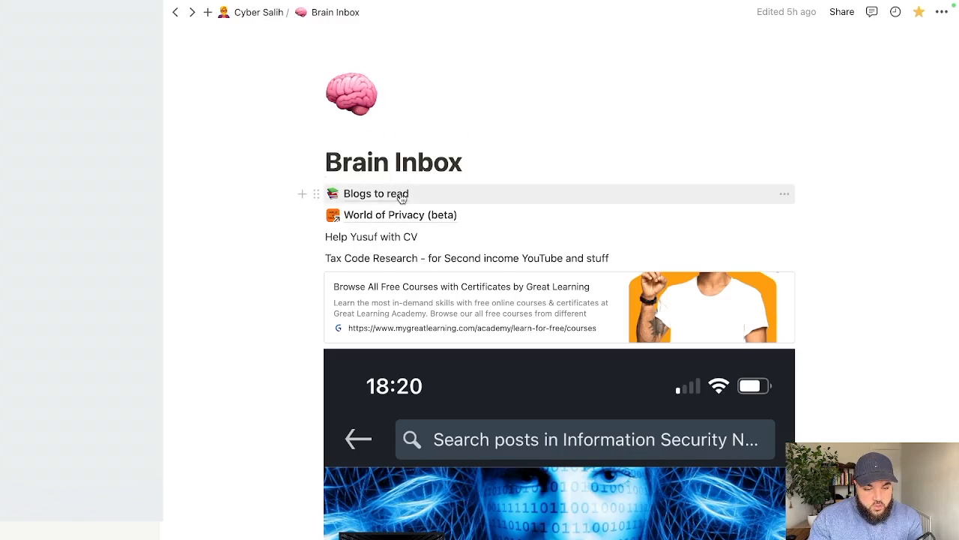
mouse_move(267, 26)
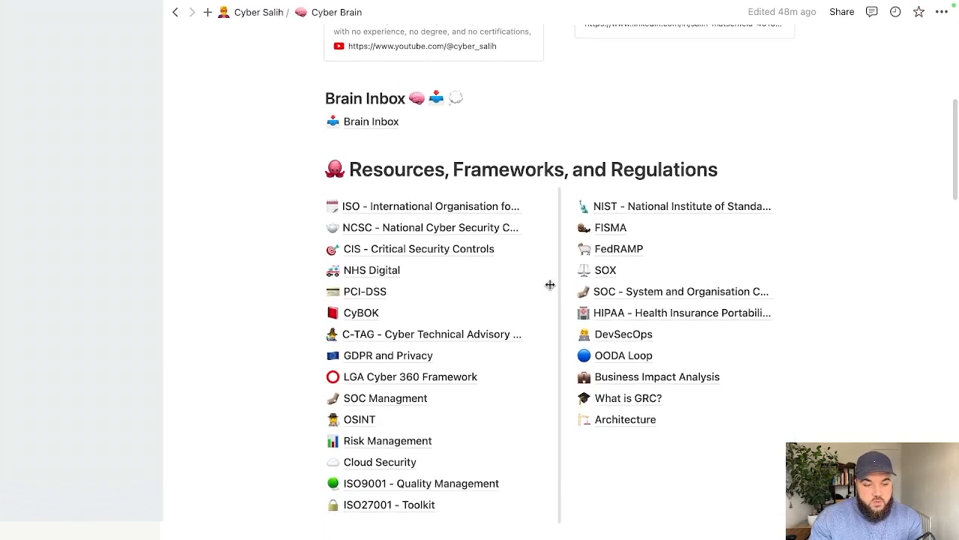
Scroll up the Cyber Brain page to the Resources, Frameworks, and Regulations list
scroll("up", 3)
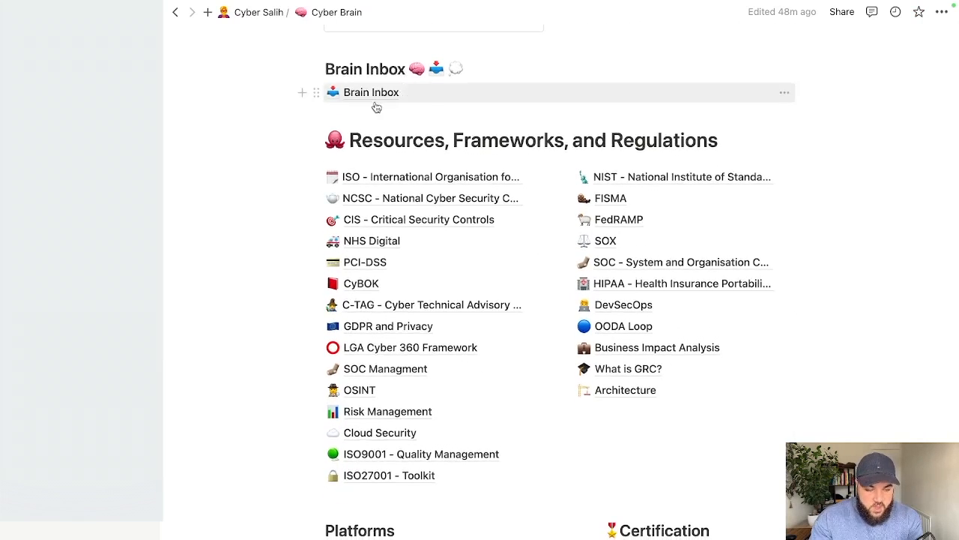
mouse_move(619, 483)
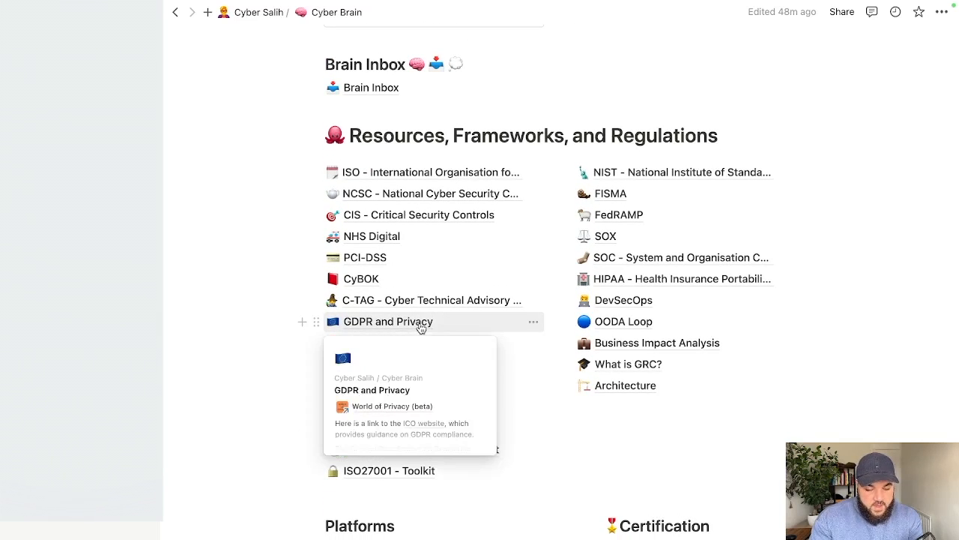
View the GDPR and Privacy page, skim its sections, and return to its top
left_click(387, 320)
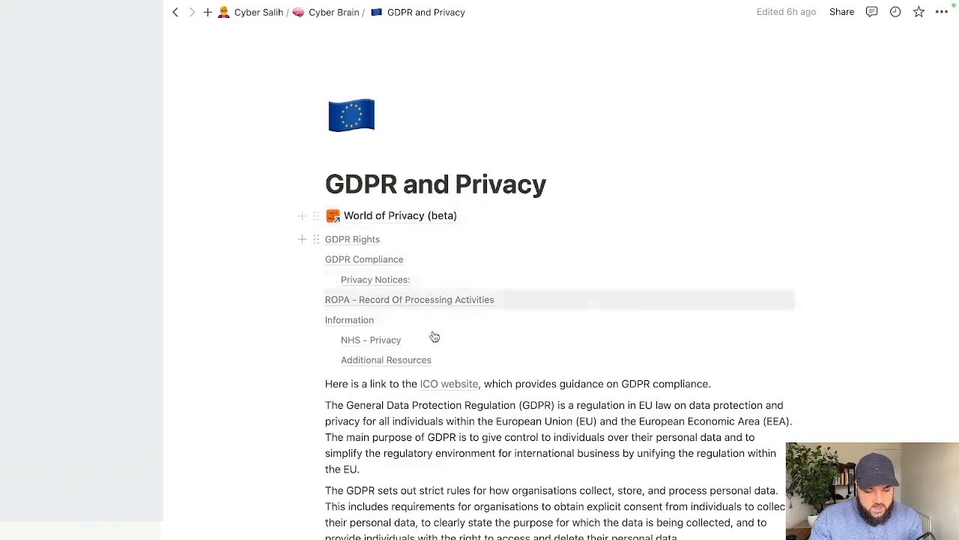
scroll("down", 3)
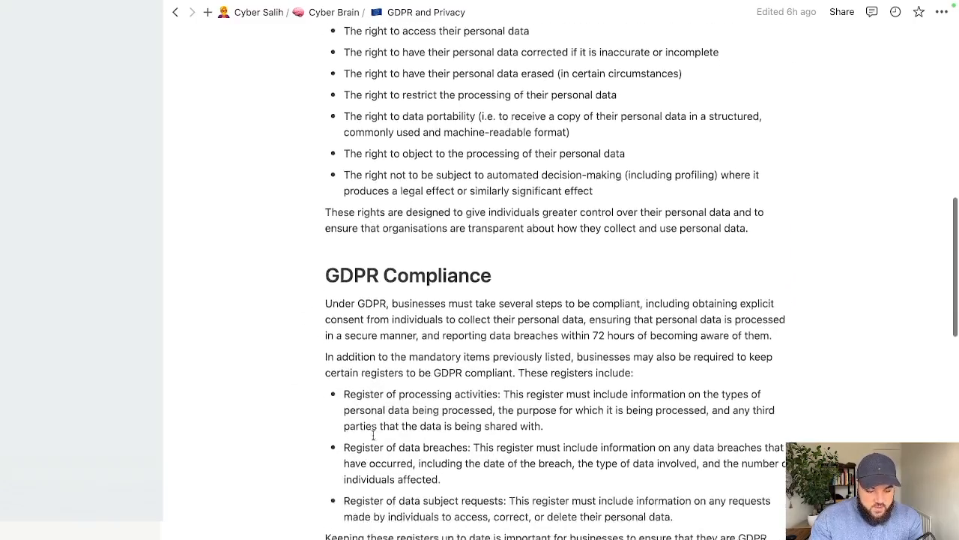
scroll("down", 3)
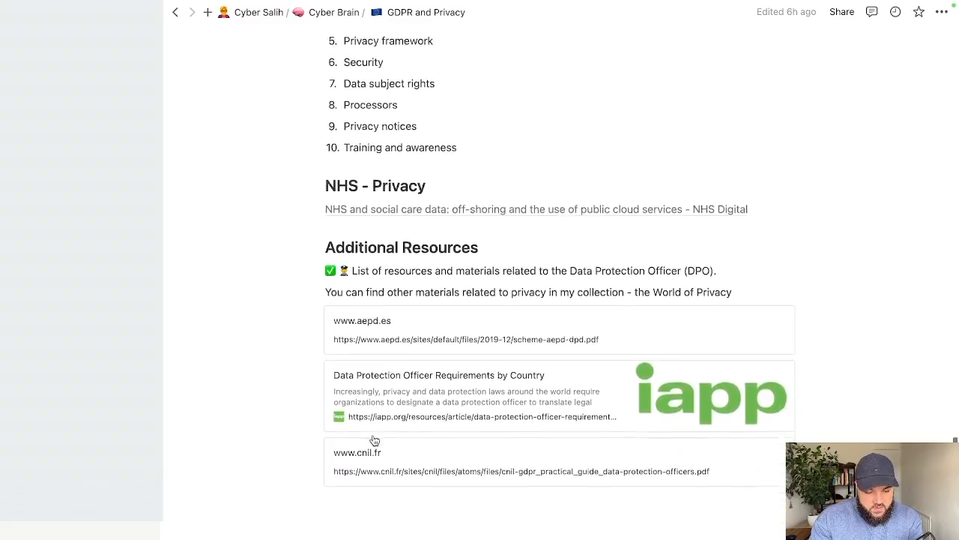
scroll("up", 3)
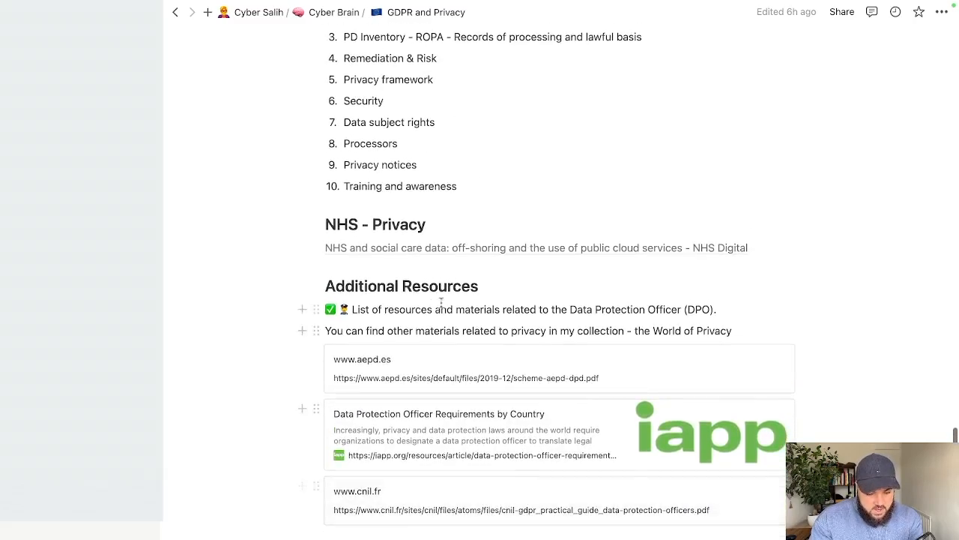
scroll("up", 3)
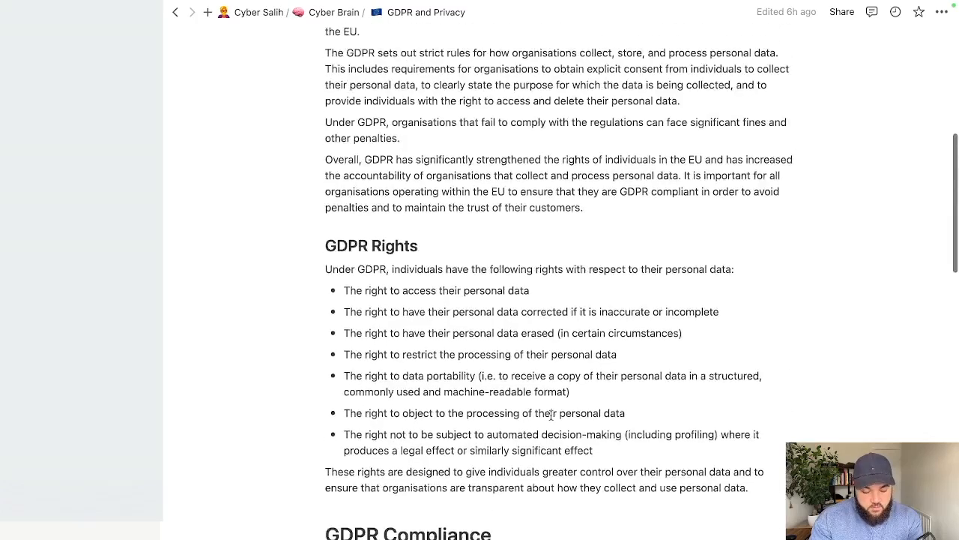
scroll("up", 3)
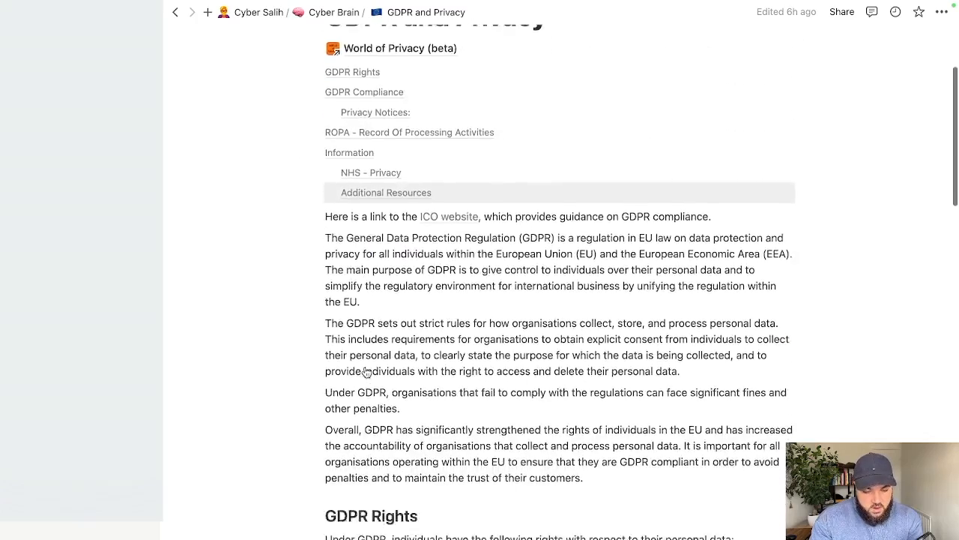
scroll("up", 3)
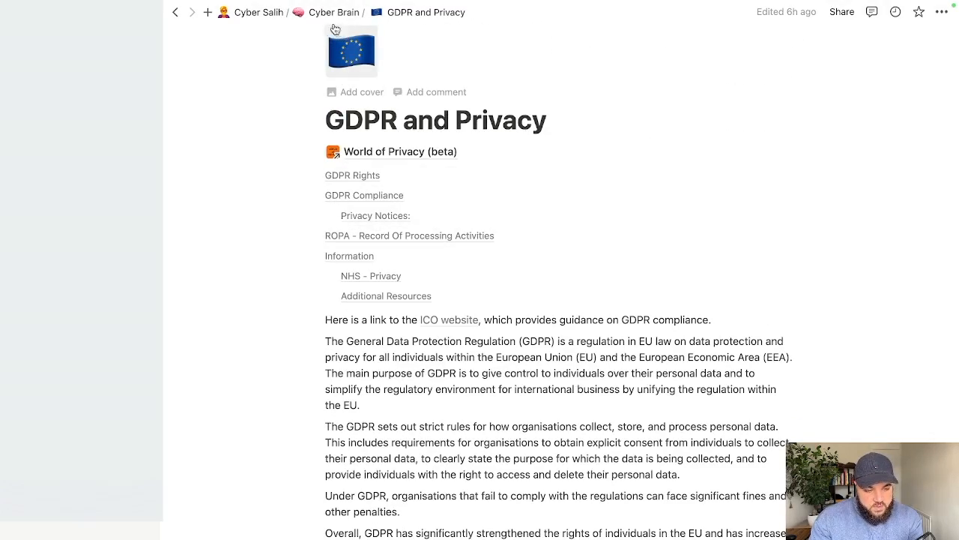
Go back to the Cyber Brain hub via the breadcrumb and enter the Brain Inbox page
left_click(176, 12)
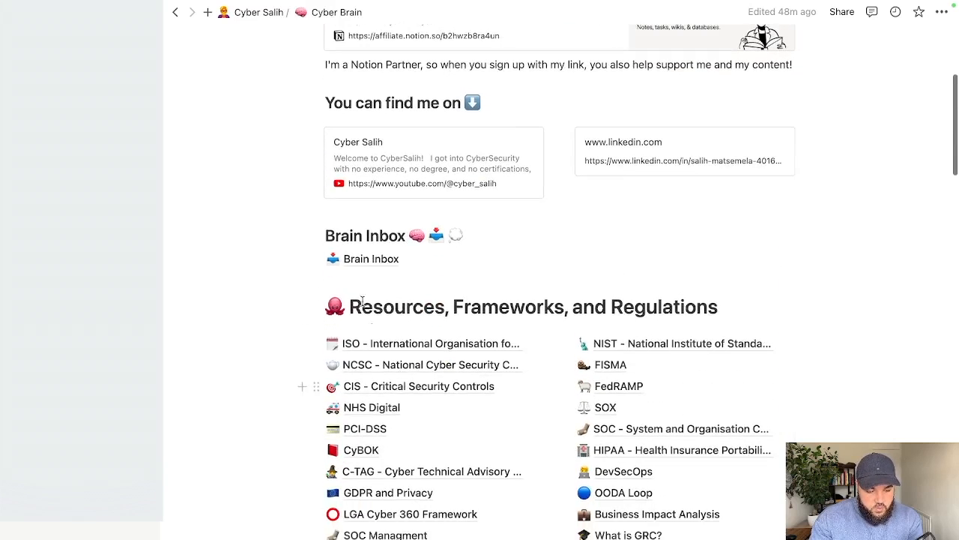
scroll("down", 3)
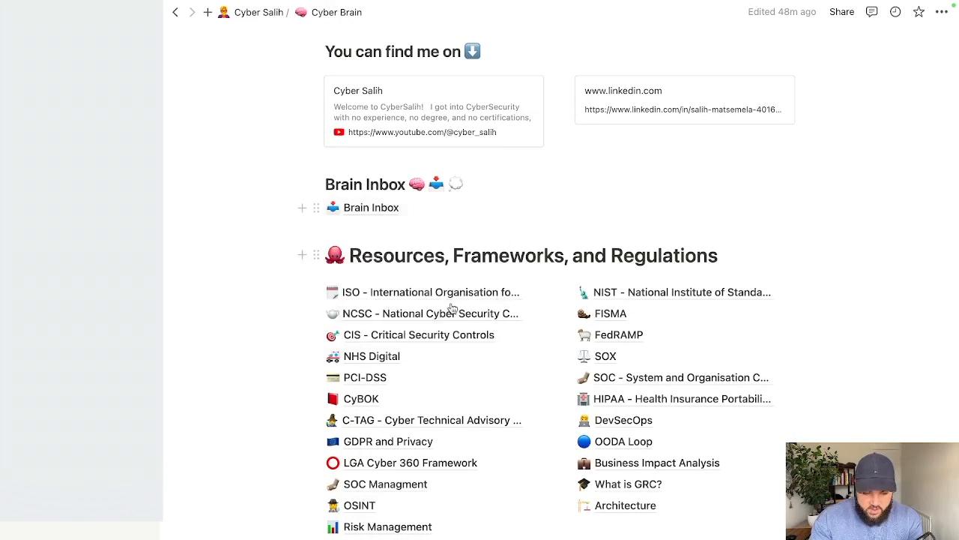
scroll("down", 3)
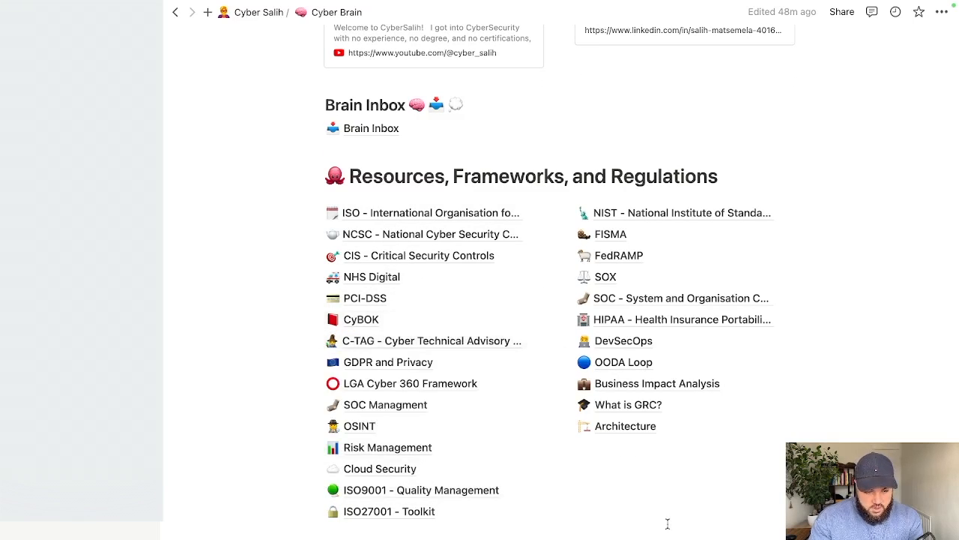
mouse_move(487, 217)
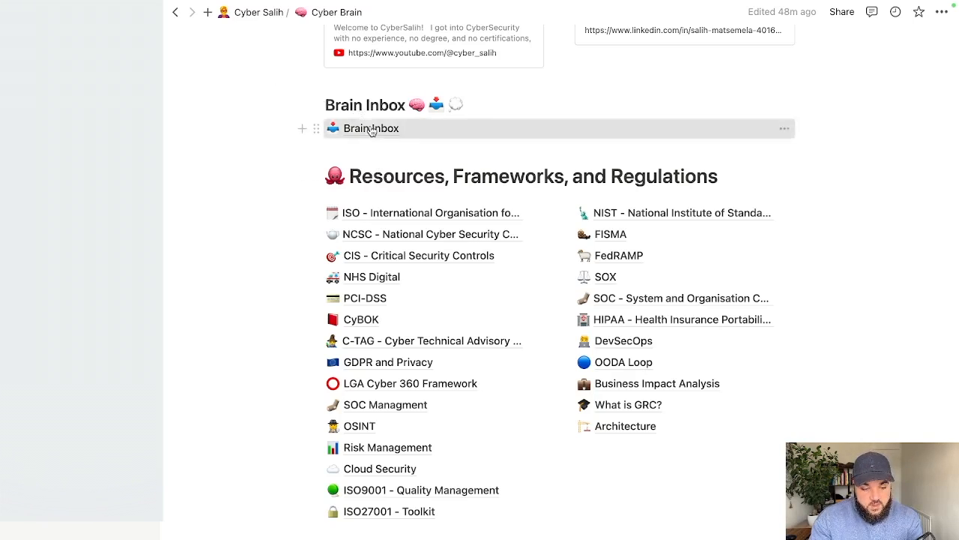
left_click(372, 129)
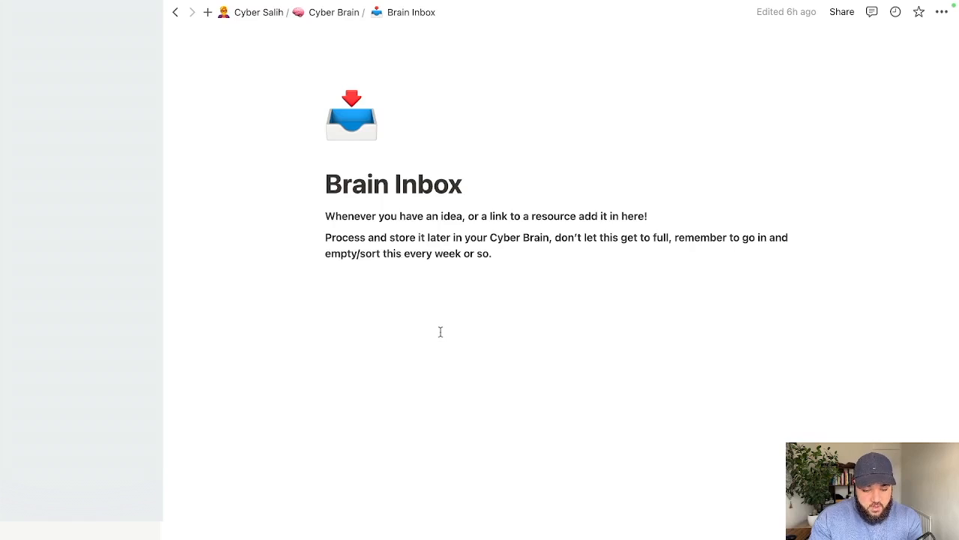
mouse_move(404, 288)
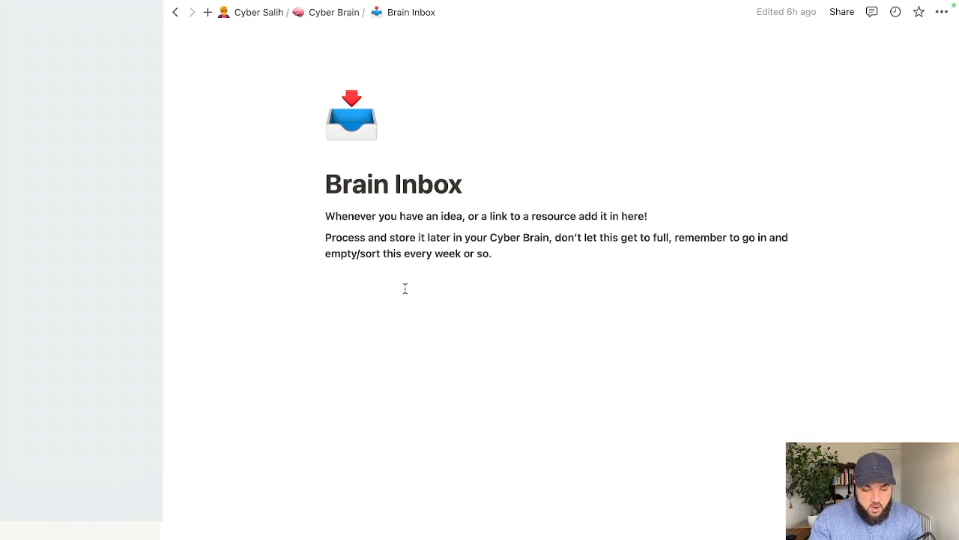
mouse_move(333, 12)
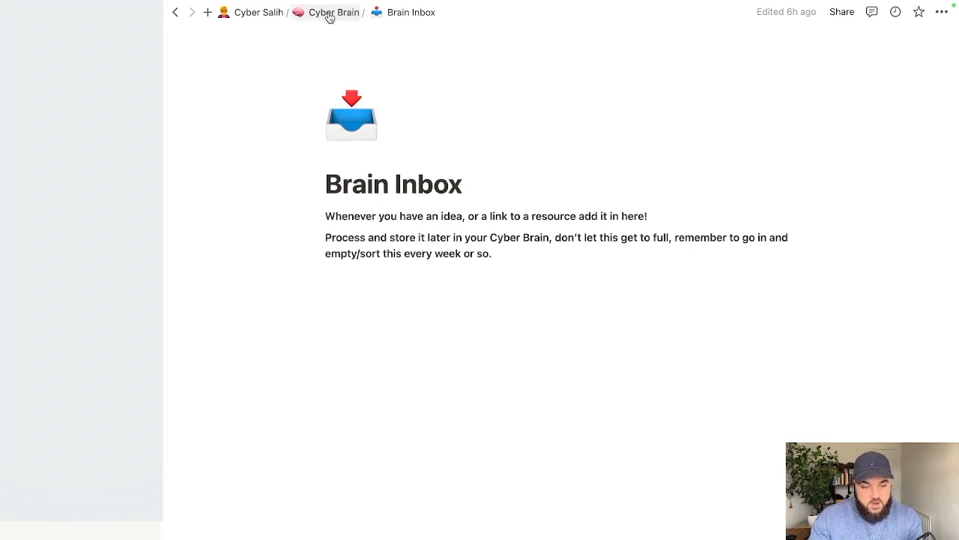
Return to the Cyber Brain hub via the breadcrumb and bring the resources list into view
left_click(335, 12)
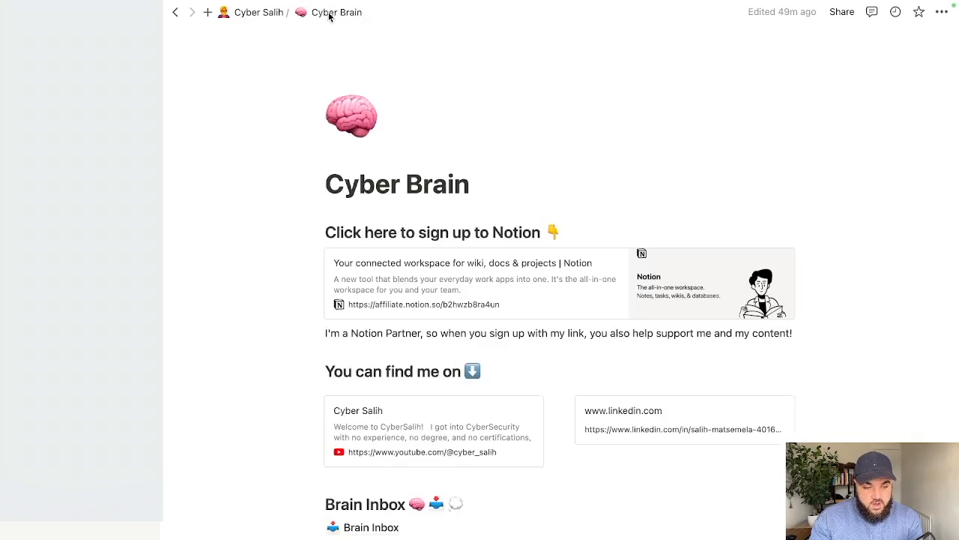
scroll("down", 3)
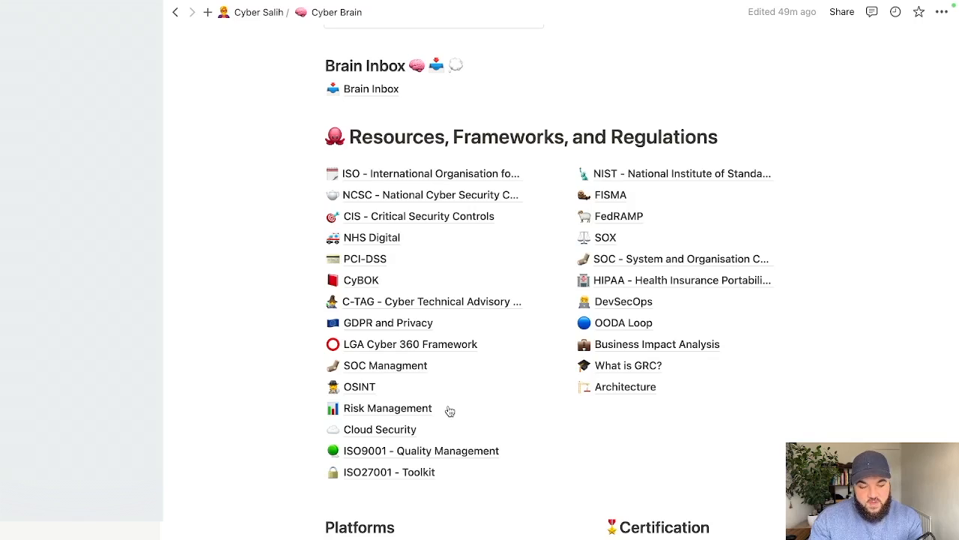
mouse_move(441, 517)
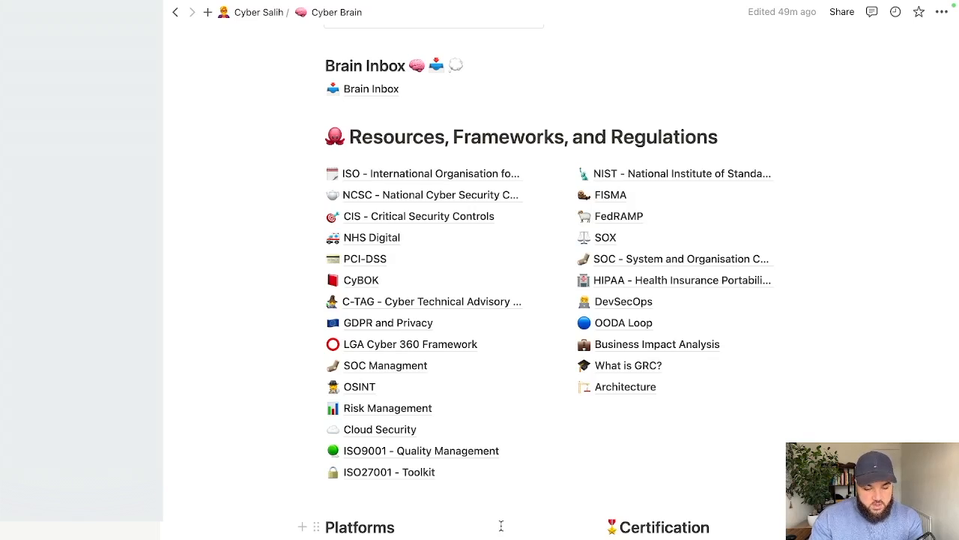
scroll("up", 3)
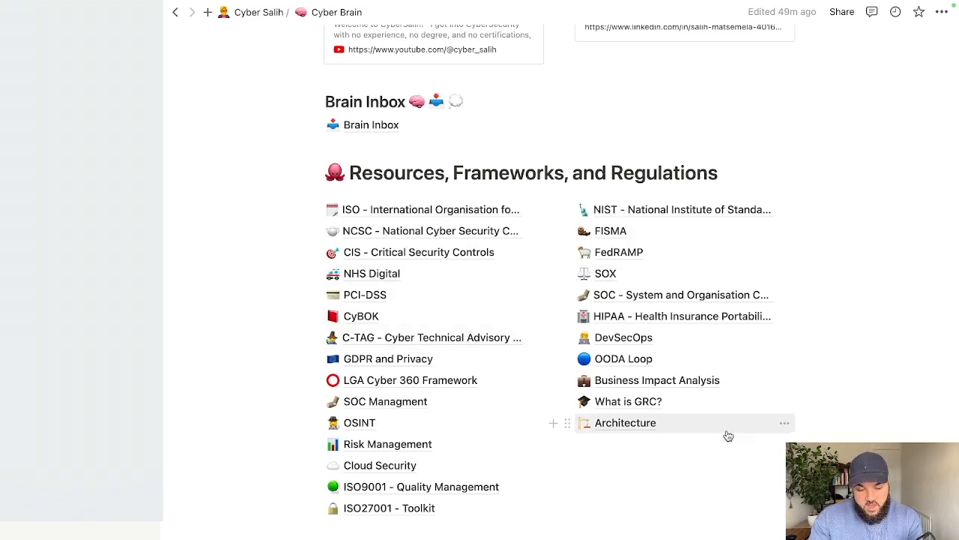
mouse_move(495, 530)
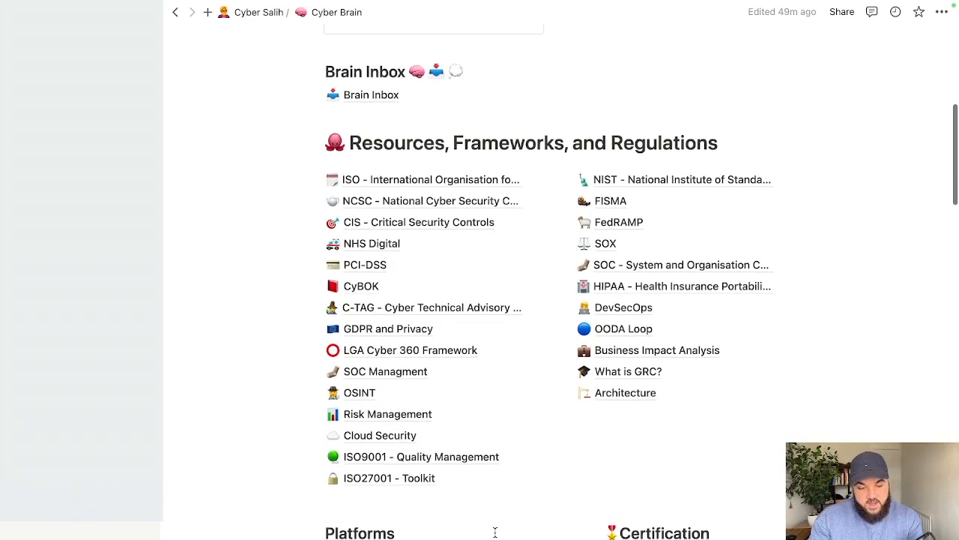
scroll("down", 3)
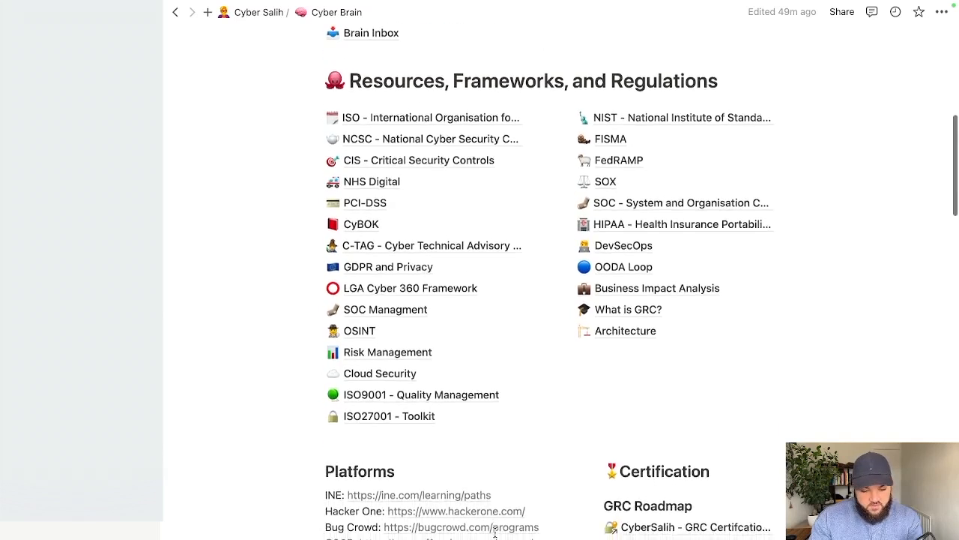
scroll("down", 3)
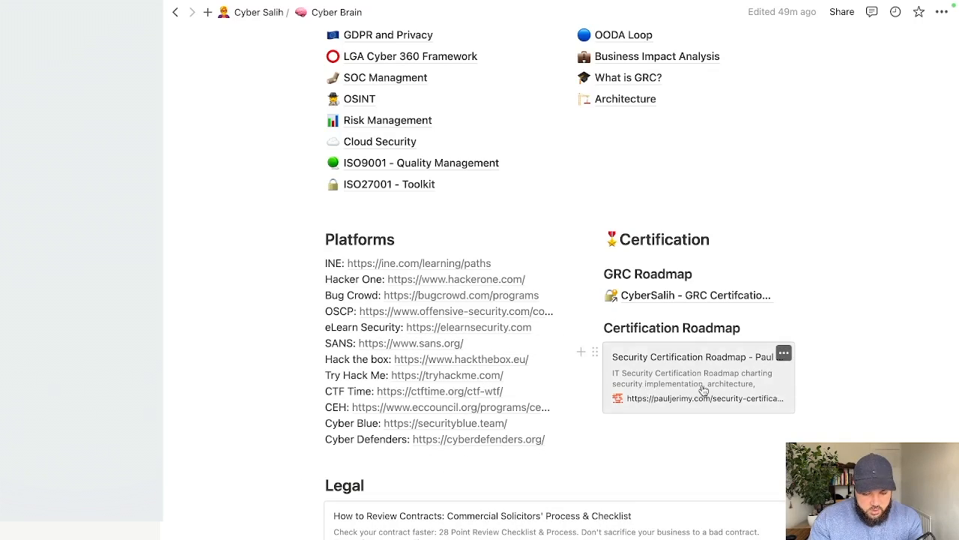
mouse_move(680, 409)
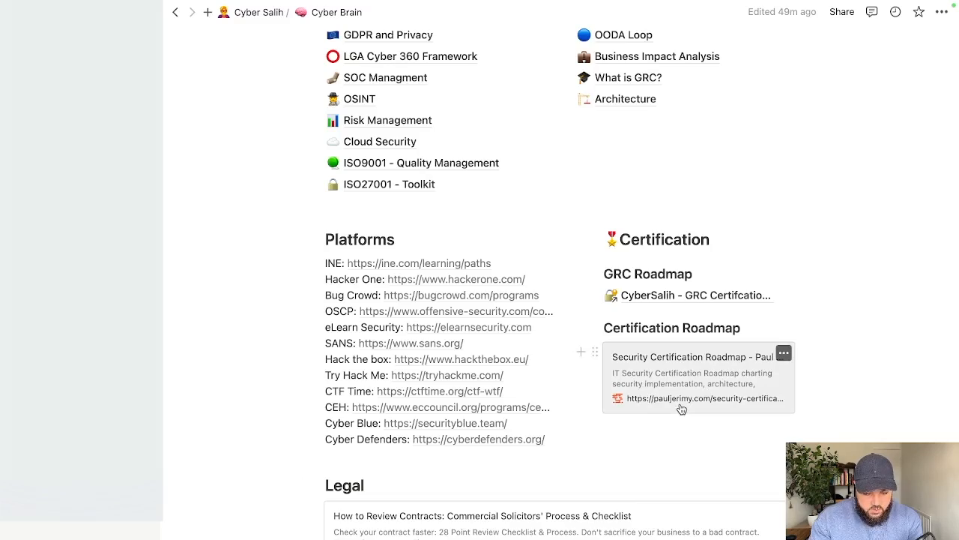
Follow the Security Certification Roadmap bookmark to Paul Jerimy's chart in Safari
left_click(701, 398)
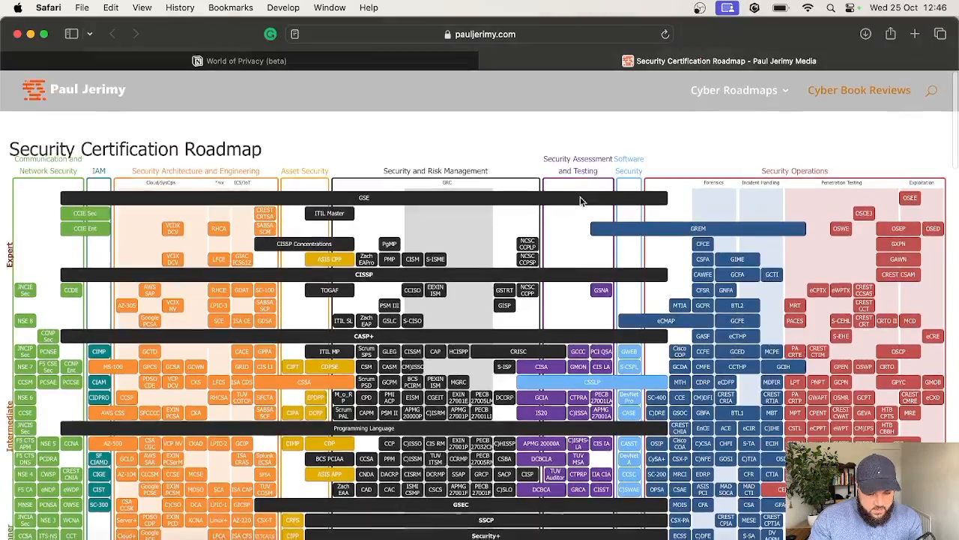
scroll("down", 3)
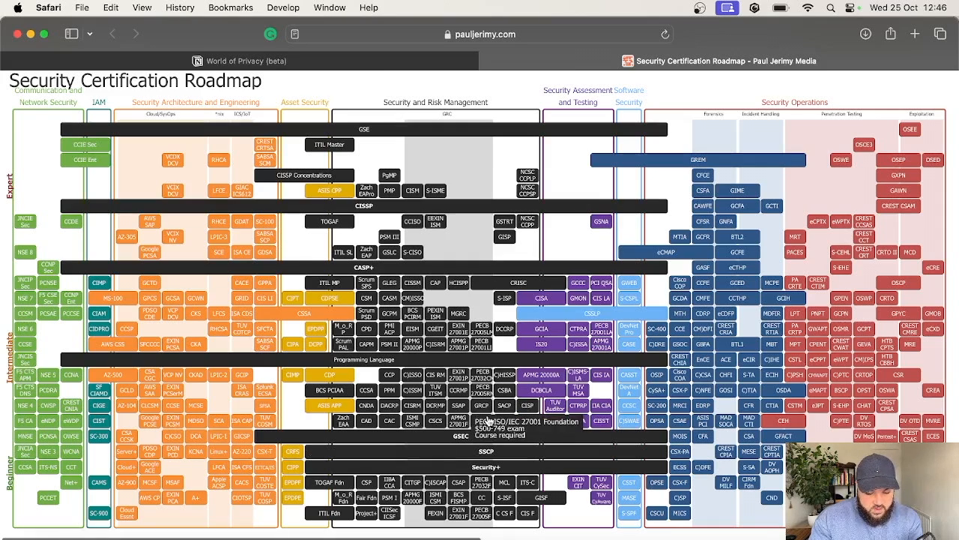
mouse_move(84, 144)
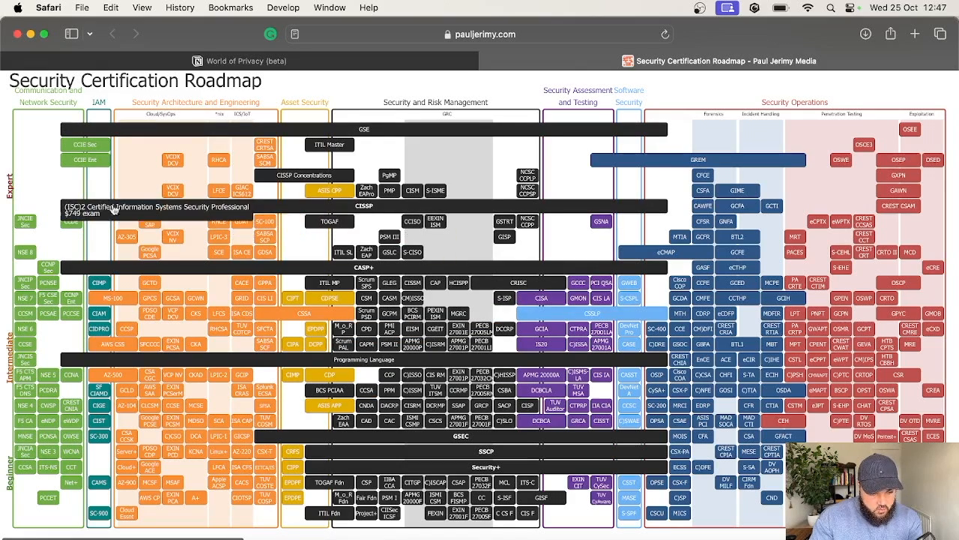
mouse_move(545, 357)
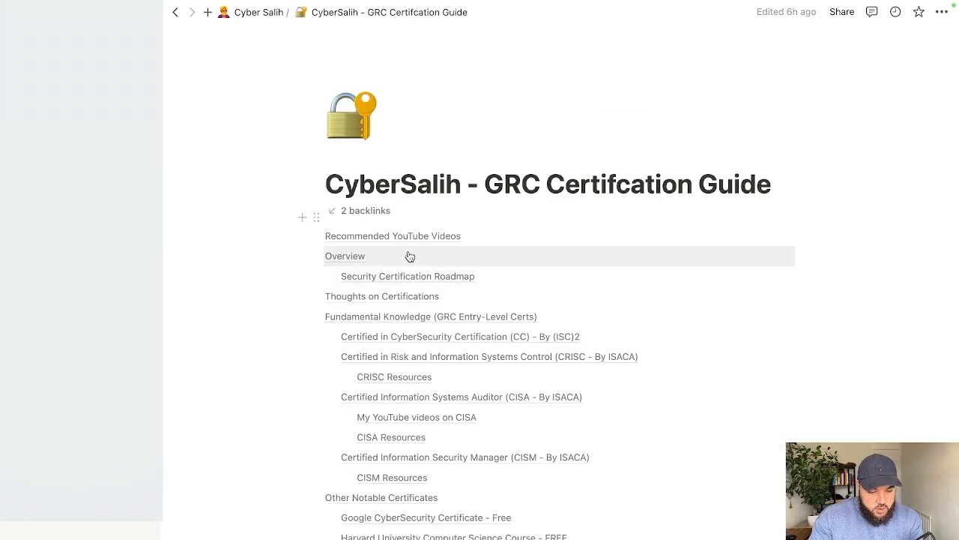
Skim the GRC Certification Guide through its CC, CRISC, and CISA sections
scroll("down", 3)
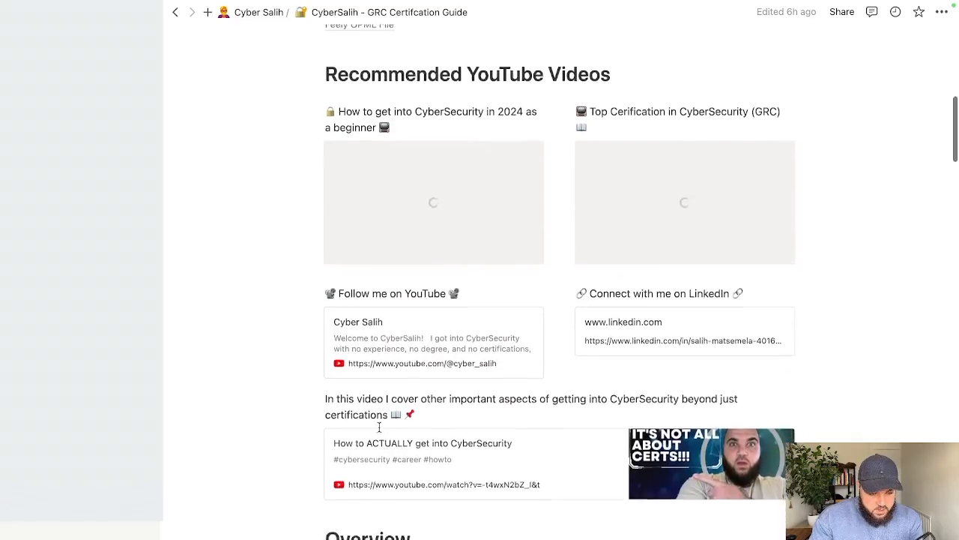
scroll("down", 3)
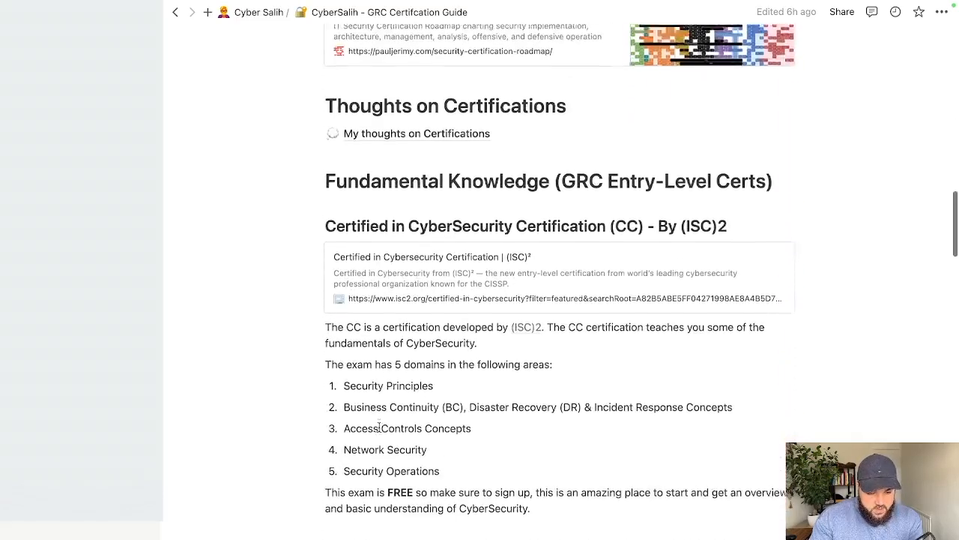
scroll("down", 3)
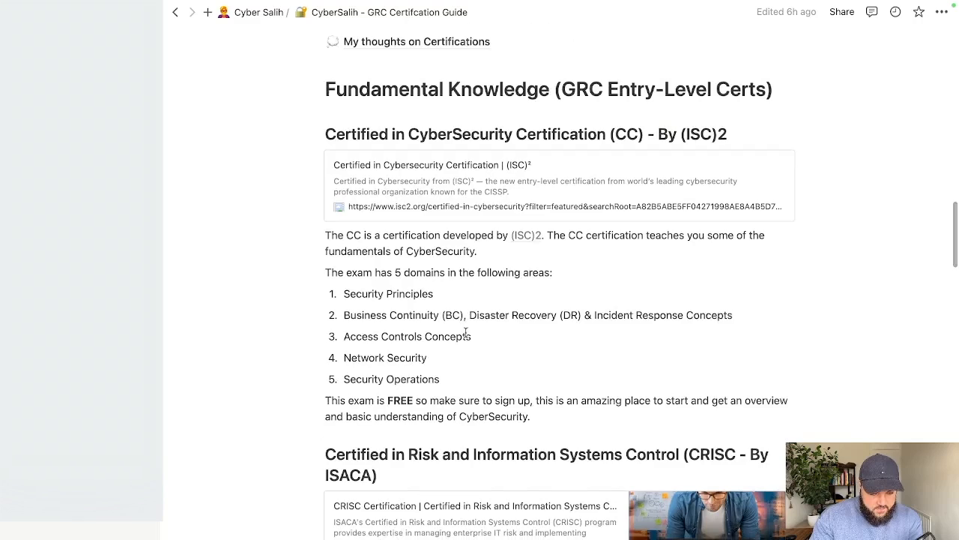
scroll("down", 3)
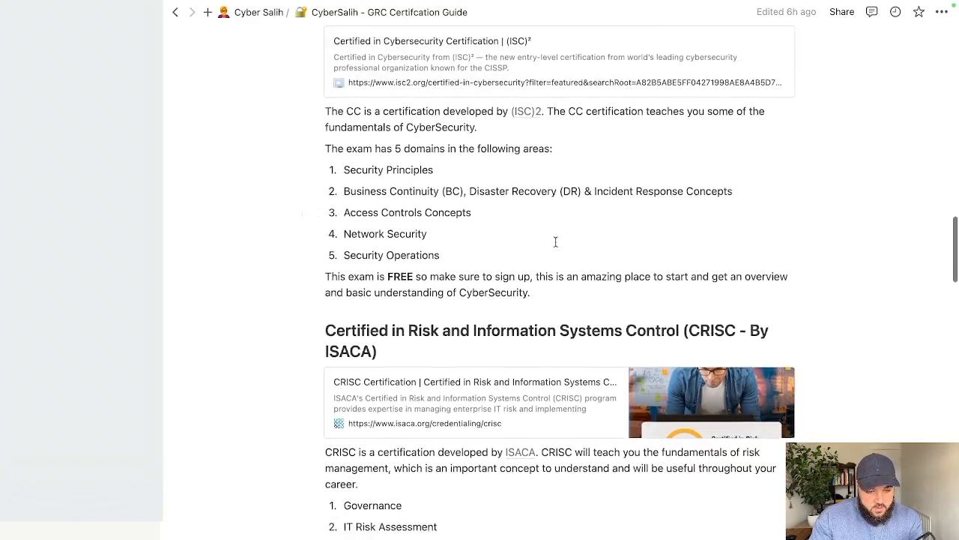
scroll("up", 3)
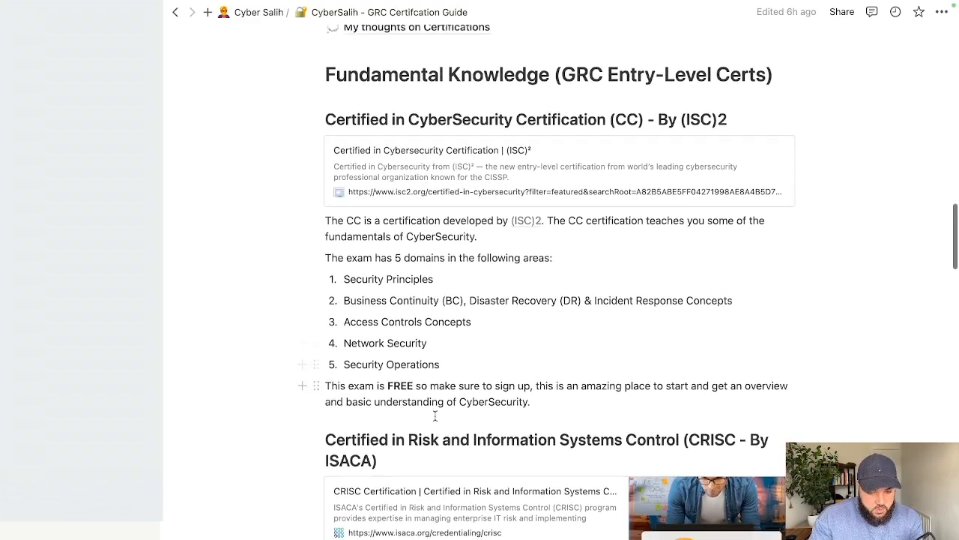
scroll("down", 3)
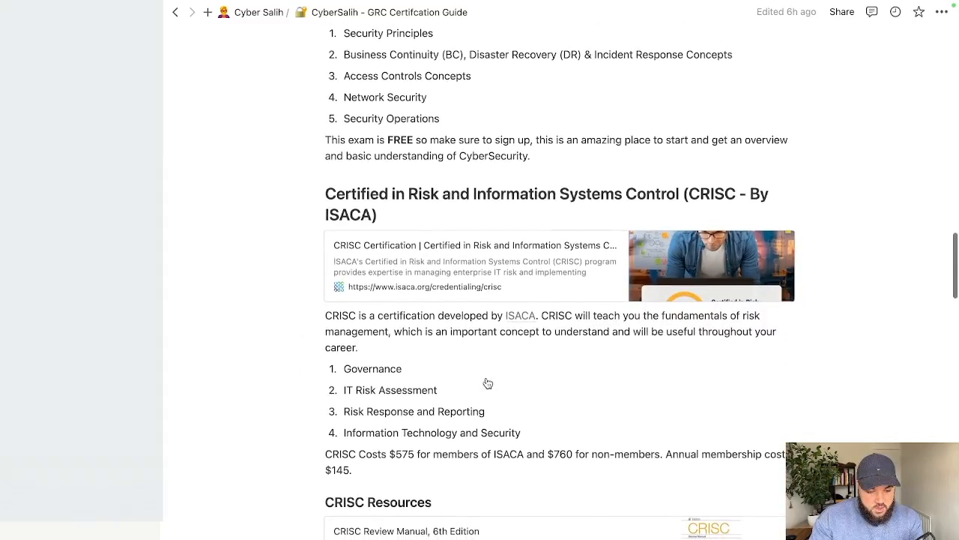
scroll("down", 3)
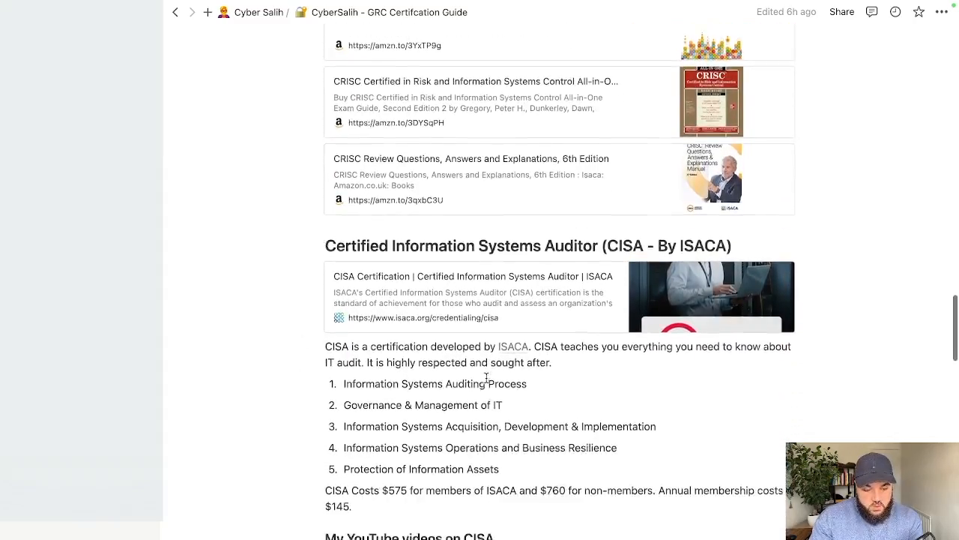
scroll("down", 3)
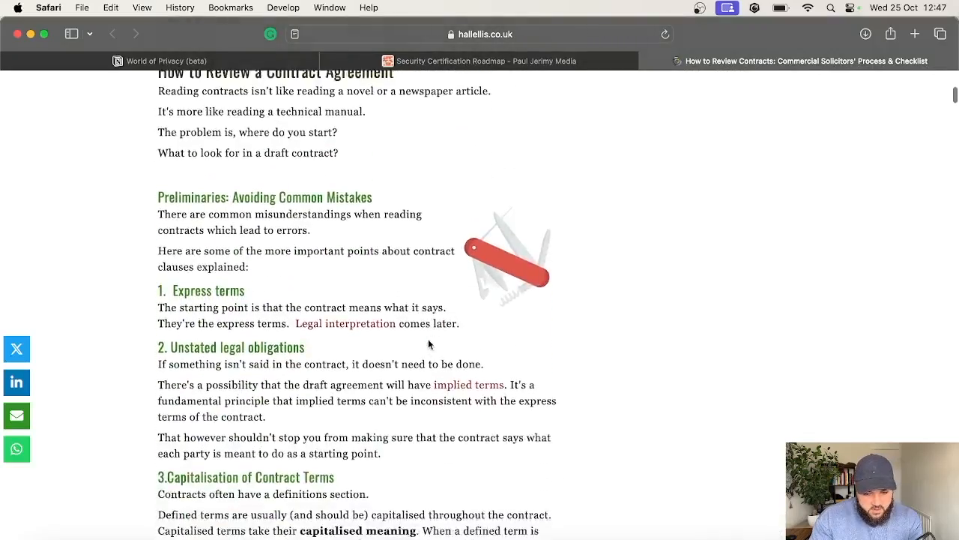
Skim the Hall Ellis contract-review article's clause sections in Safari and scroll back up
scroll("down", 3)
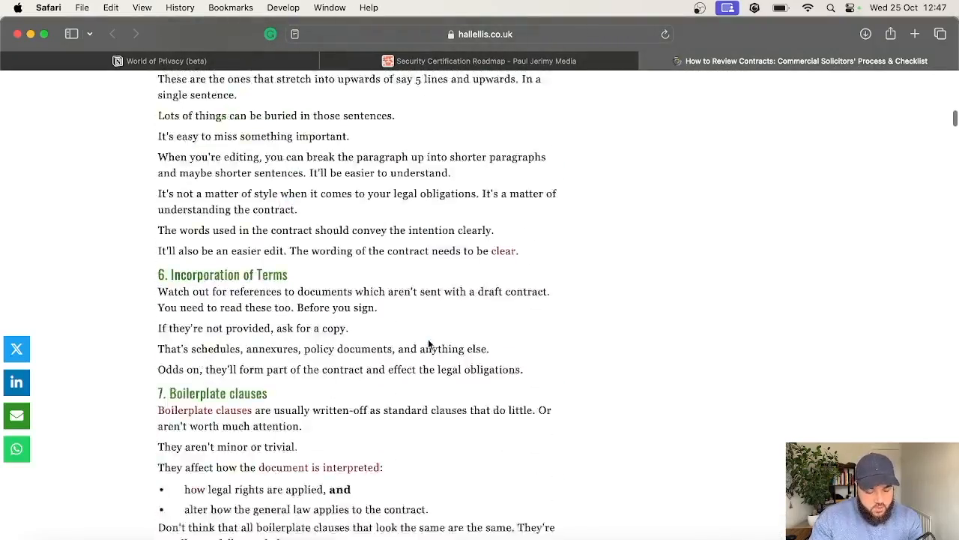
scroll("down", 3)
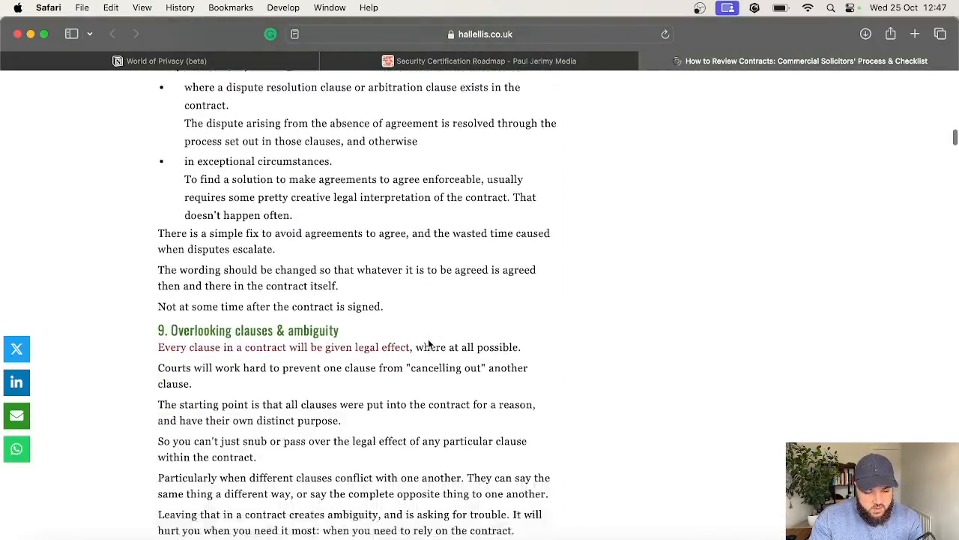
scroll("up", 3)
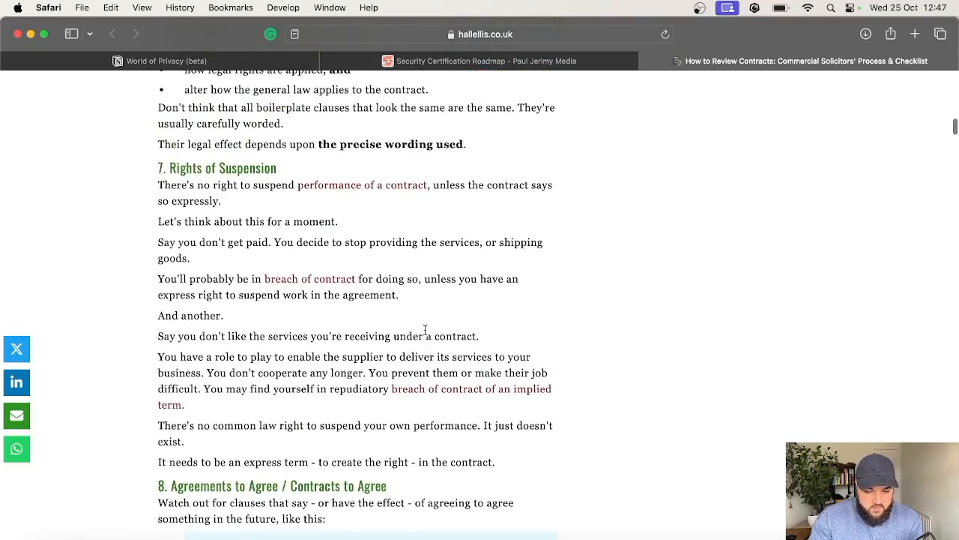
scroll("down", 3)
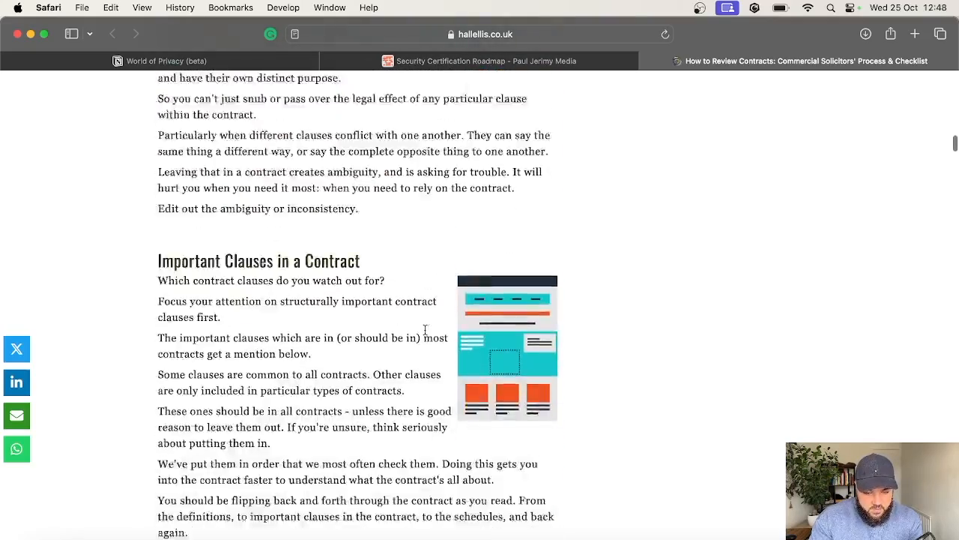
scroll("down", 3)
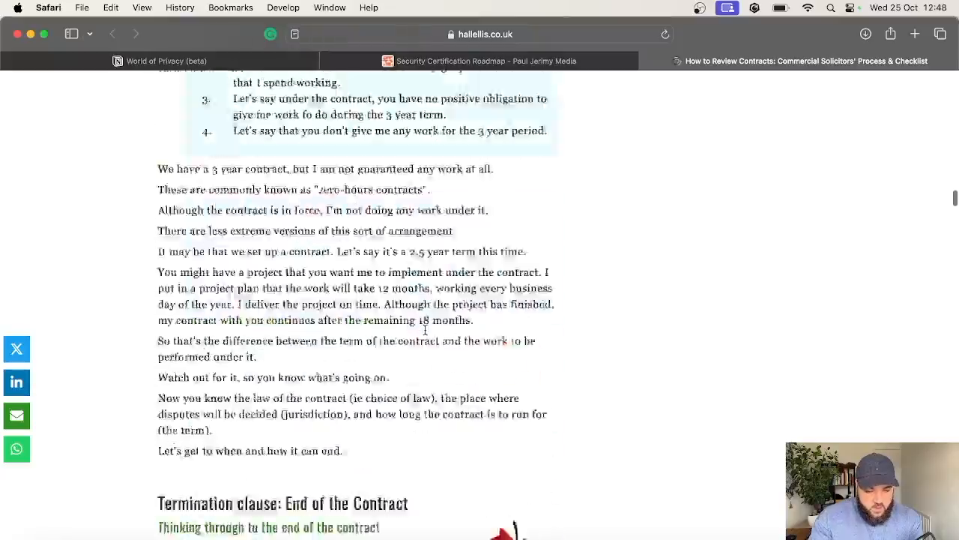
scroll("down", 3)
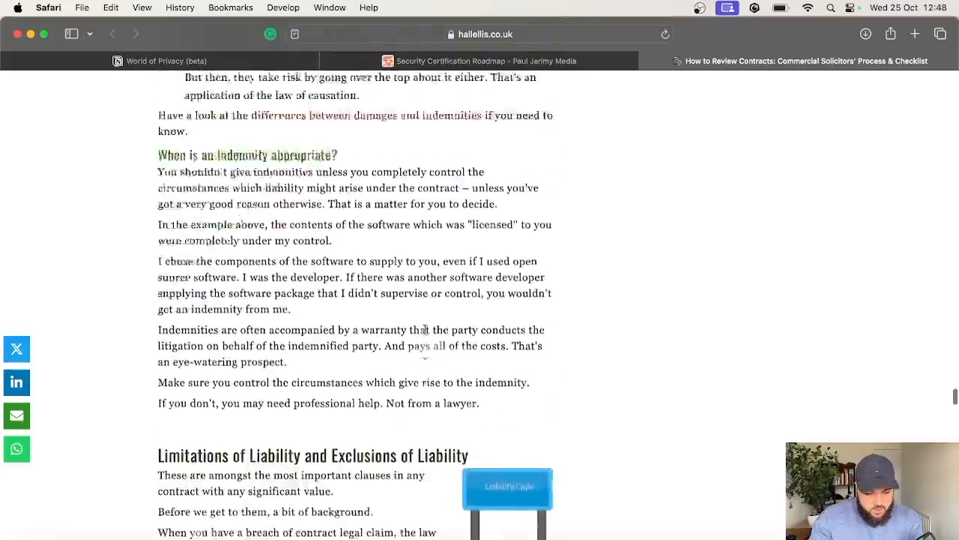
scroll("up", 3)
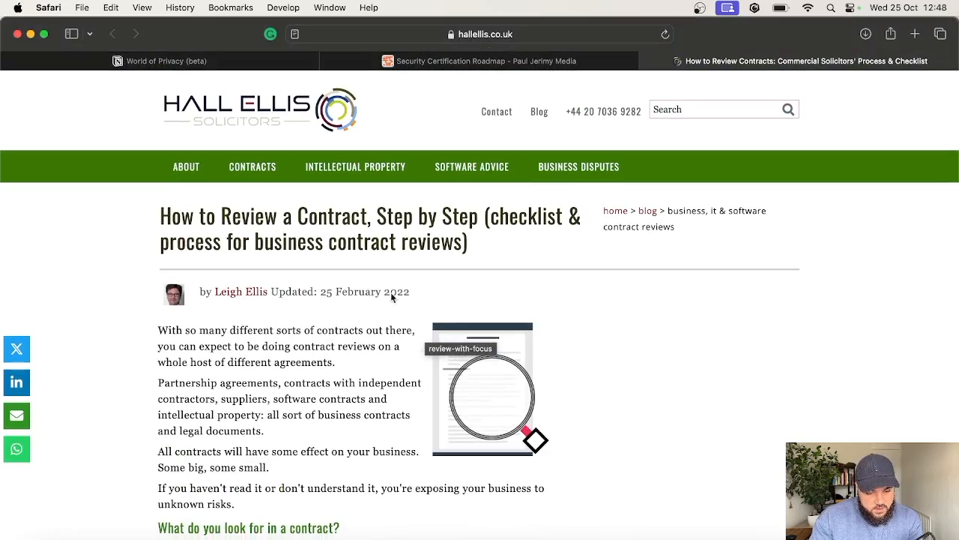
mouse_move(506, 412)
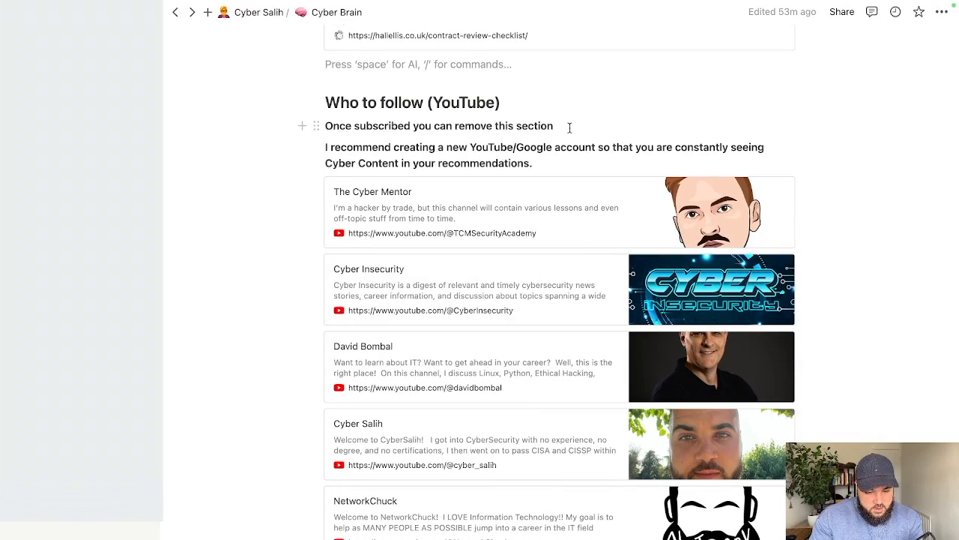
scroll("down", 3)
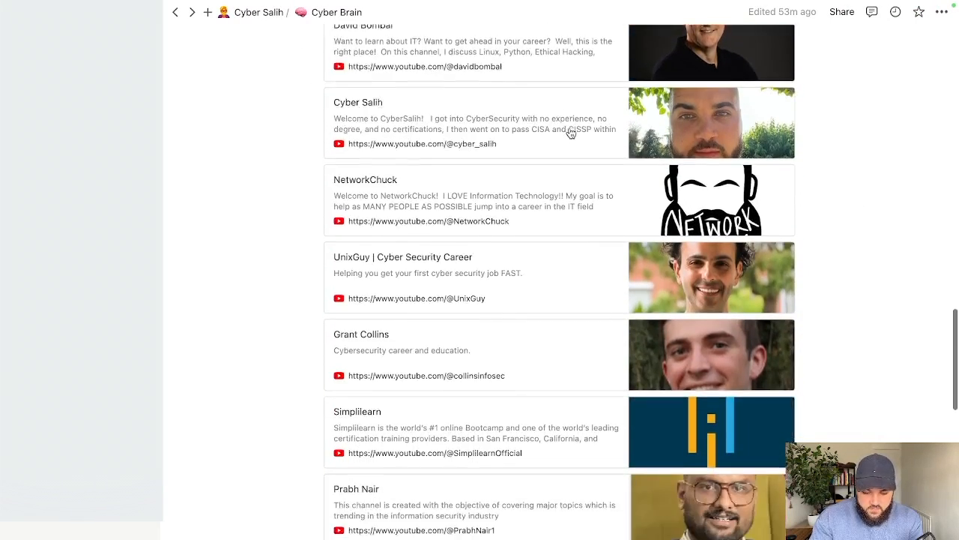
scroll("down", 3)
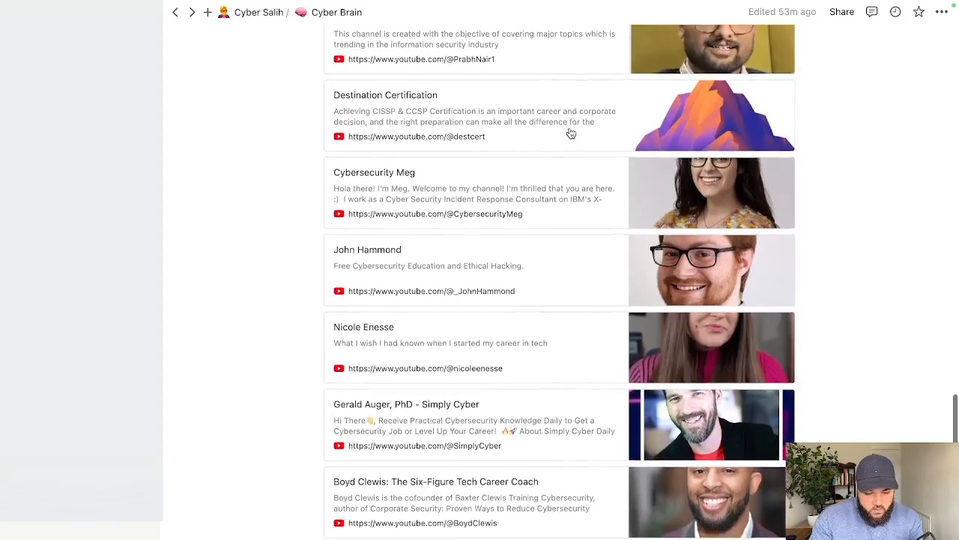
scroll("down", 3)
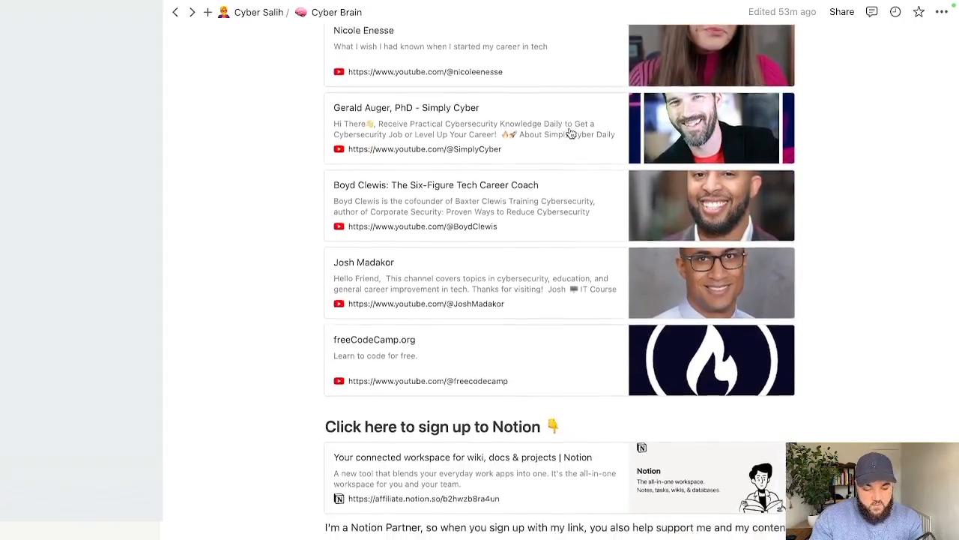
scroll("up", 3)
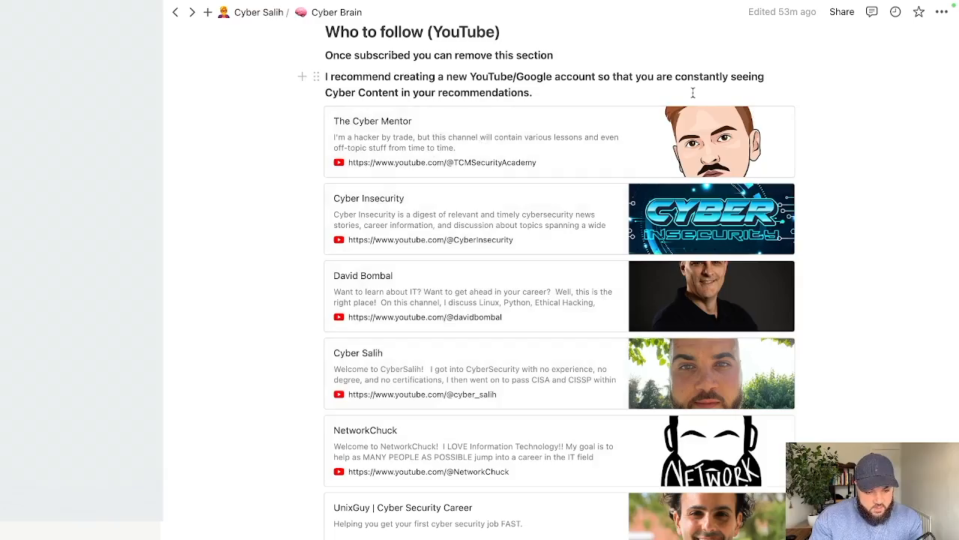
mouse_move(483, 99)
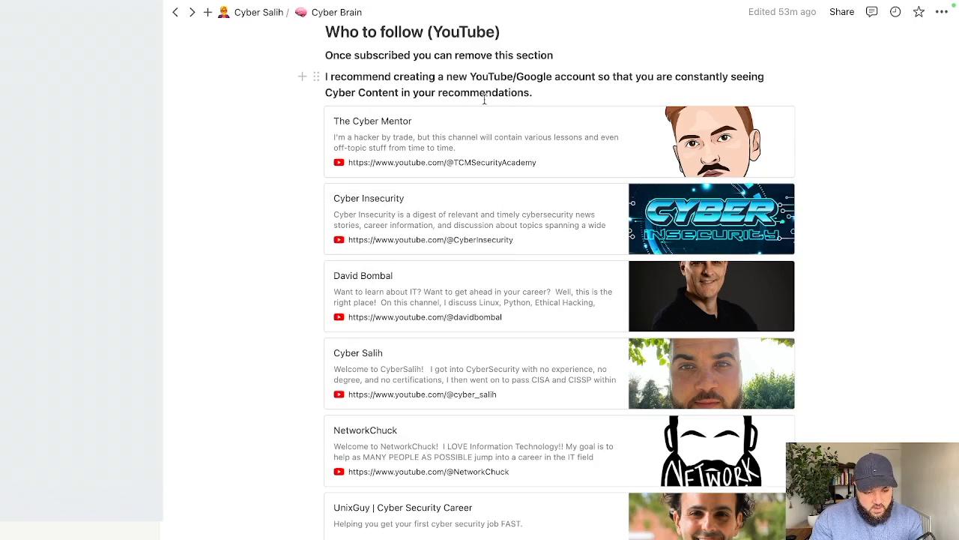
mouse_move(412, 153)
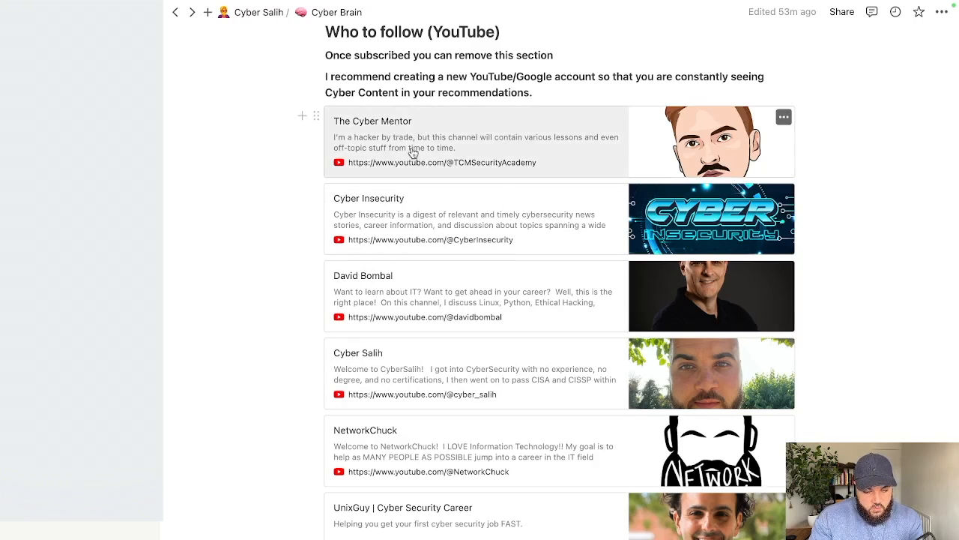
mouse_move(554, 148)
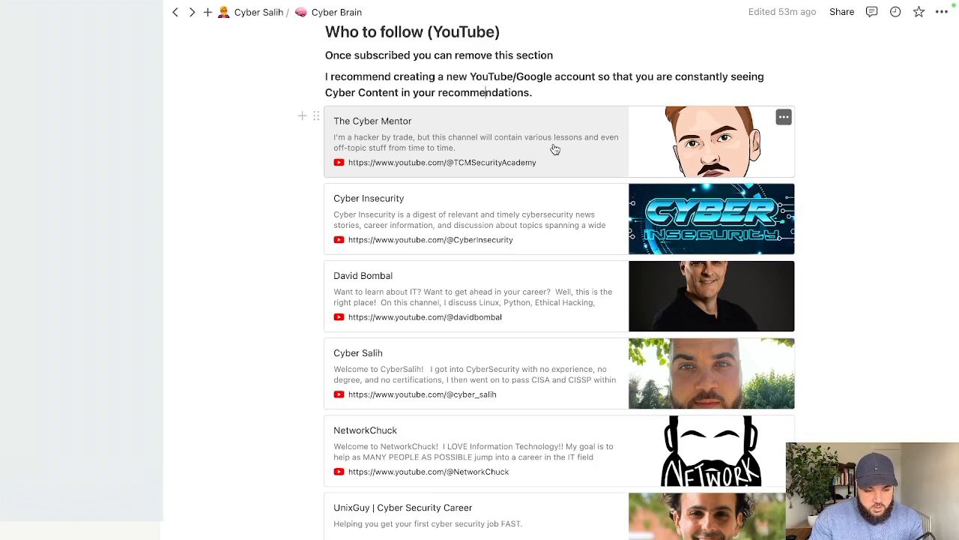
scroll("down", 3)
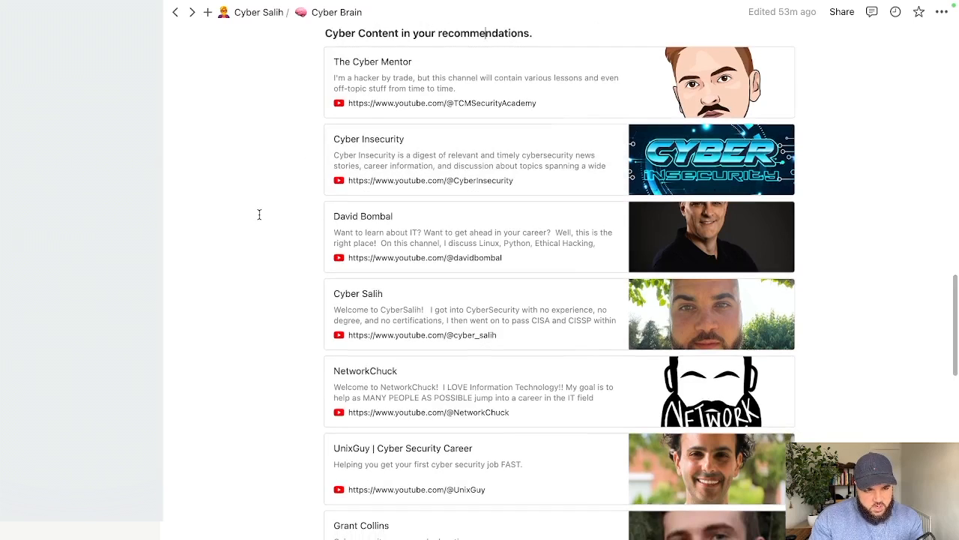
scroll("up", 3)
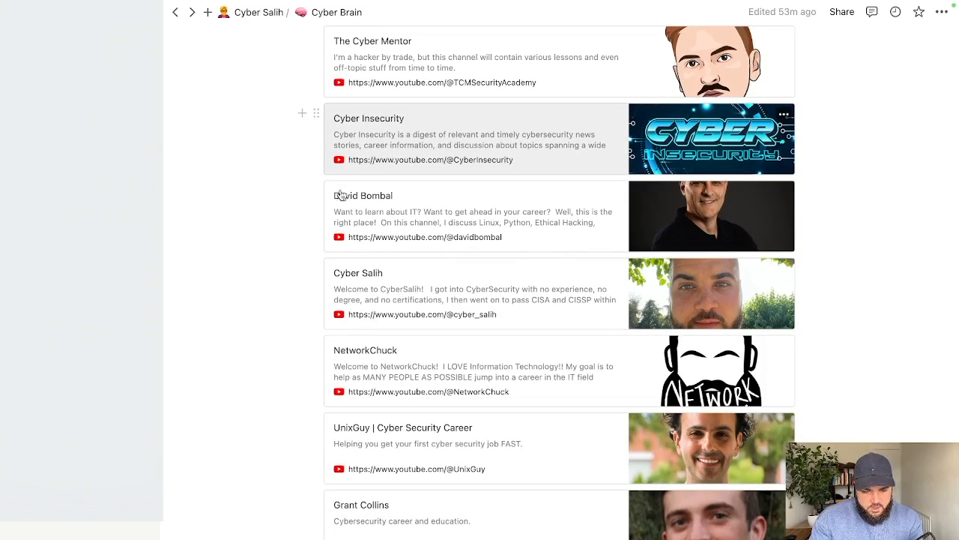
mouse_move(462, 189)
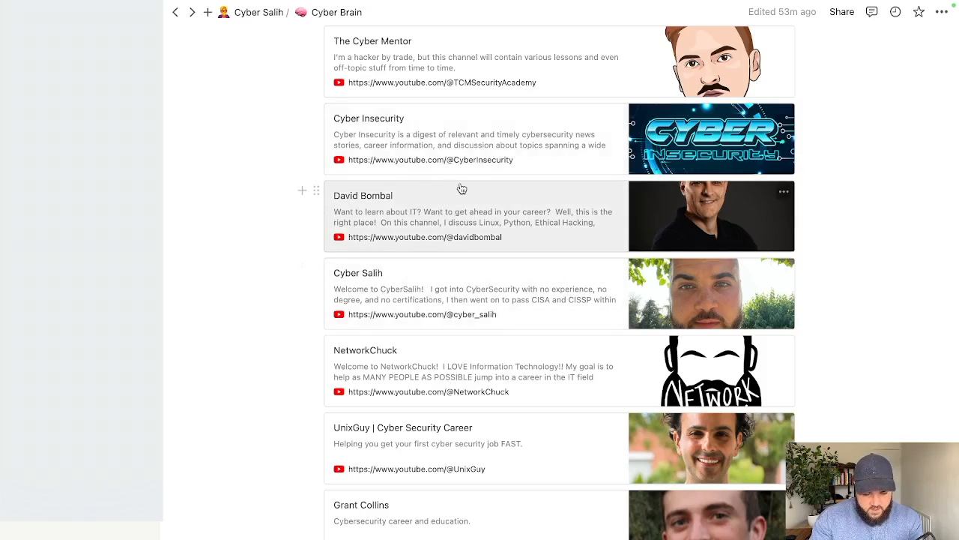
scroll("down", 3)
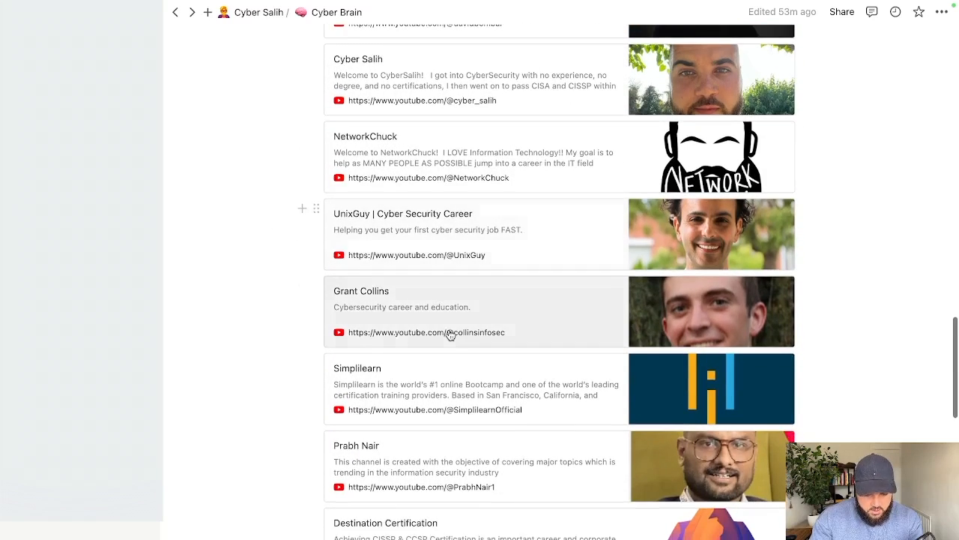
scroll("down", 3)
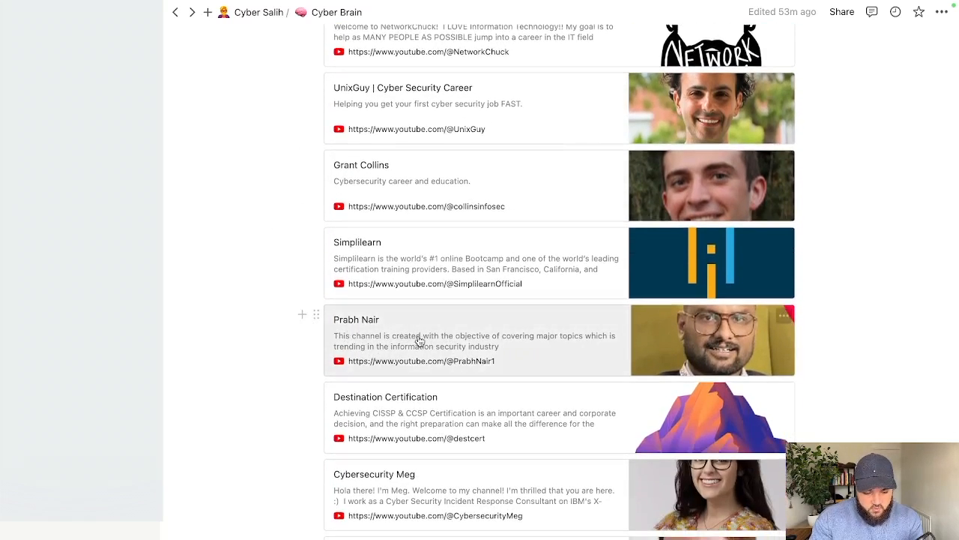
mouse_move(450, 351)
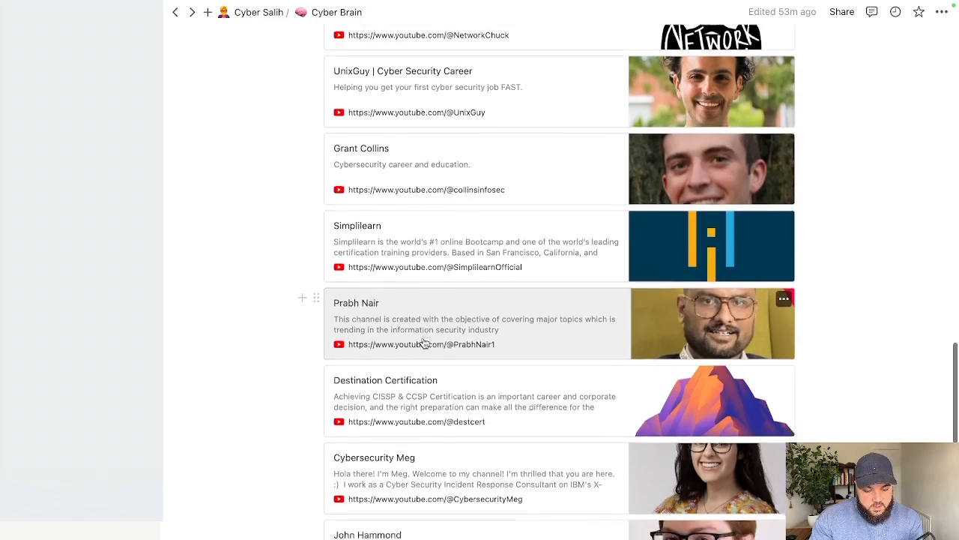
scroll("down", 3)
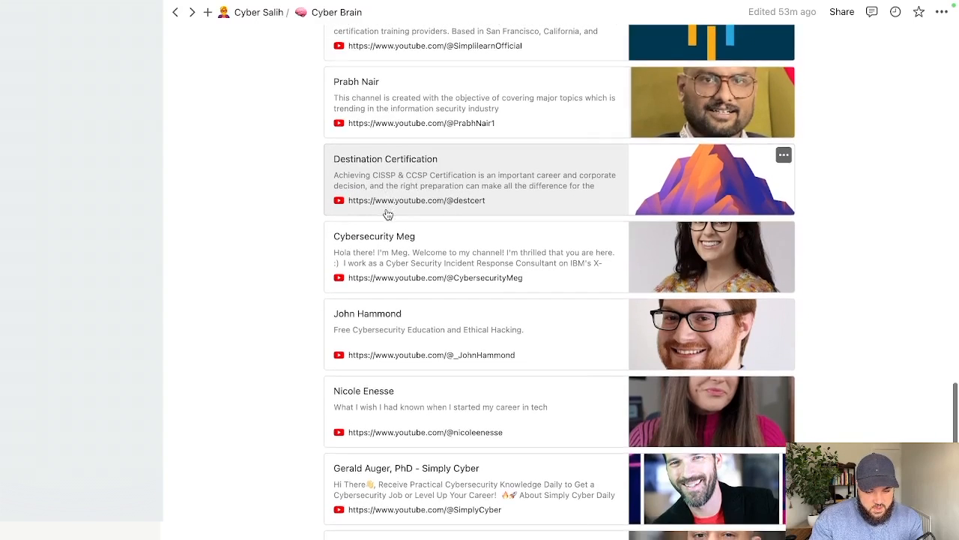
mouse_move(472, 186)
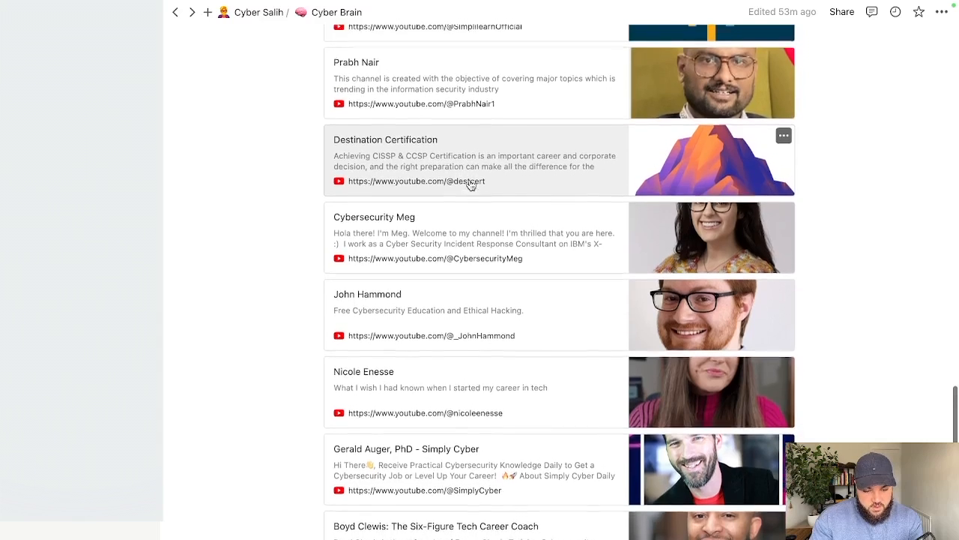
scroll("up", 3)
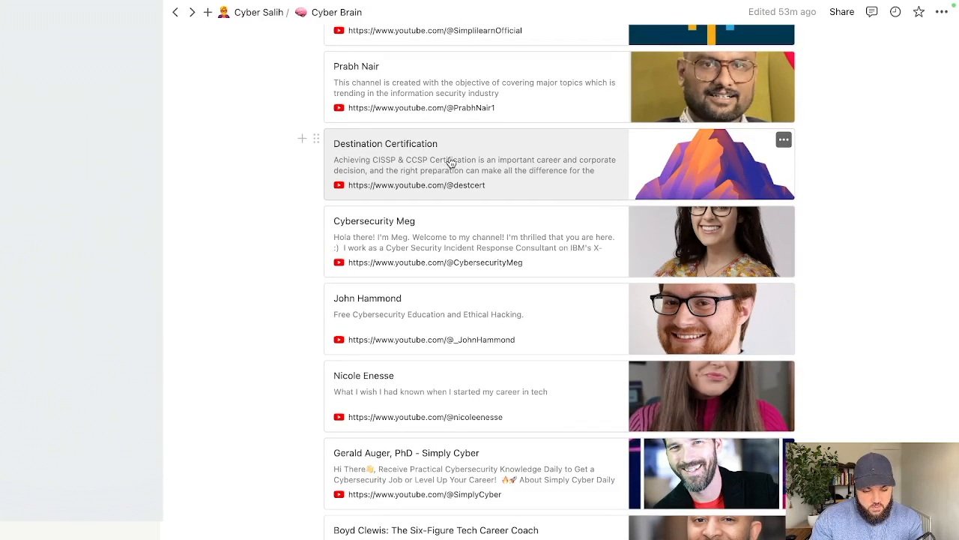
scroll("down", 3)
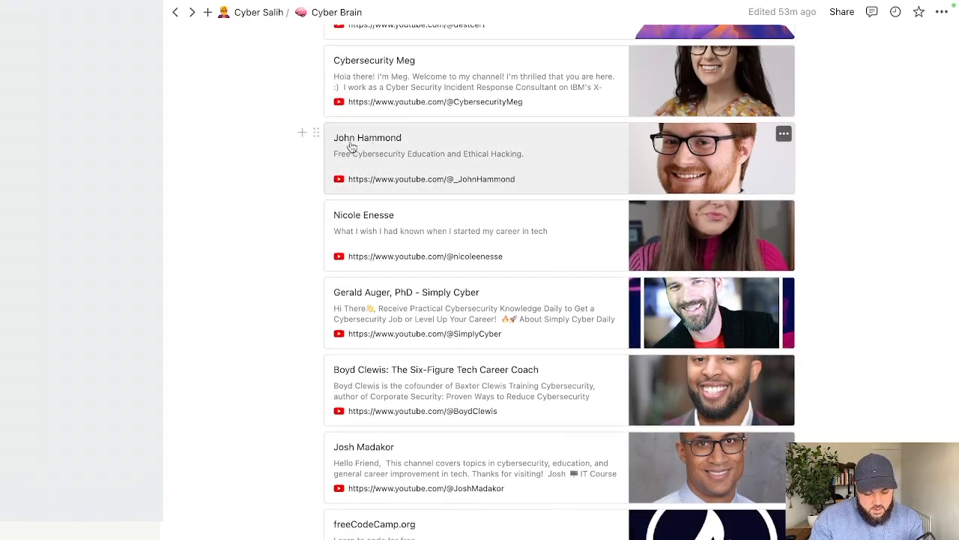
mouse_move(397, 153)
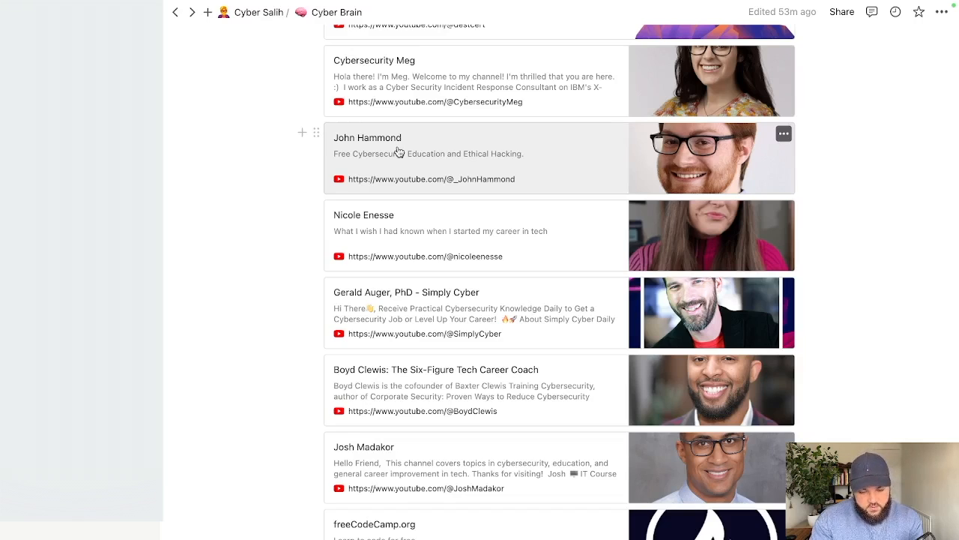
scroll("down", 3)
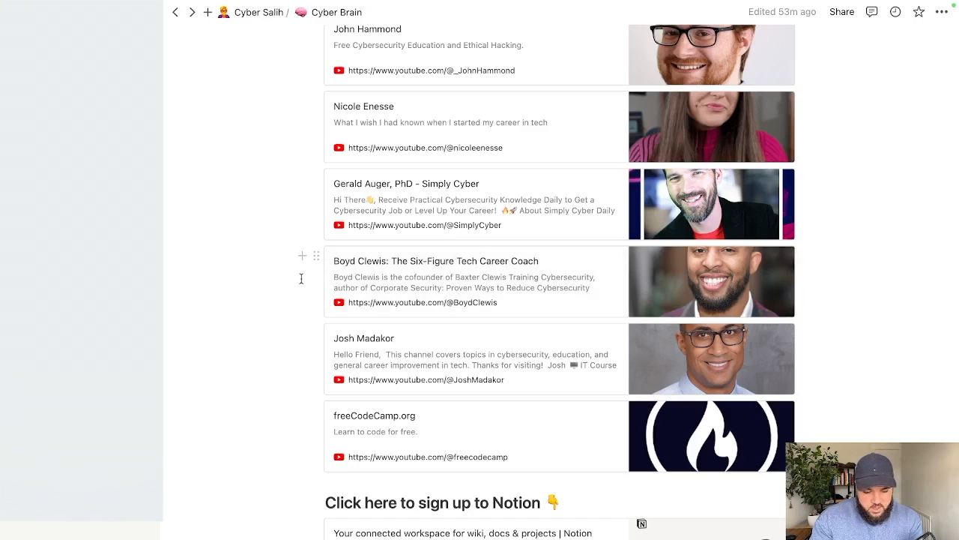
mouse_move(315, 306)
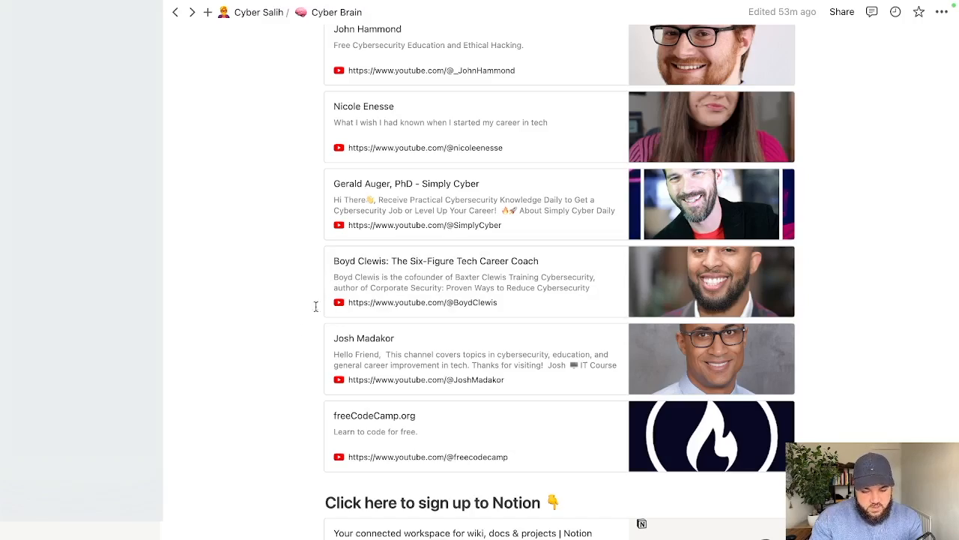
scroll("down", 3)
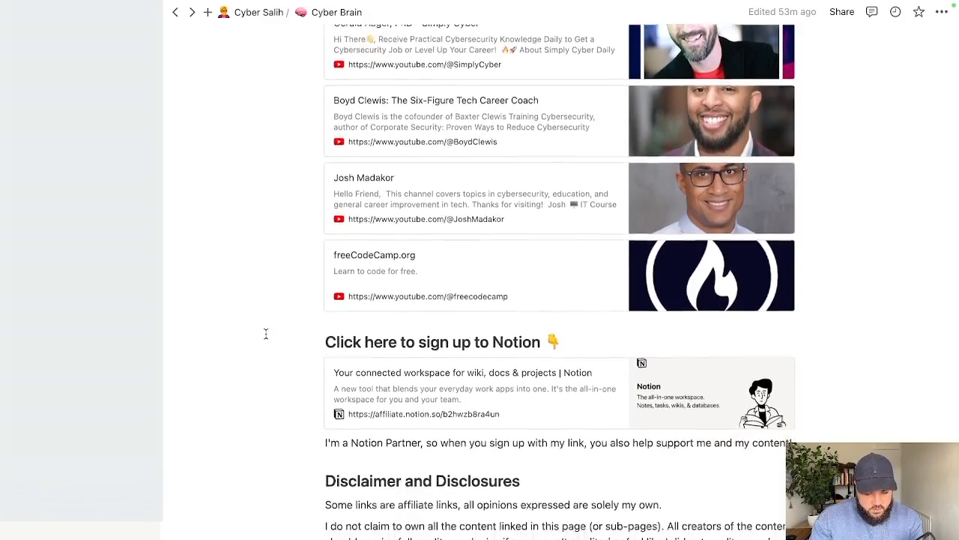
scroll("up", 3)
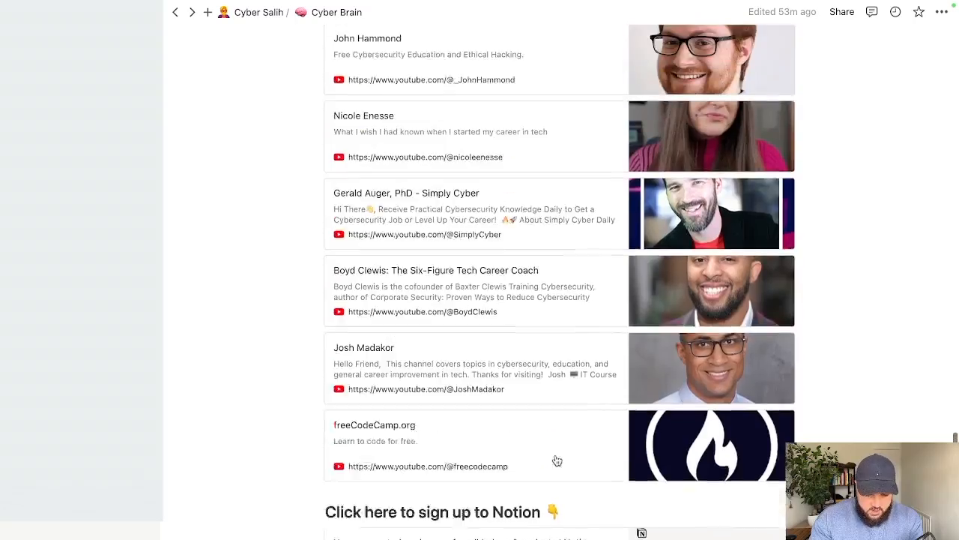
scroll("up", 3)
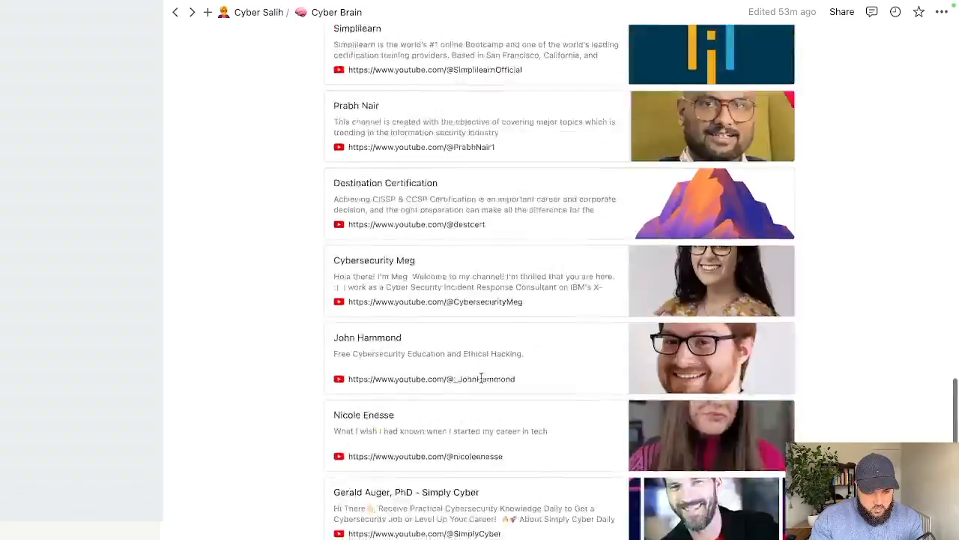
scroll("up", 3)
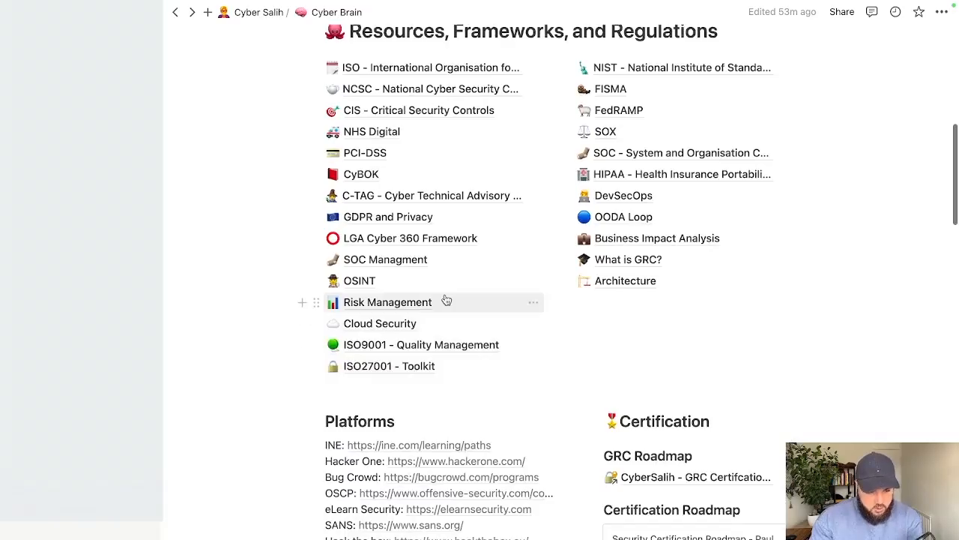
mouse_move(652, 420)
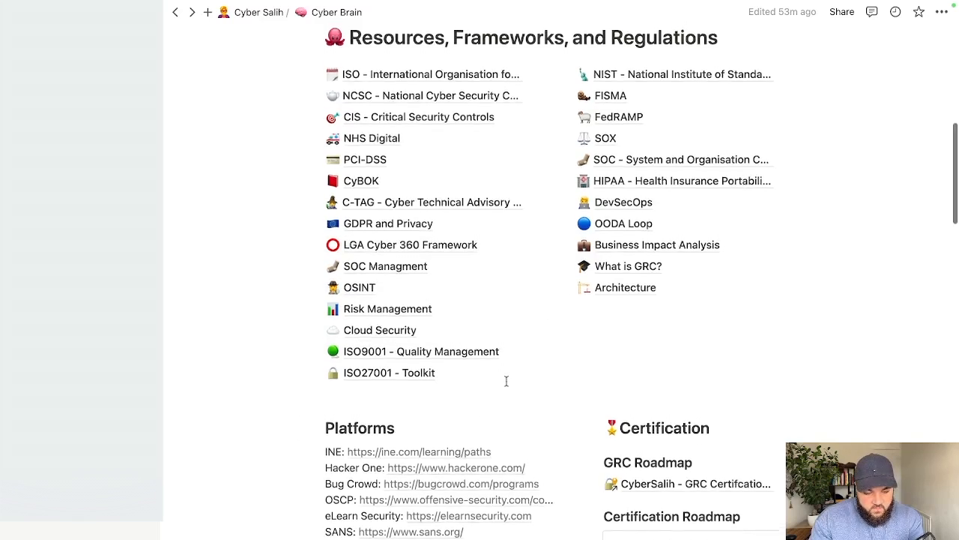
Enter the SOC Managment subpage from the Cyber Brain resource list
scroll("up", 3)
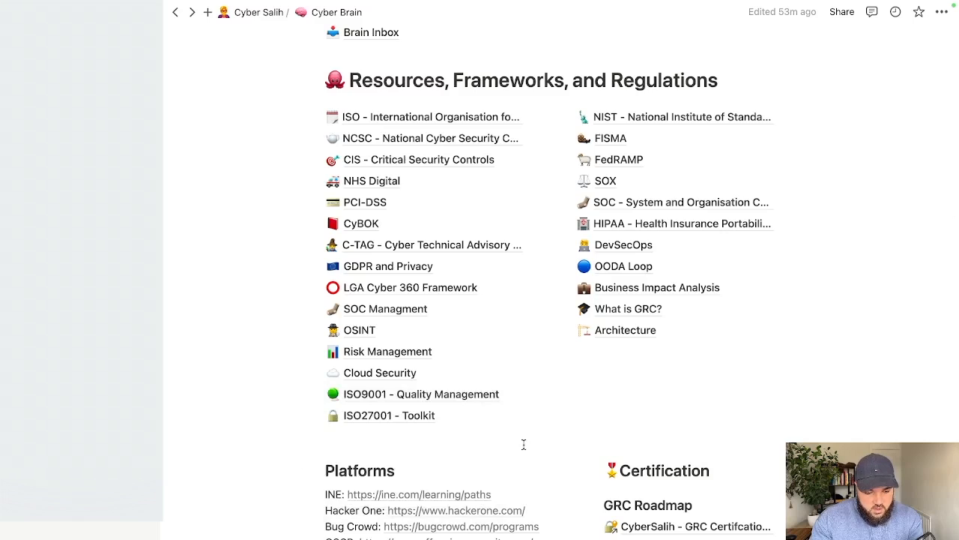
mouse_move(386, 309)
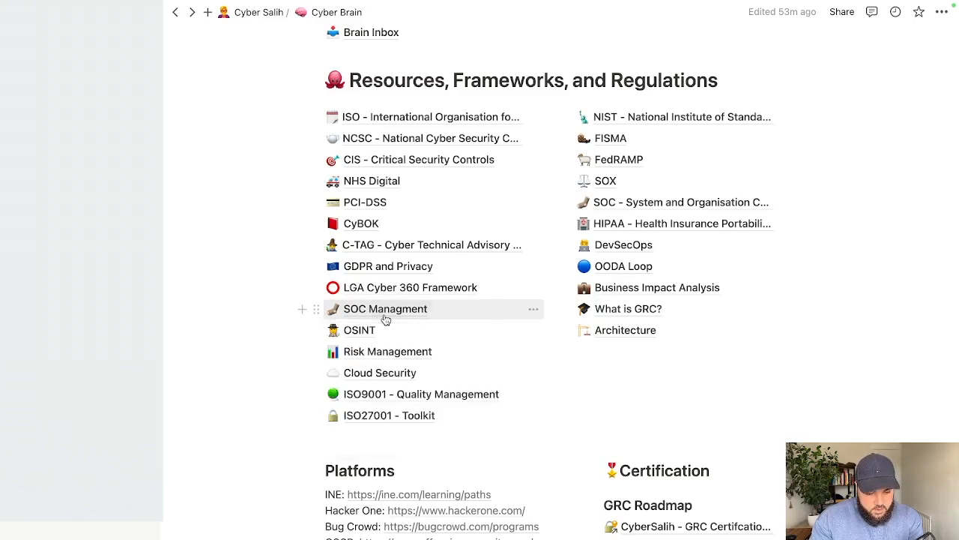
left_click(386, 308)
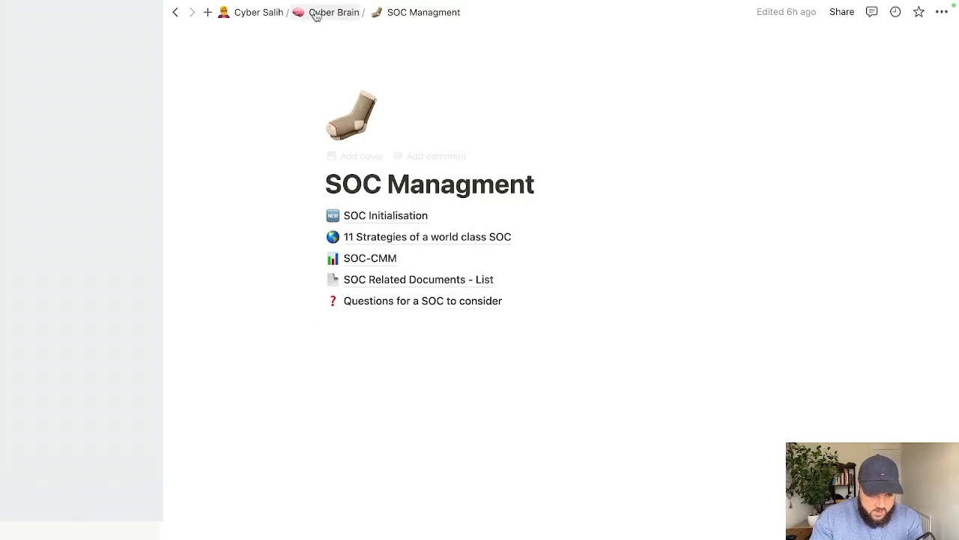
left_click(336, 12)
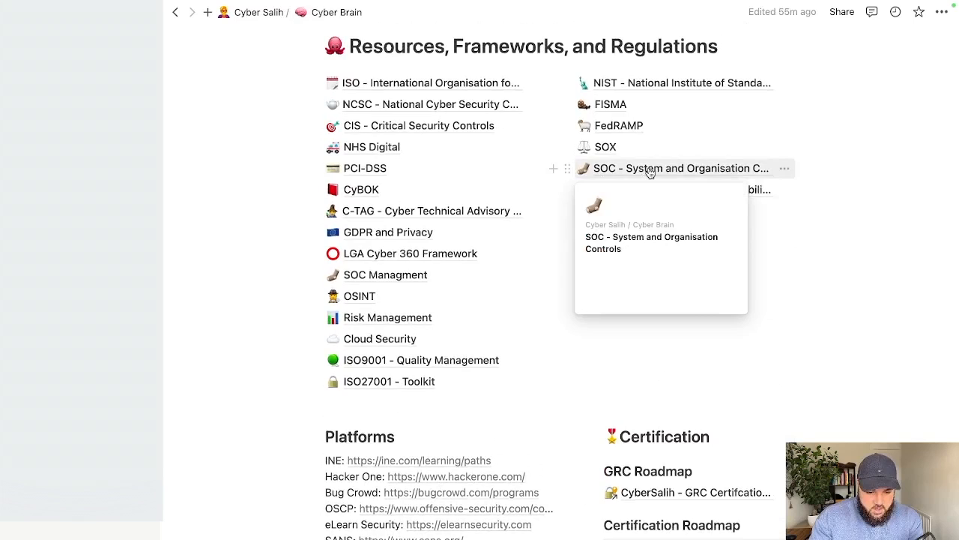
left_click(385, 274)
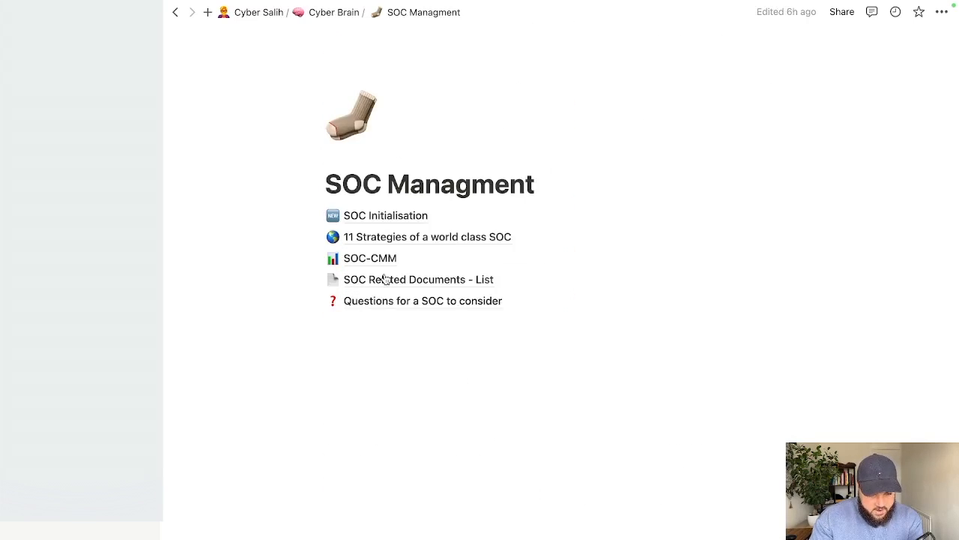
mouse_move(458, 237)
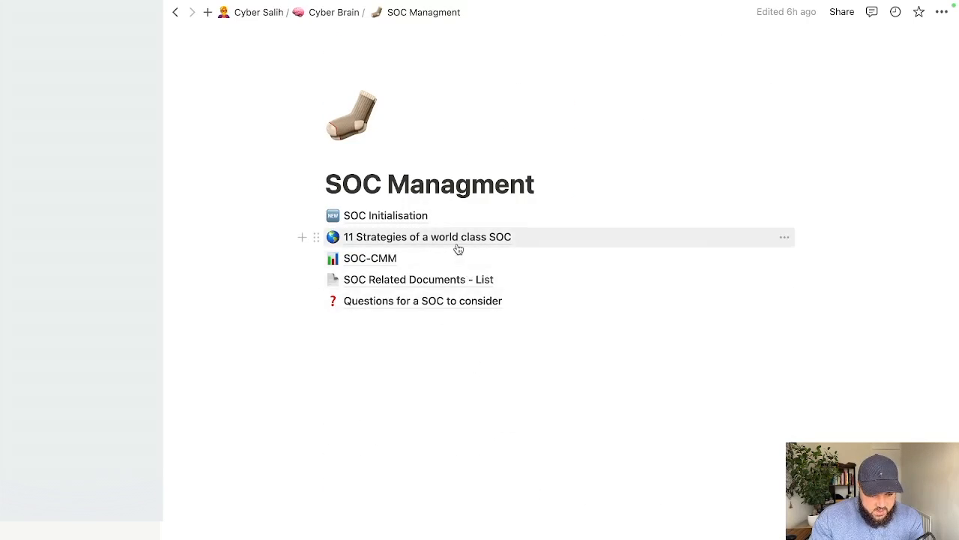
View the 11 Strategies of a world class SOC page with its MITRE link
left_click(426, 237)
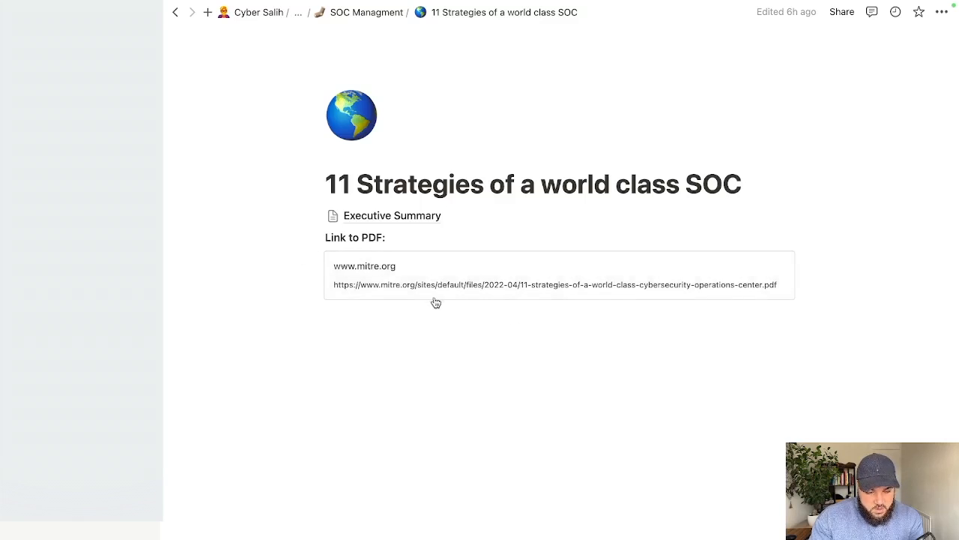
left_click(366, 12)
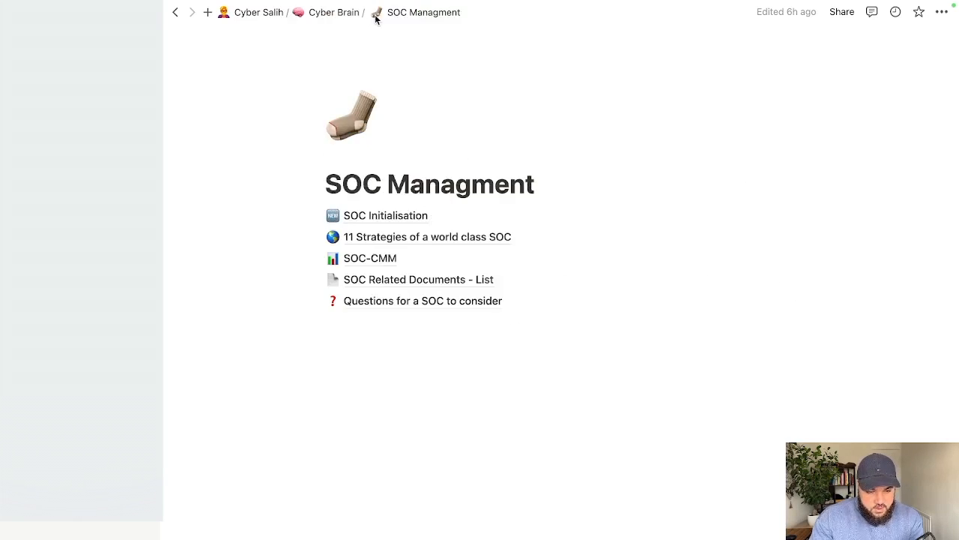
mouse_move(435, 397)
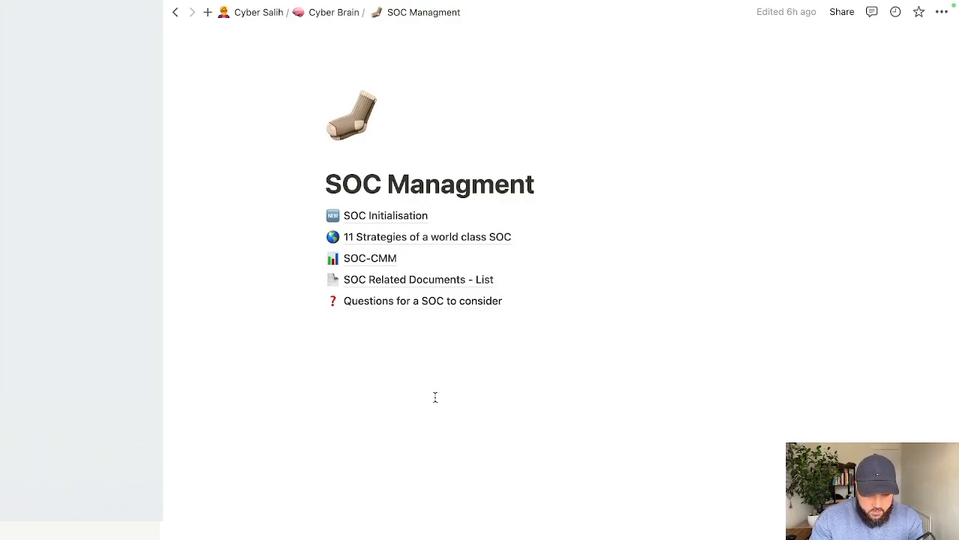
mouse_move(390, 328)
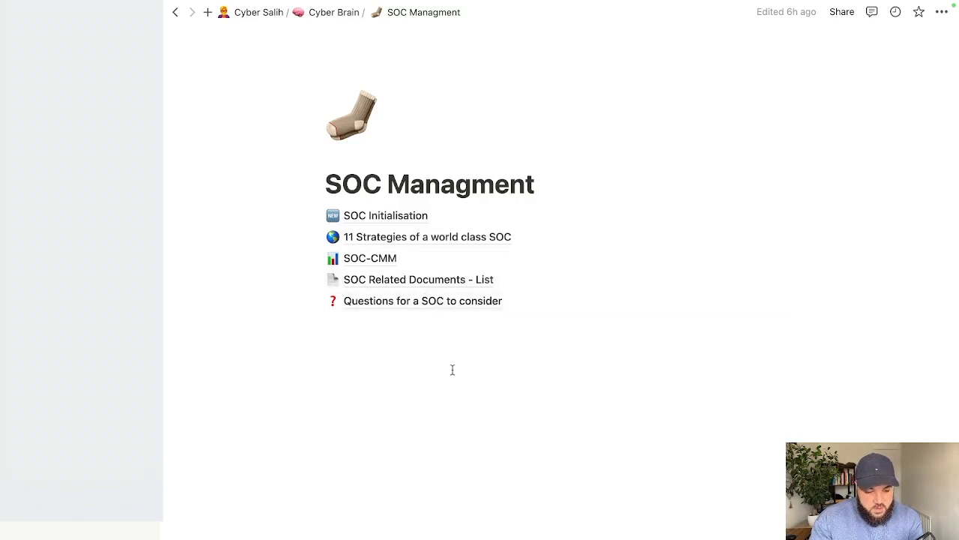
left_click(427, 237)
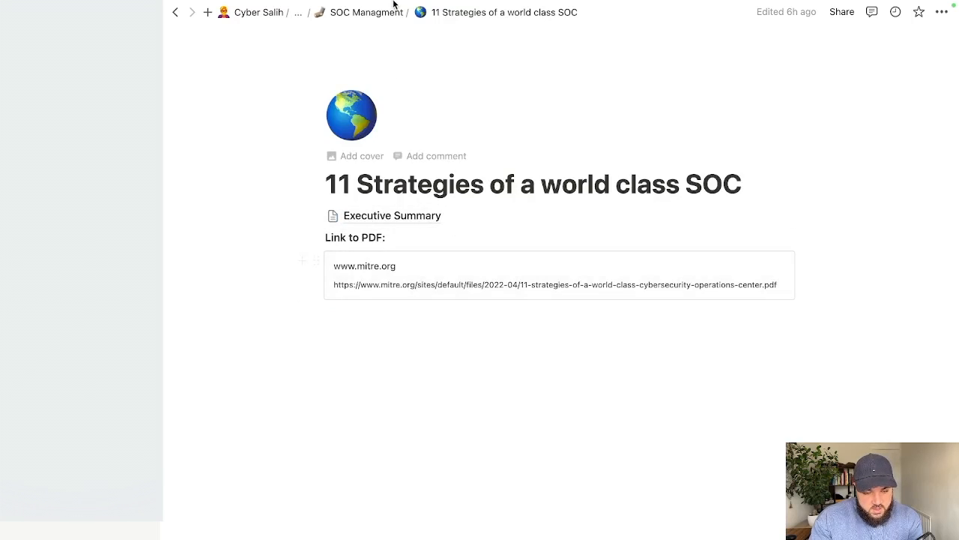
View MITRE's 11 Strategies PDF in Safari, then head to the SOC-CMM subpage
left_click(558, 284)
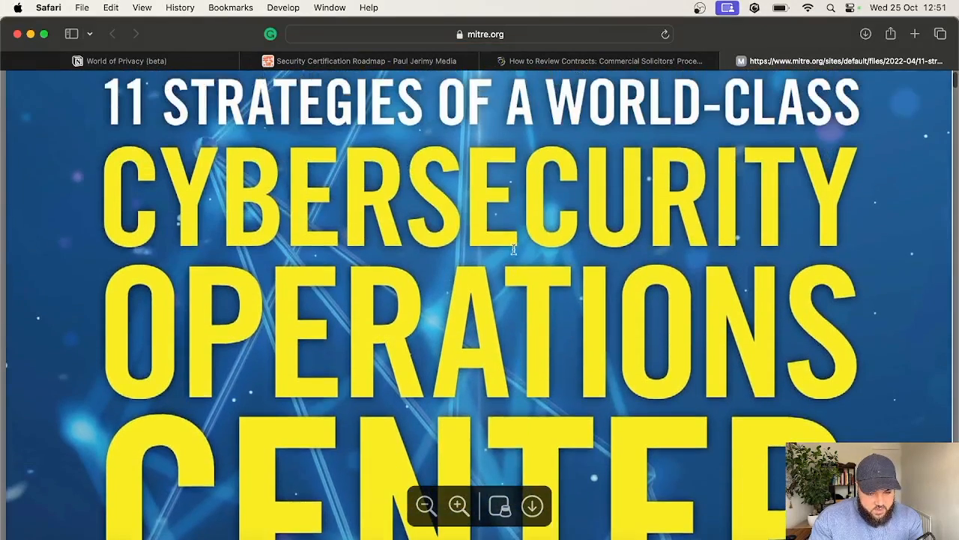
scroll("down", 3)
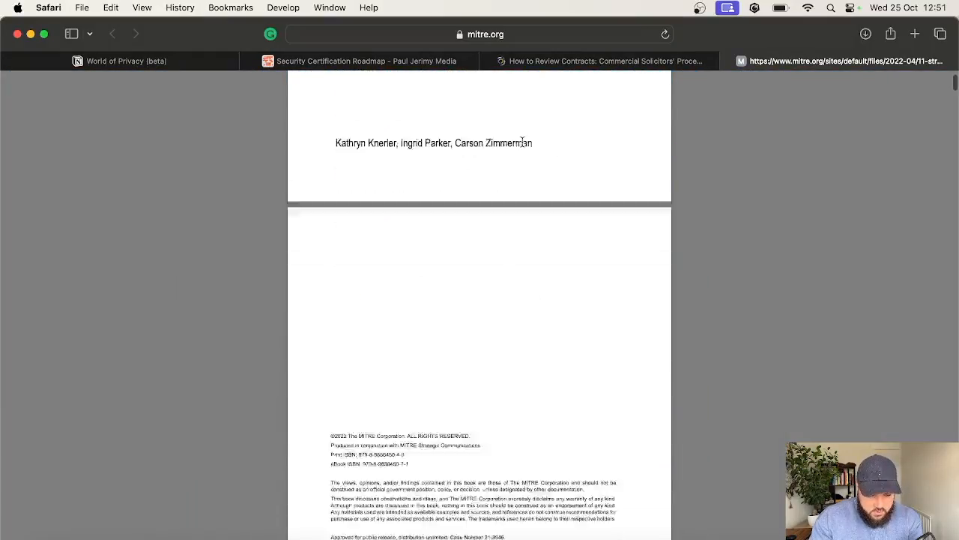
scroll("down", 3)
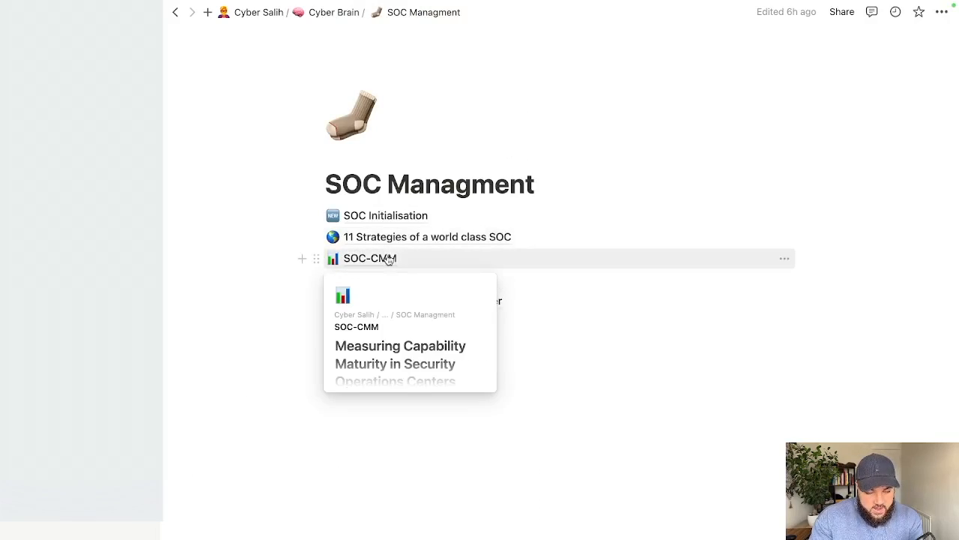
left_click(368, 258)
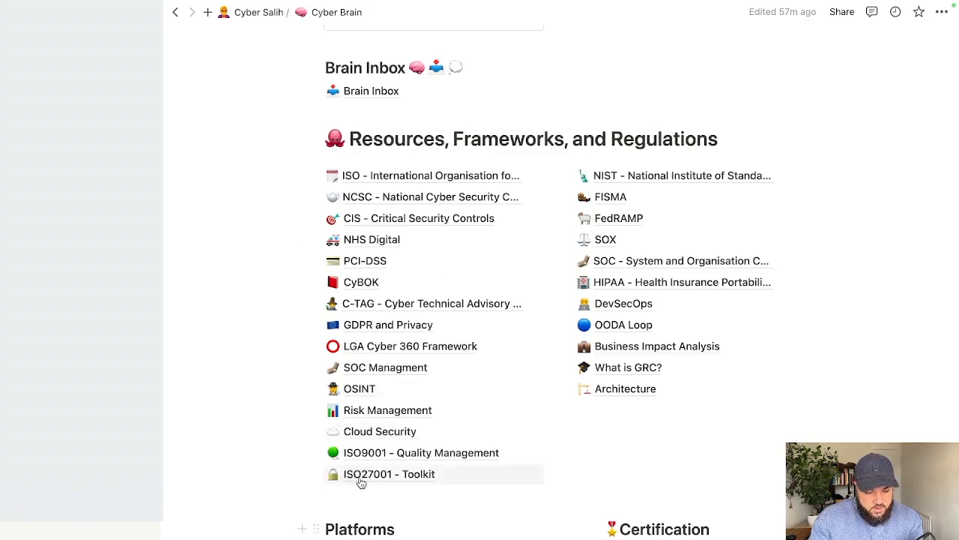
left_click(359, 388)
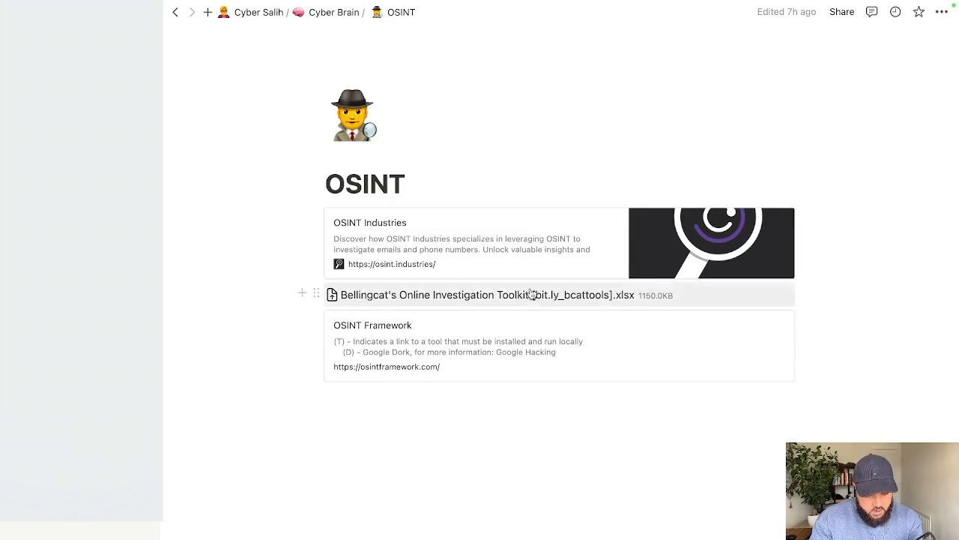
mouse_move(487, 306)
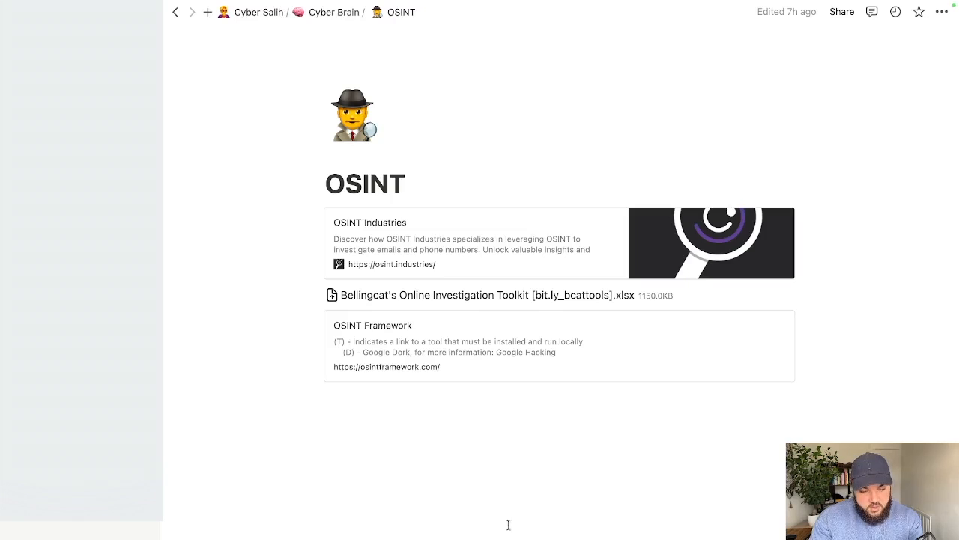
left_click(336, 12)
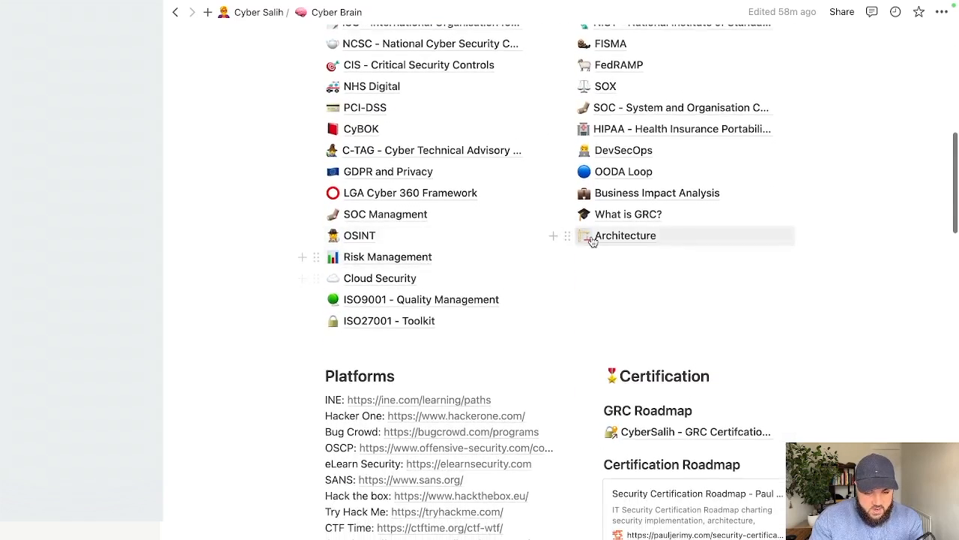
scroll("up", 3)
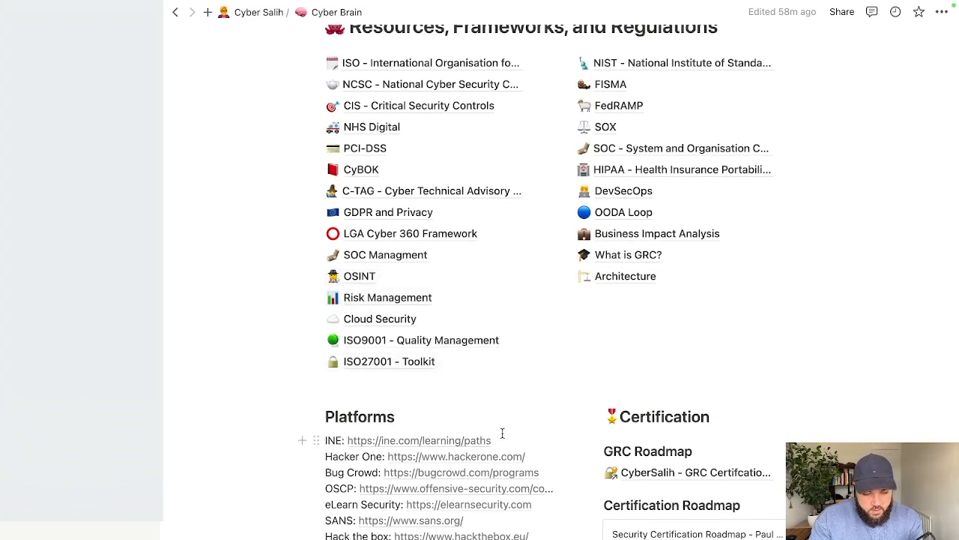
scroll("up", 3)
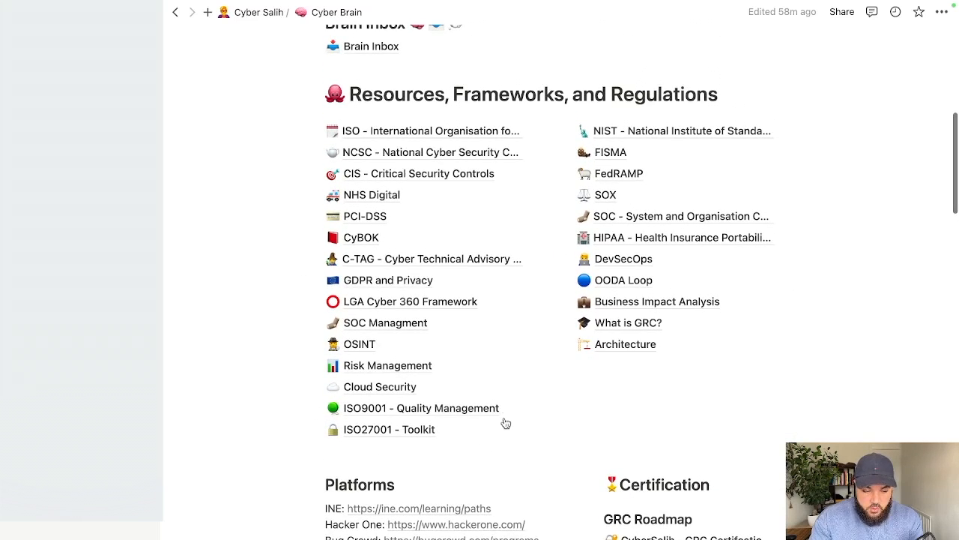
mouse_move(510, 490)
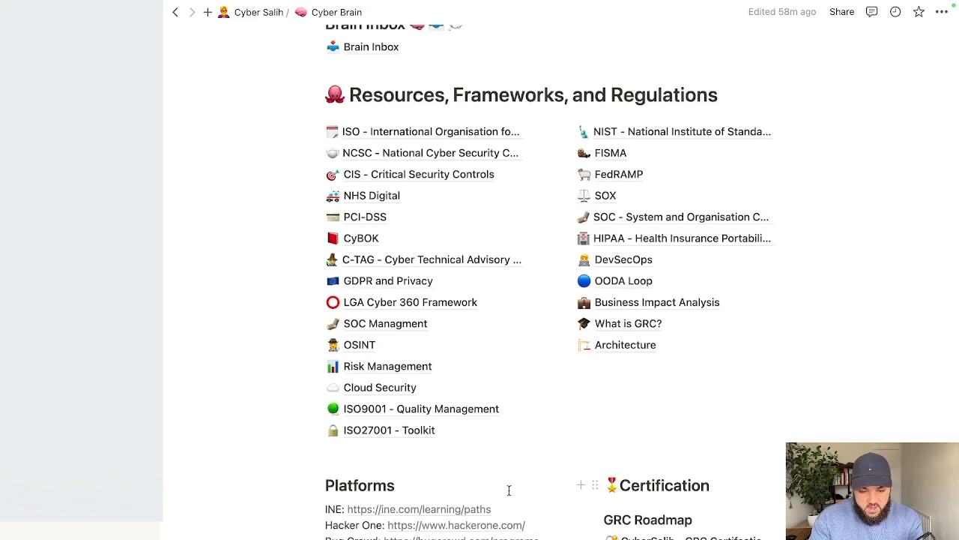
scroll("up", 3)
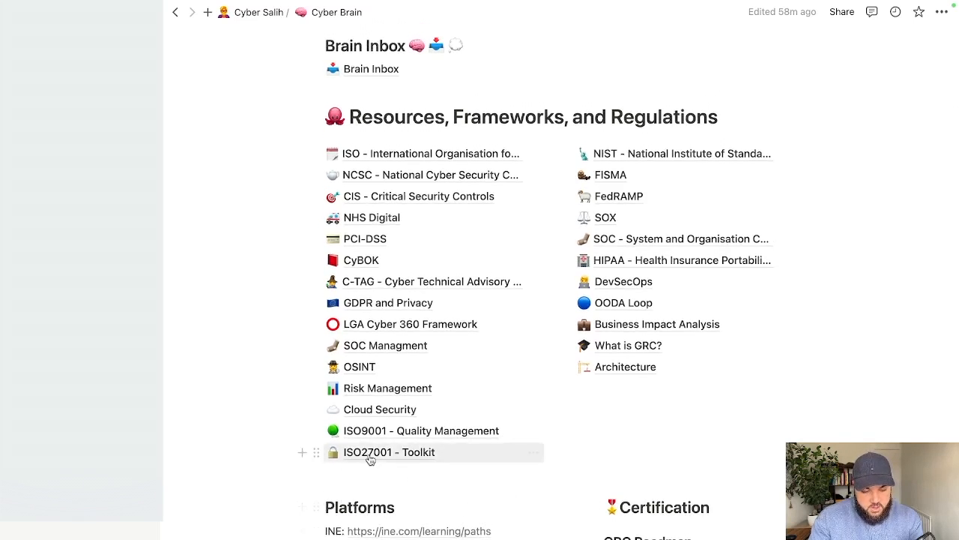
mouse_move(559, 480)
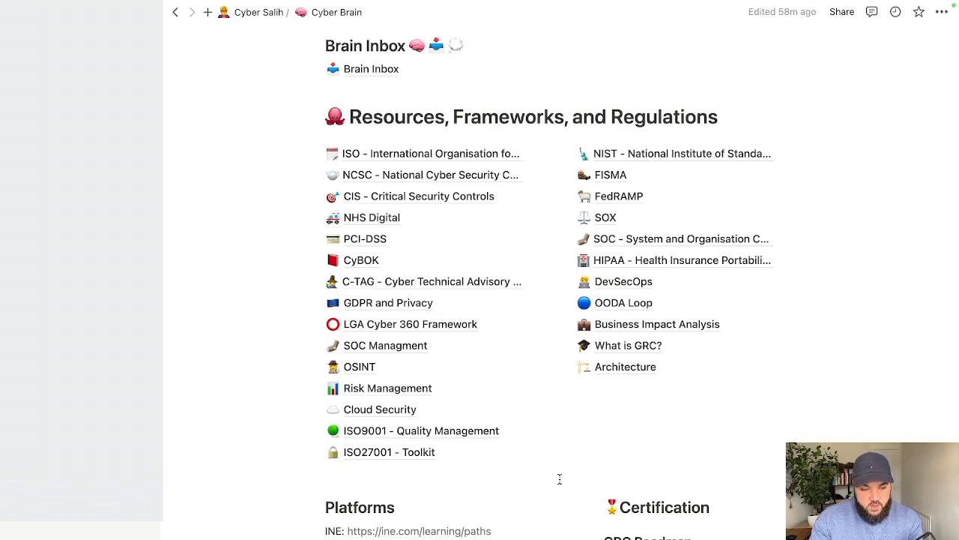
mouse_move(641, 431)
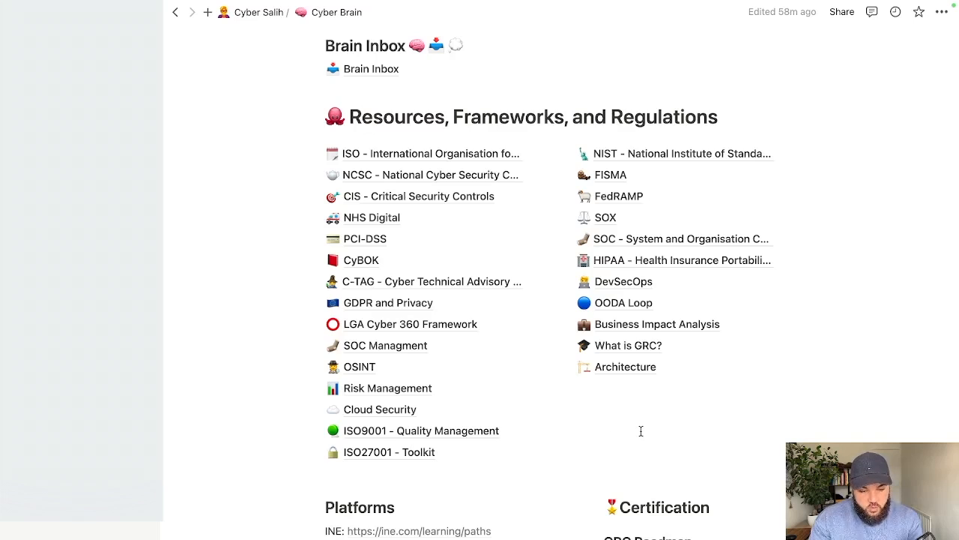
left_click(623, 366)
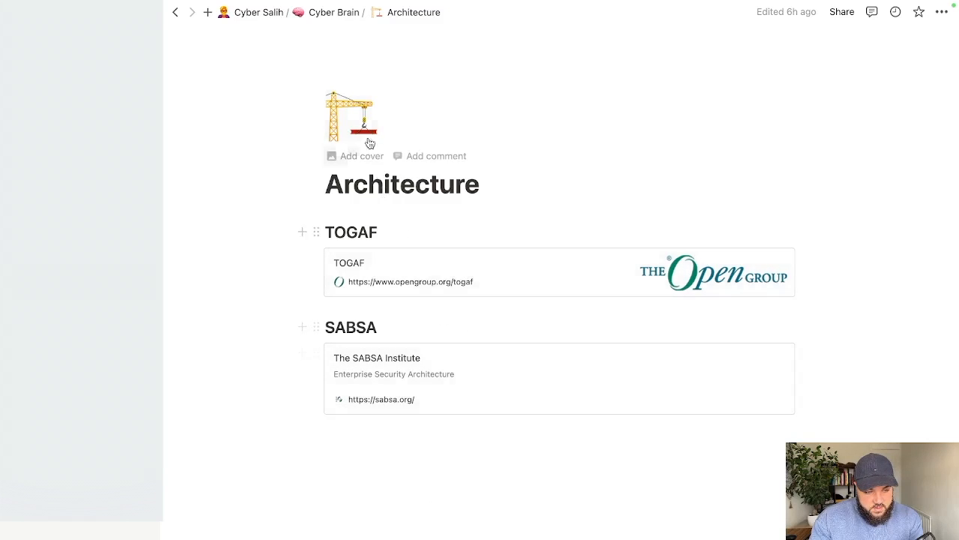
mouse_move(251, 357)
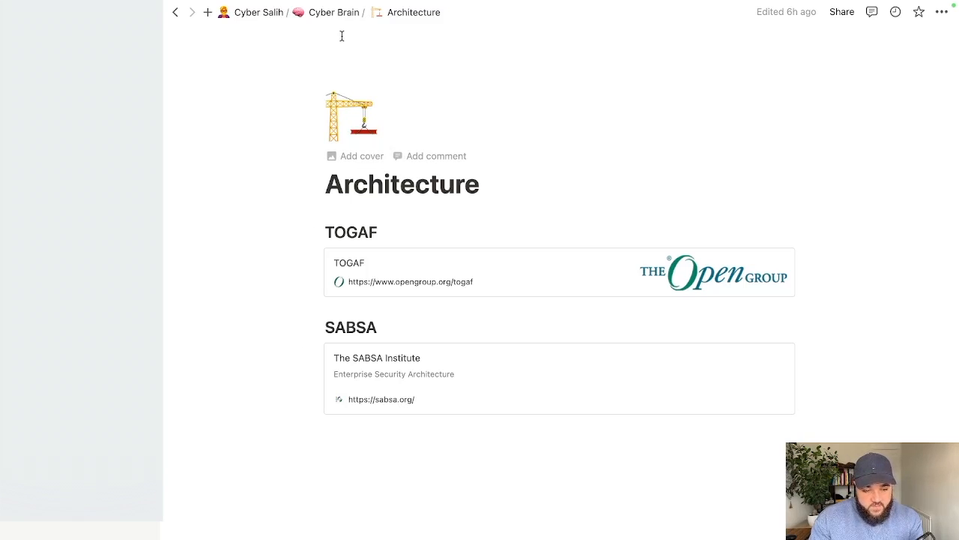
mouse_move(402, 390)
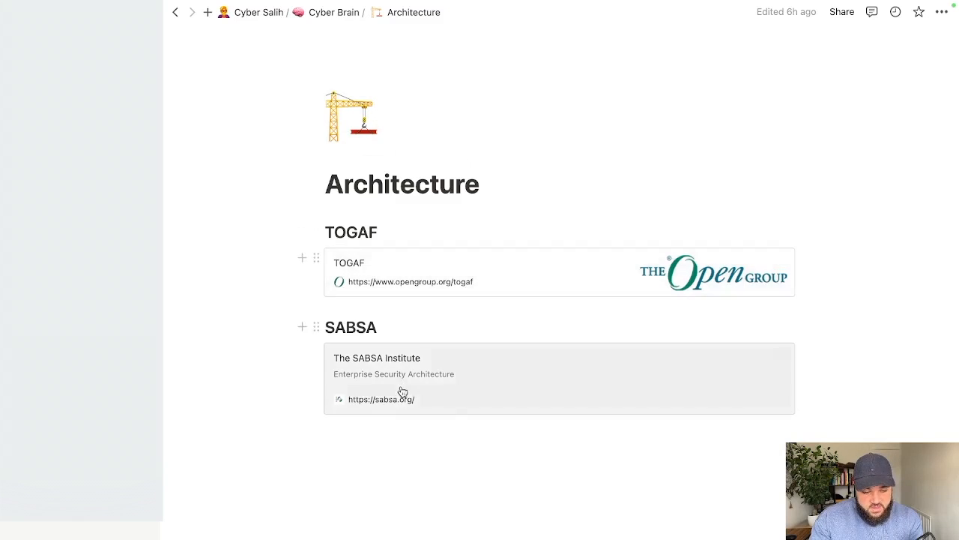
mouse_move(244, 477)
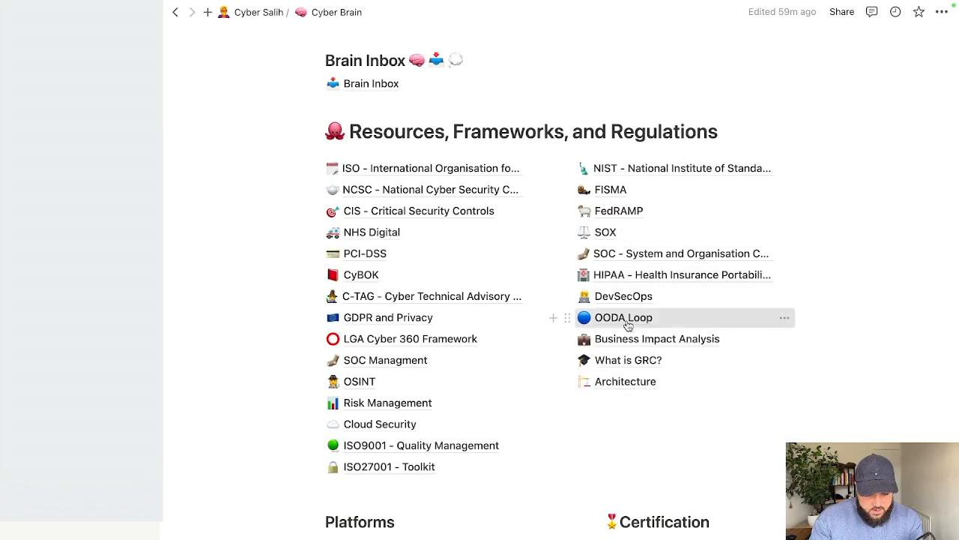
Open the OODA Loop resource page with its Strategy Bridge, MindTools and TechTarget links
left_click(623, 317)
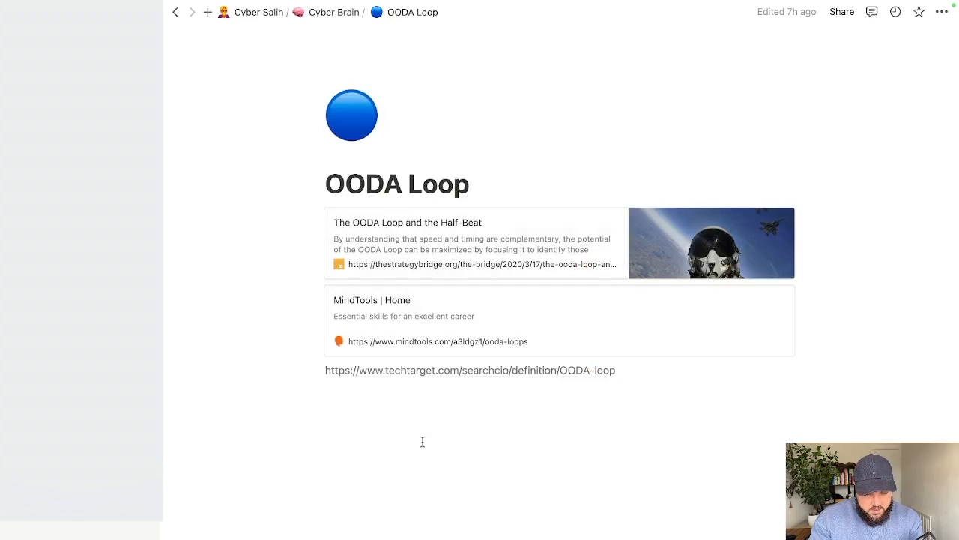
Return to the Cyber Brain hub and open the GDPR and Privacy page with its GDPR Rights list
left_click(335, 12)
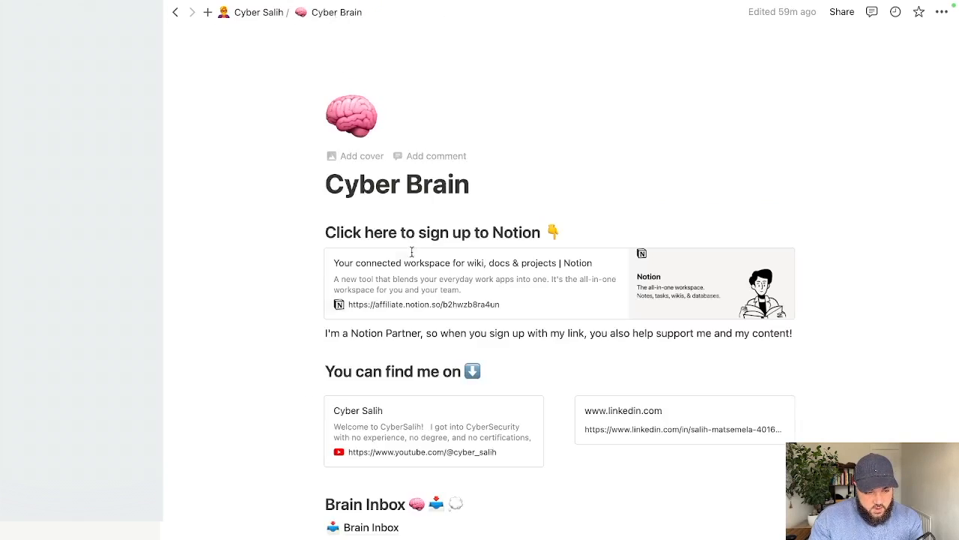
scroll("down", 3)
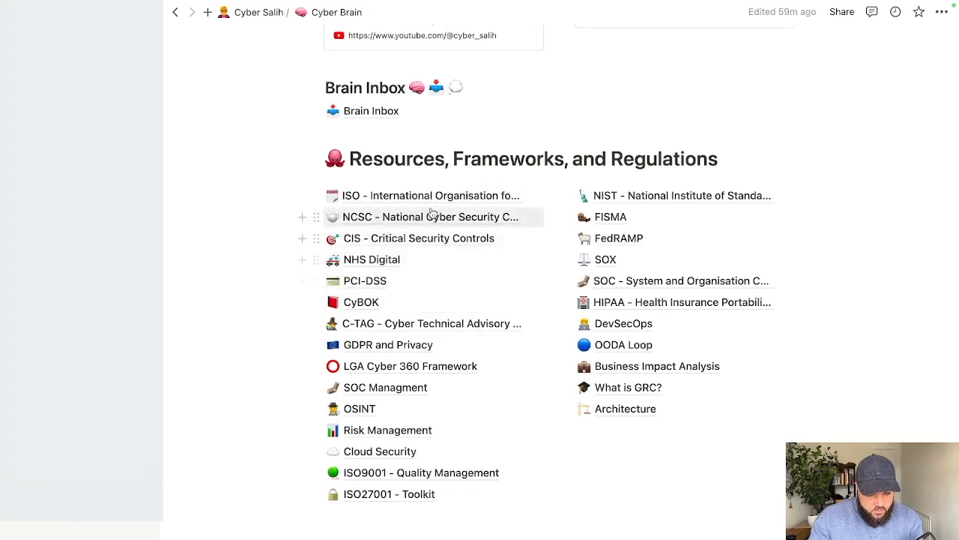
mouse_move(411, 255)
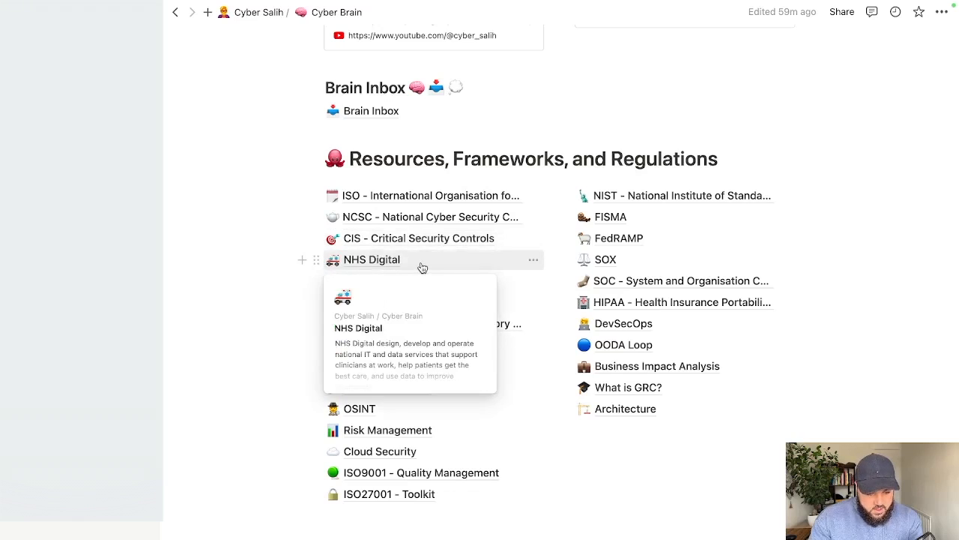
mouse_move(372, 259)
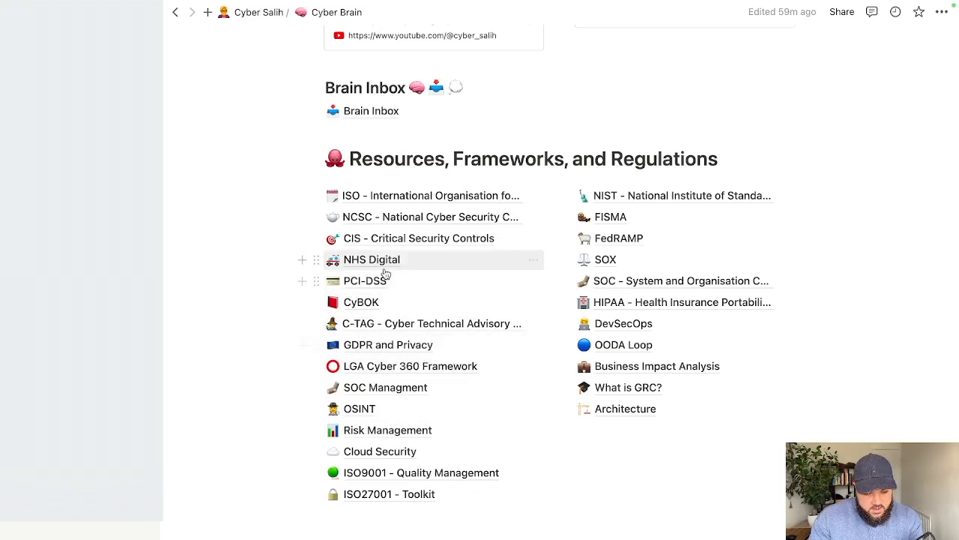
left_click(366, 280)
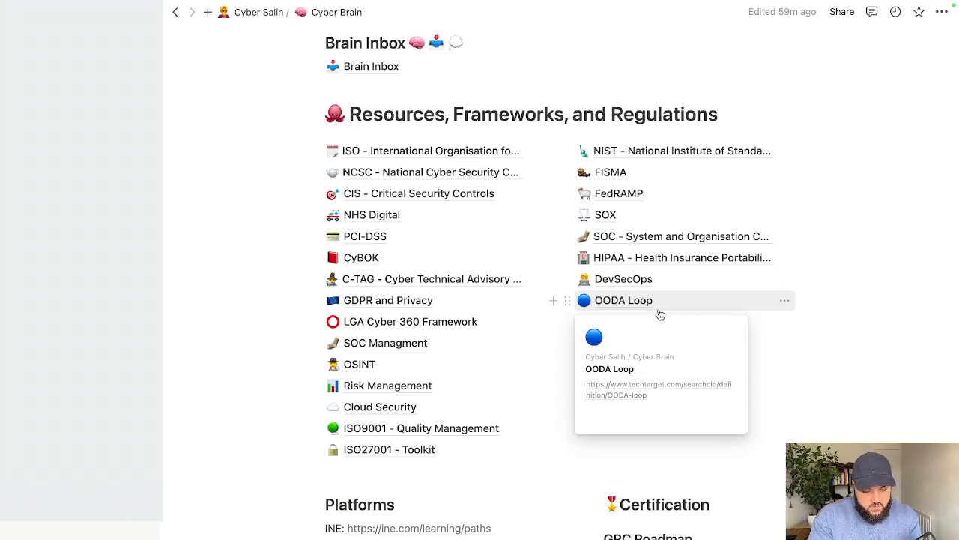
scroll("down", 3)
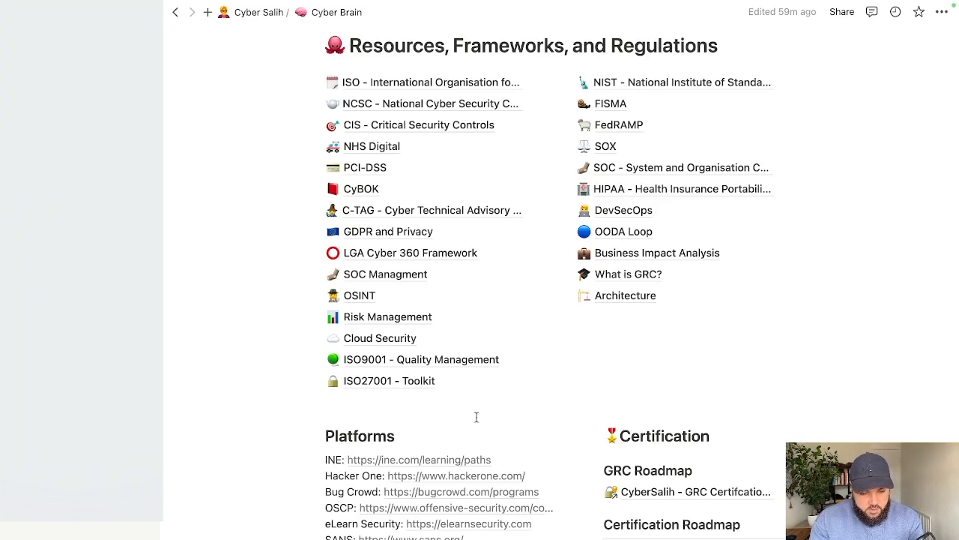
mouse_move(418, 240)
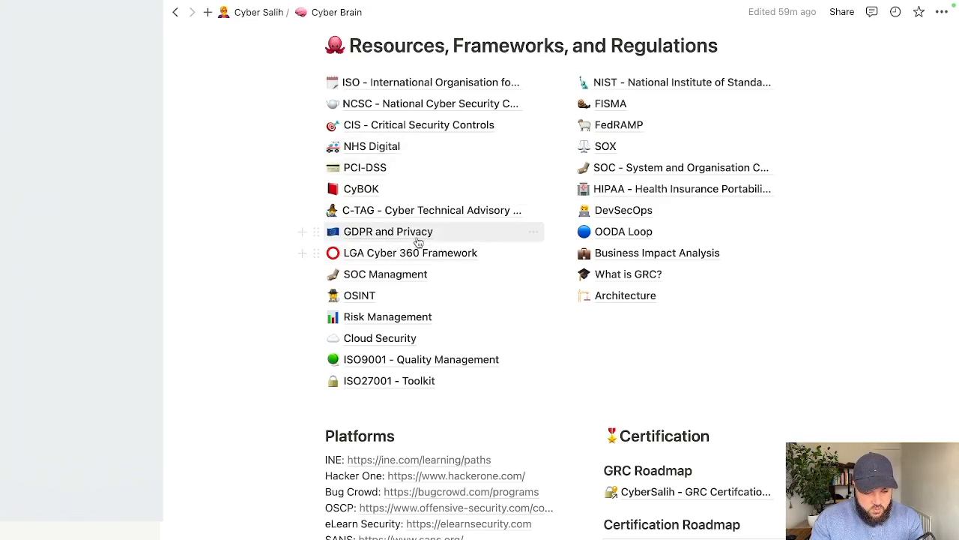
left_click(387, 231)
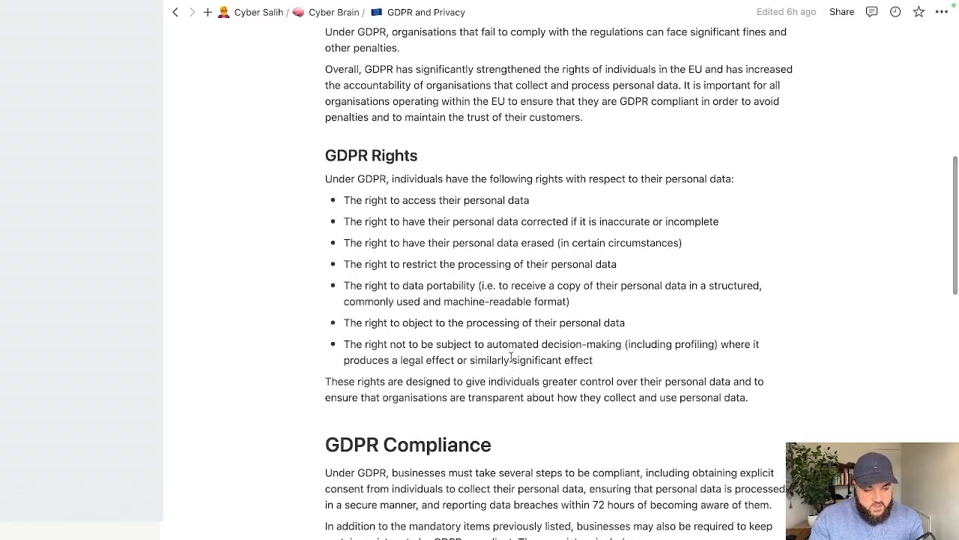
scroll("down", 3)
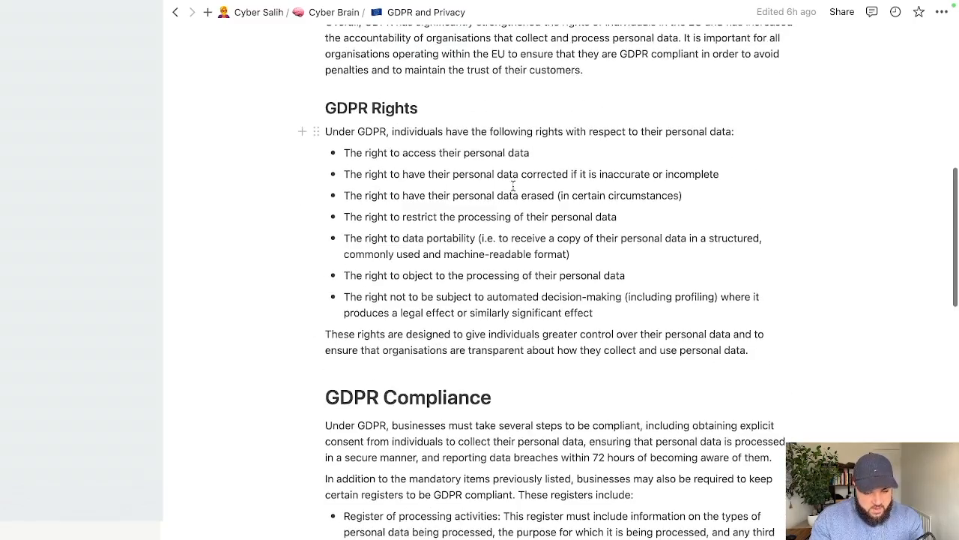
scroll("down", 3)
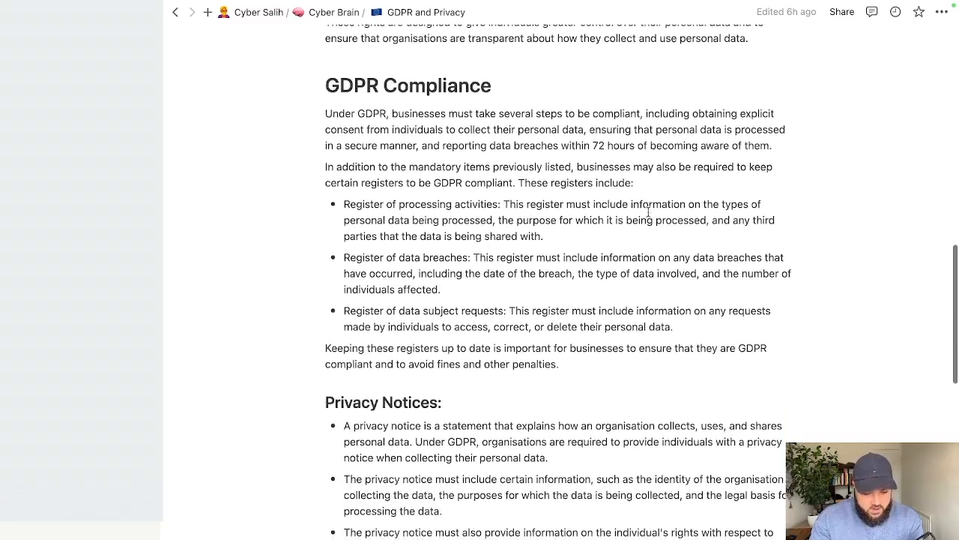
scroll("down", 3)
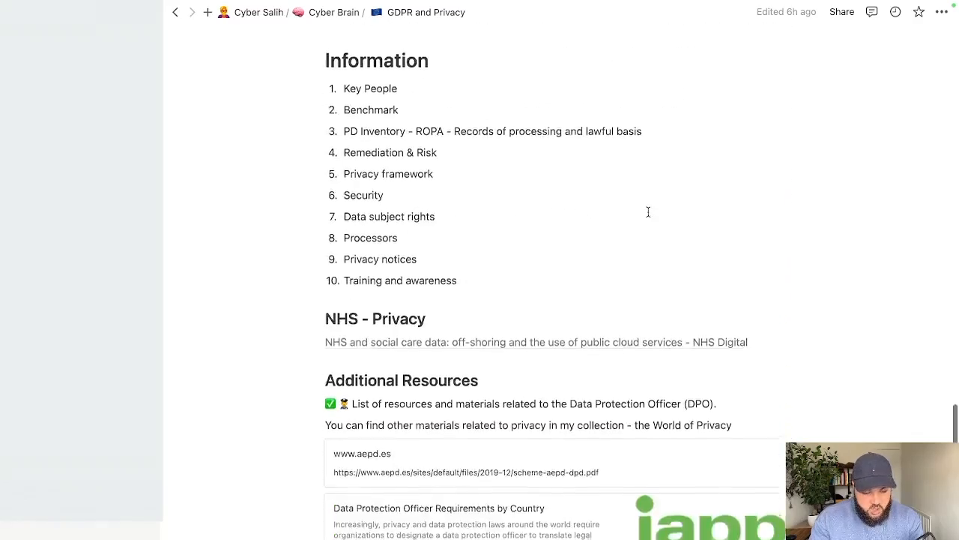
scroll("up", 3)
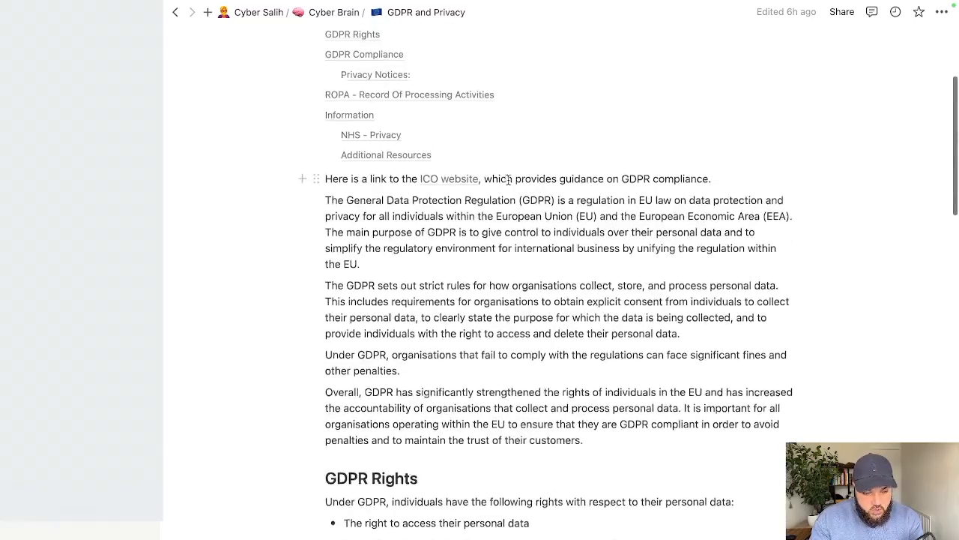
scroll("up", 3)
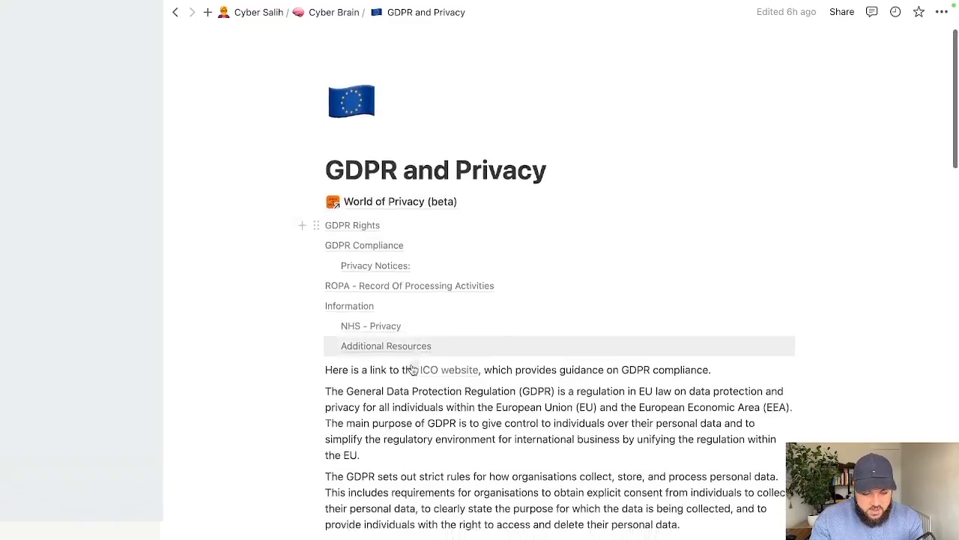
scroll("down", 3)
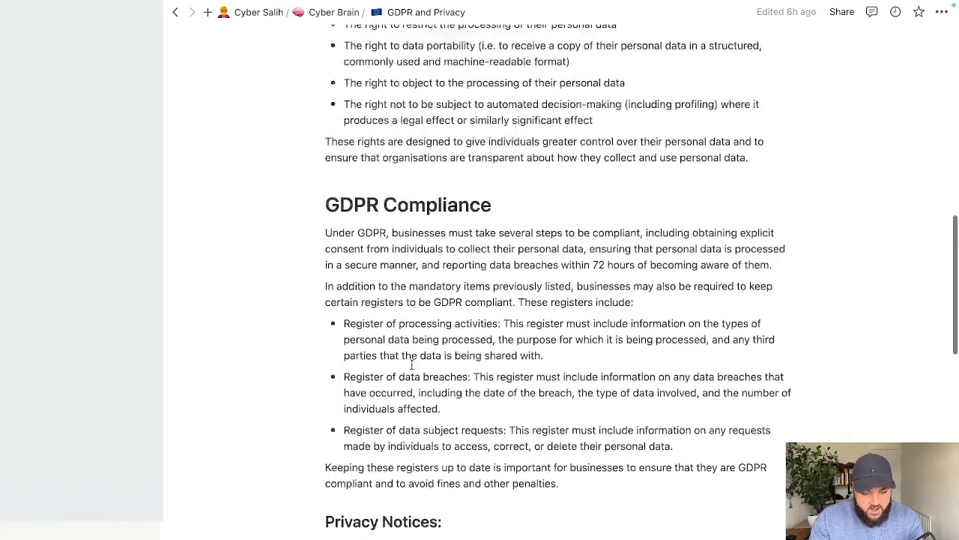
scroll("up", 3)
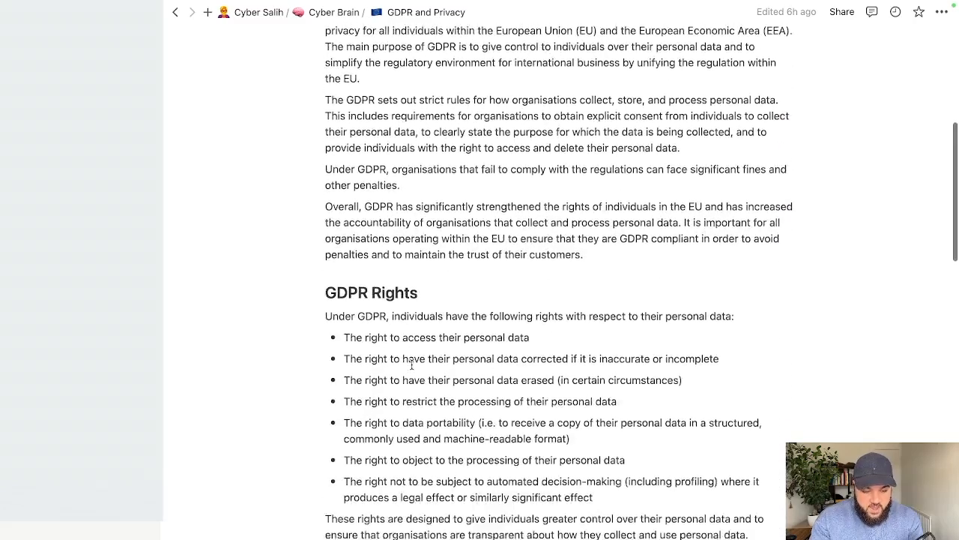
scroll("down", 3)
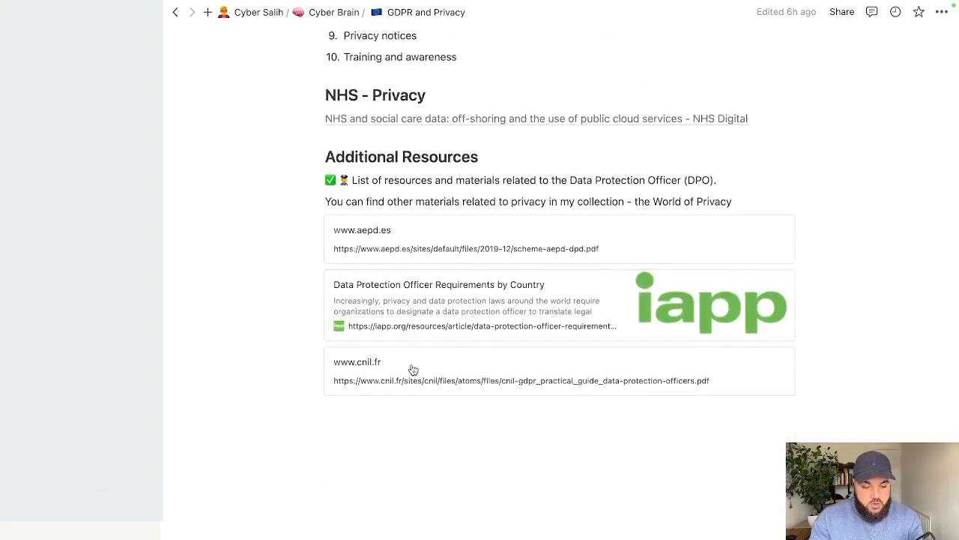
scroll("up", 3)
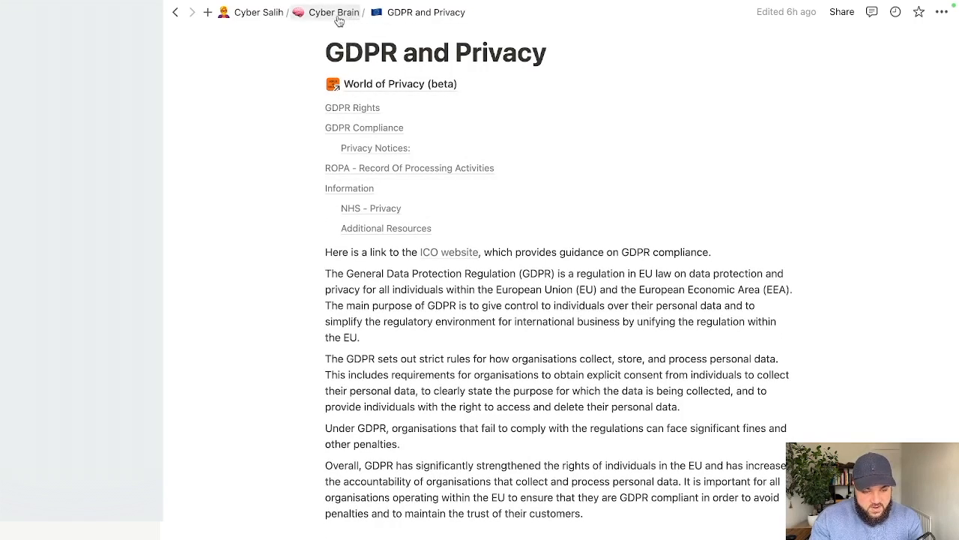
Return to the Cyber Brain hub and open the ISO27001 - Toolkit page
left_click(333, 12)
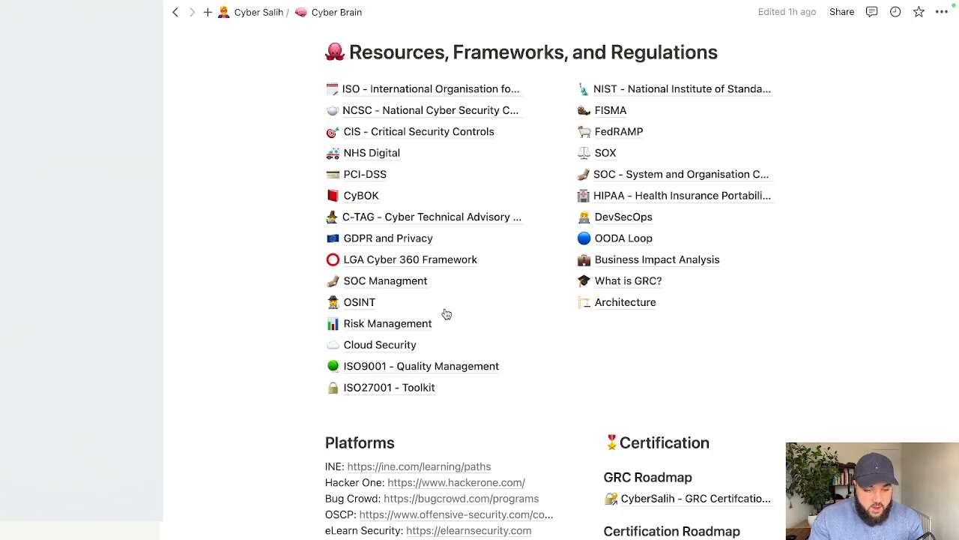
left_click(390, 387)
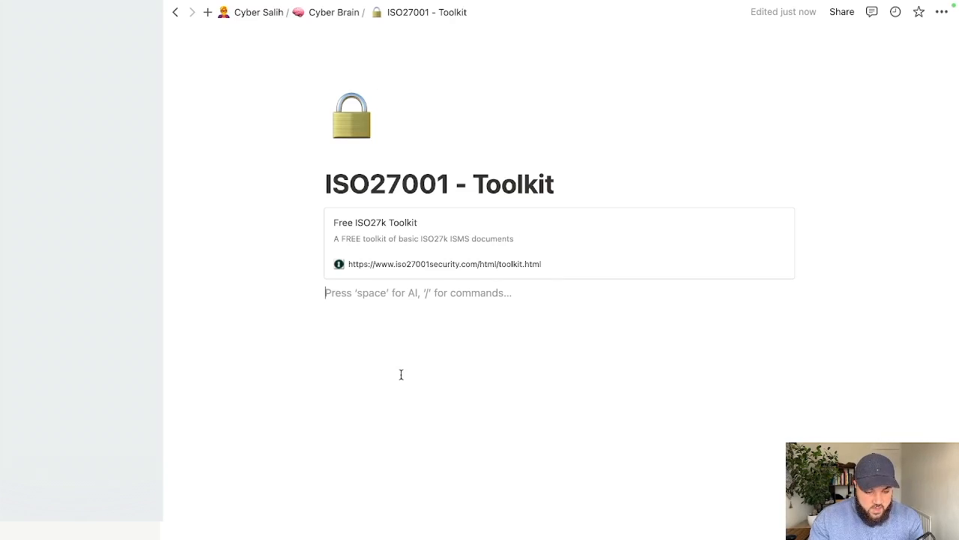
mouse_move(513, 331)
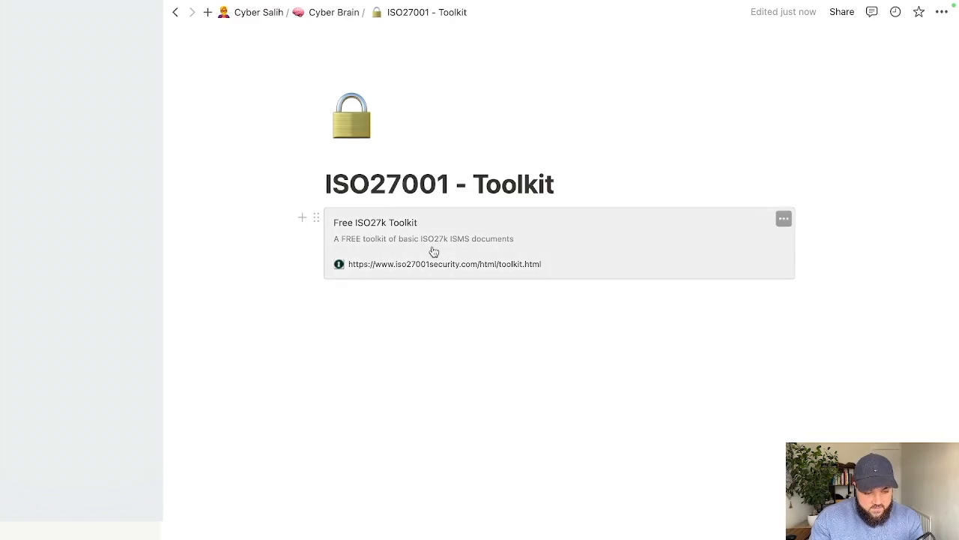
View the Free ISO27k Toolkit website in Safari from the saved bookmark
left_click(444, 264)
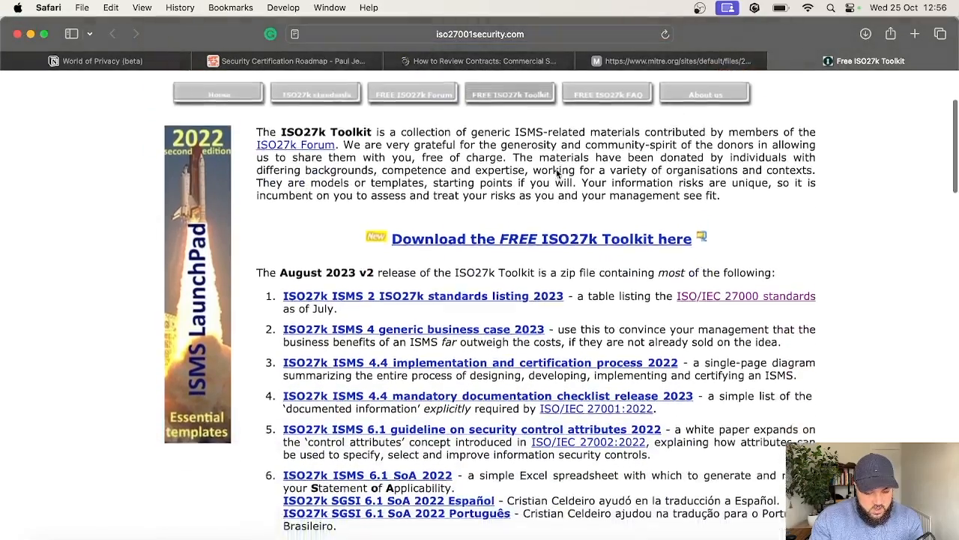
scroll("up", 3)
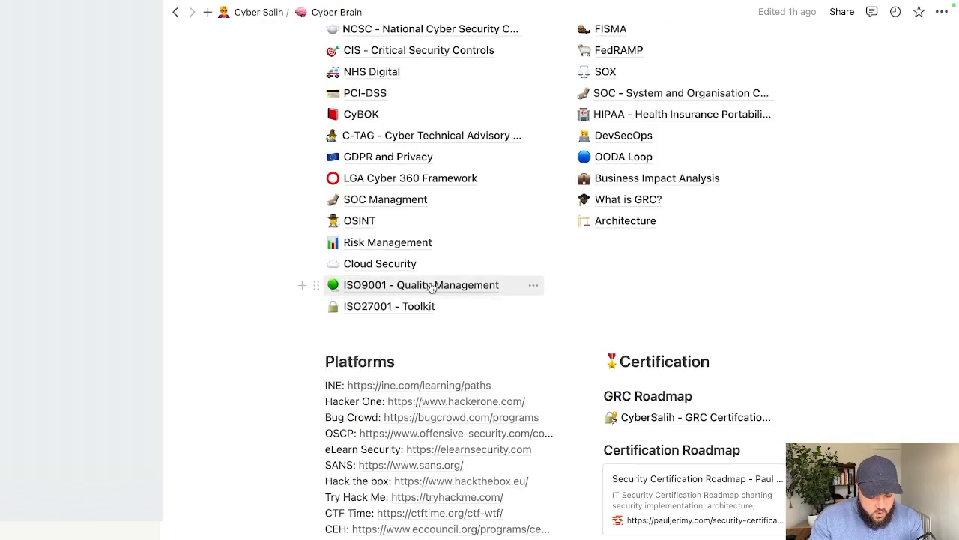
Open the ISO9001 - Quality Management page with its mandatory-documents article link
left_click(420, 285)
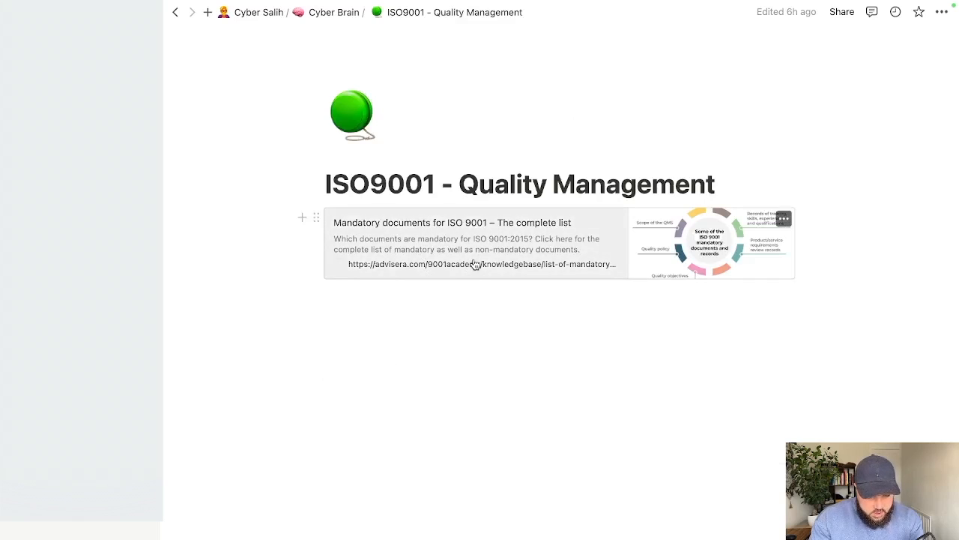
mouse_move(572, 381)
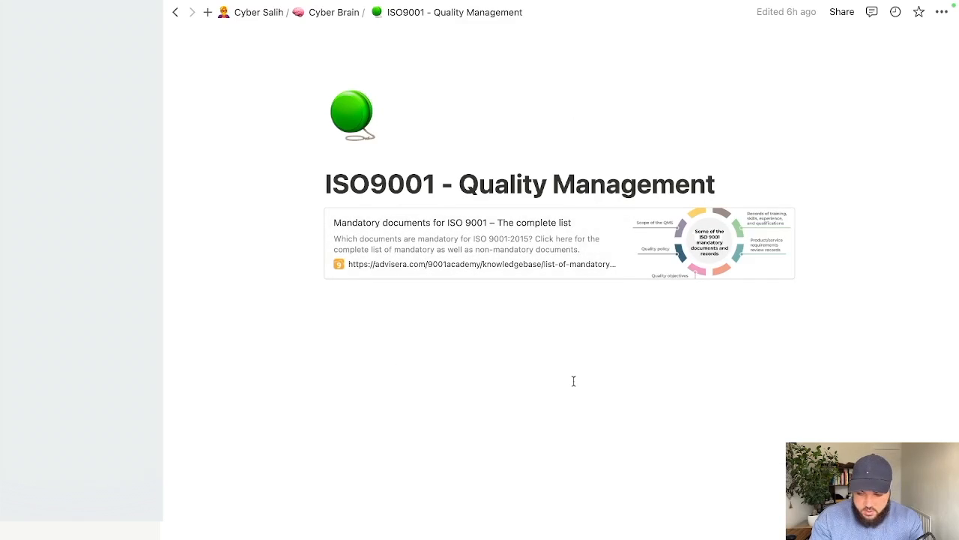
mouse_move(465, 261)
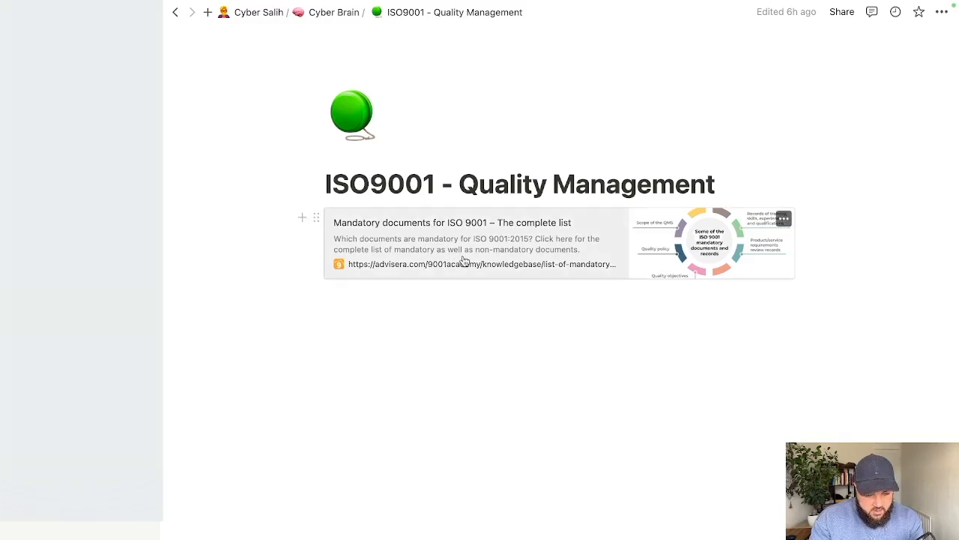